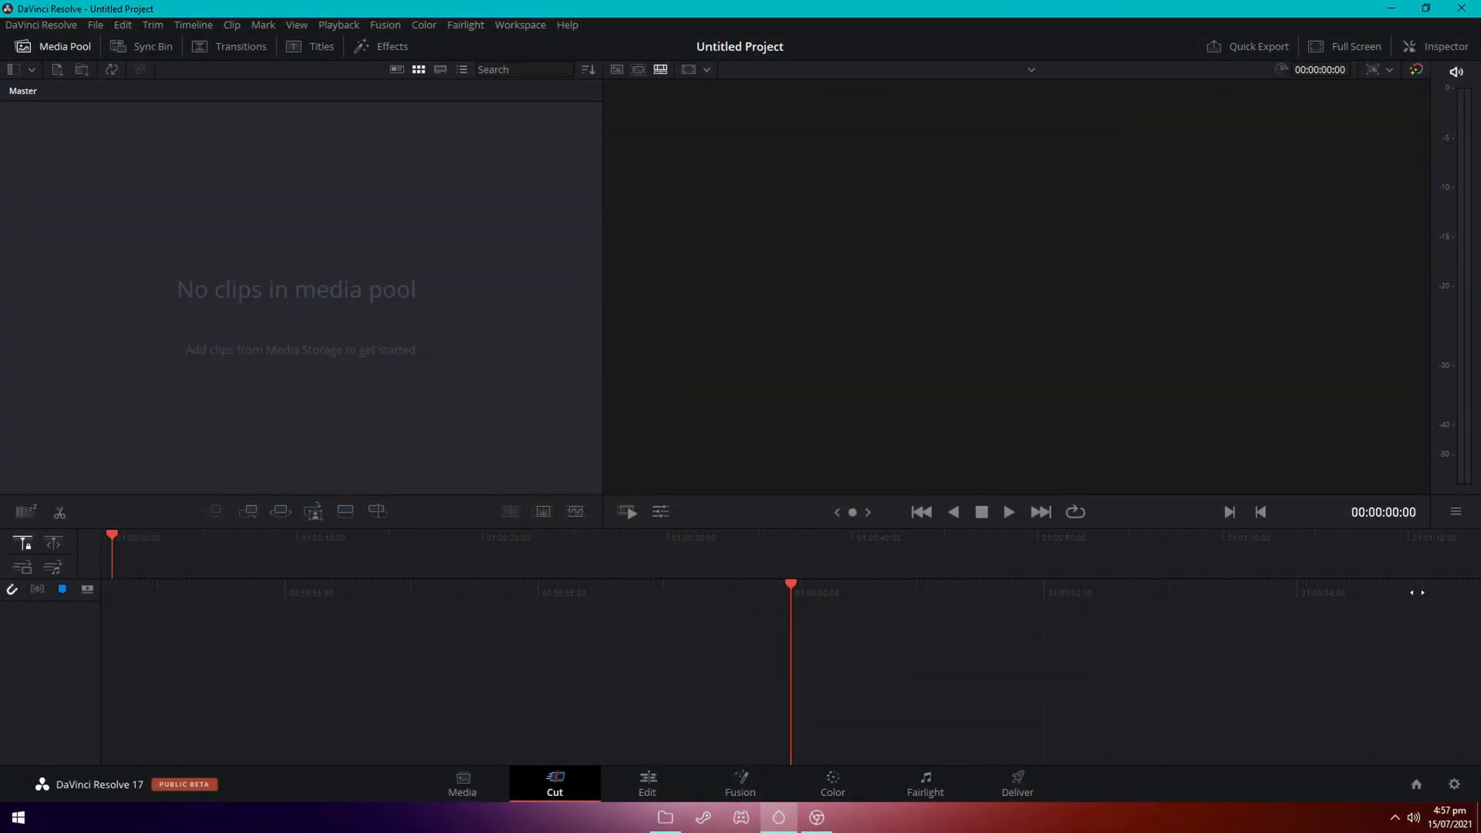
mouse_move(1452, 584)
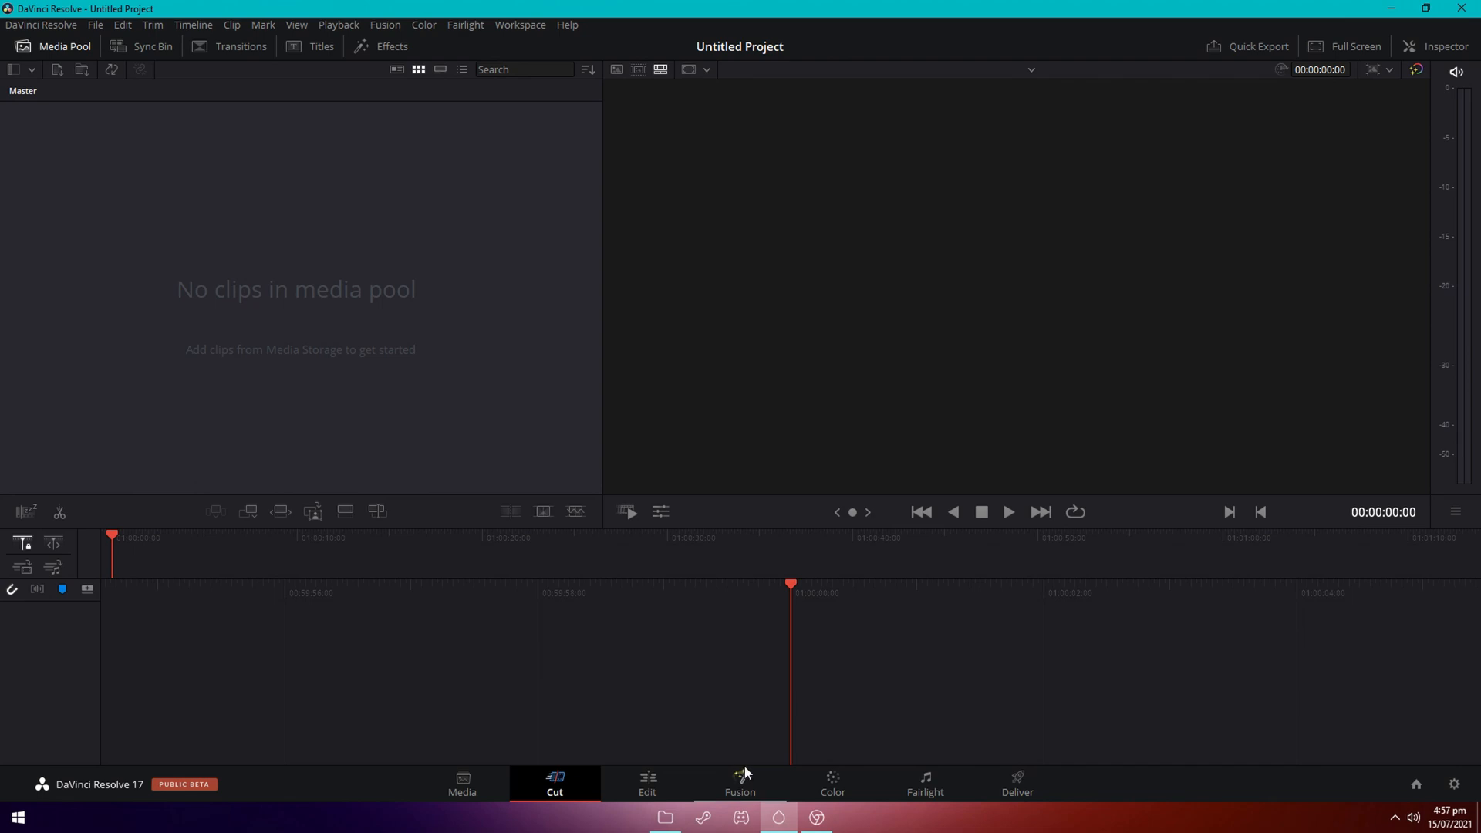
mouse_move(597, 546)
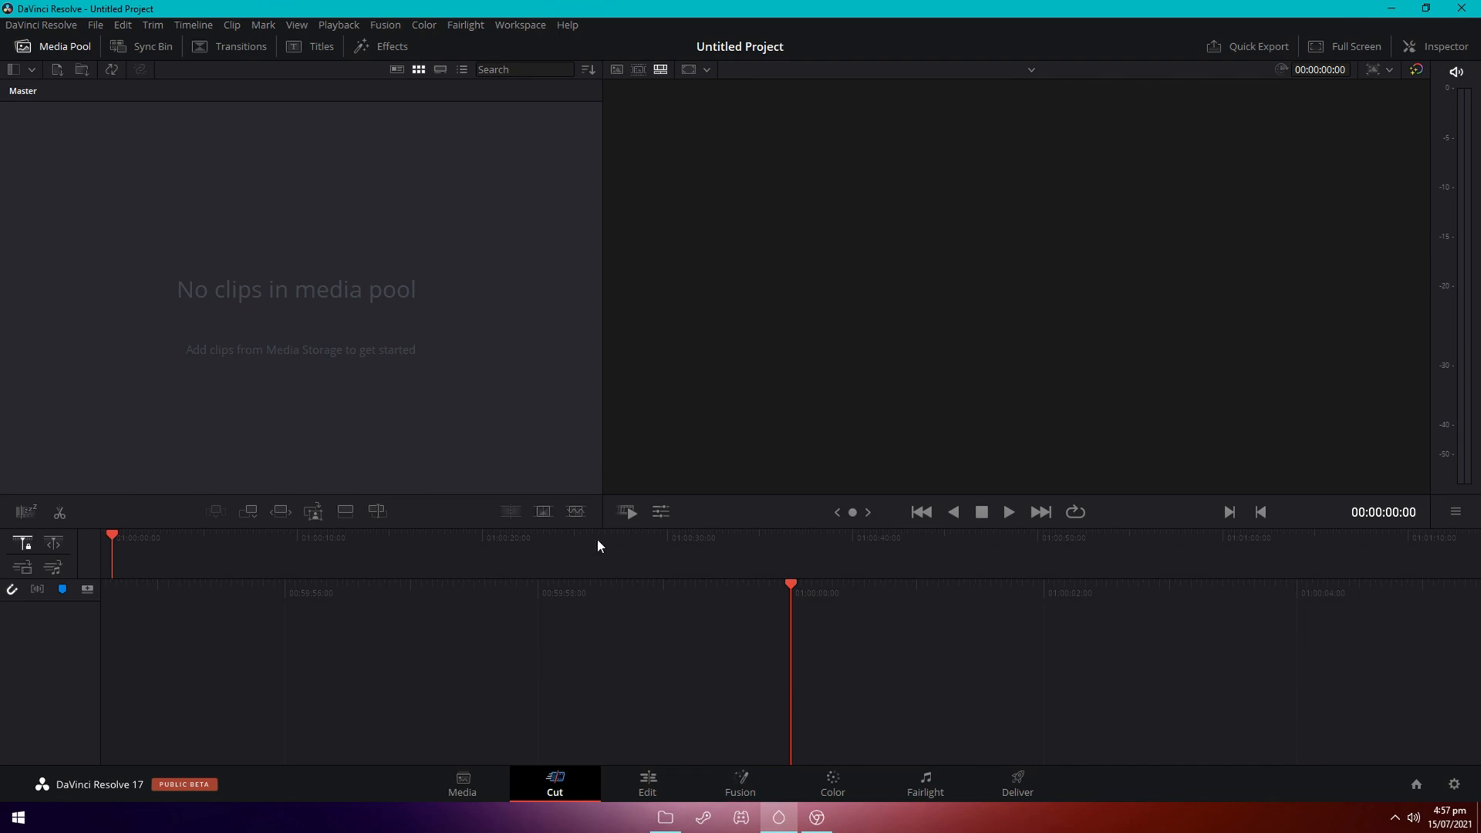
mouse_move(524, 542)
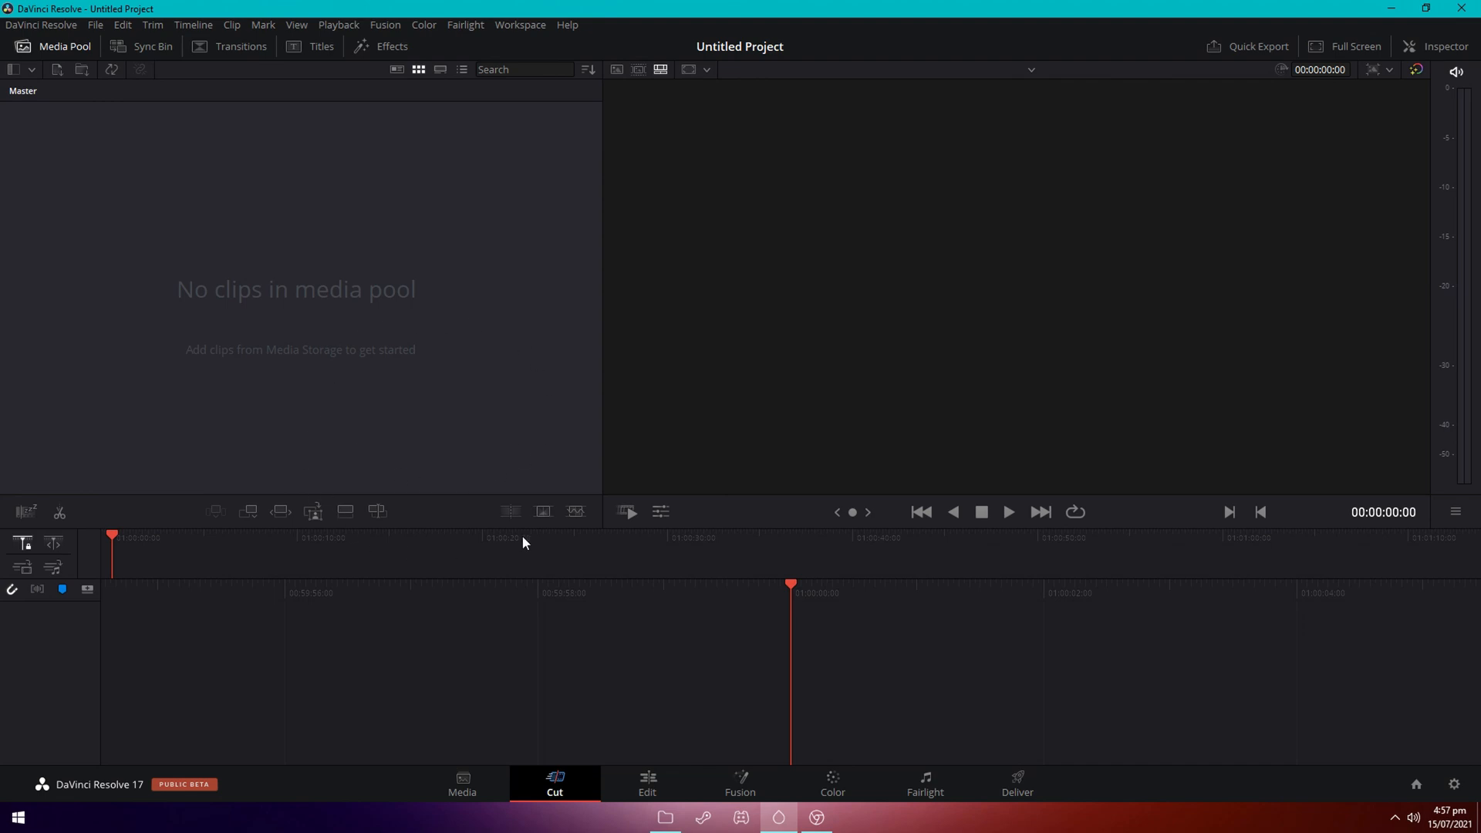
mouse_move(690, 553)
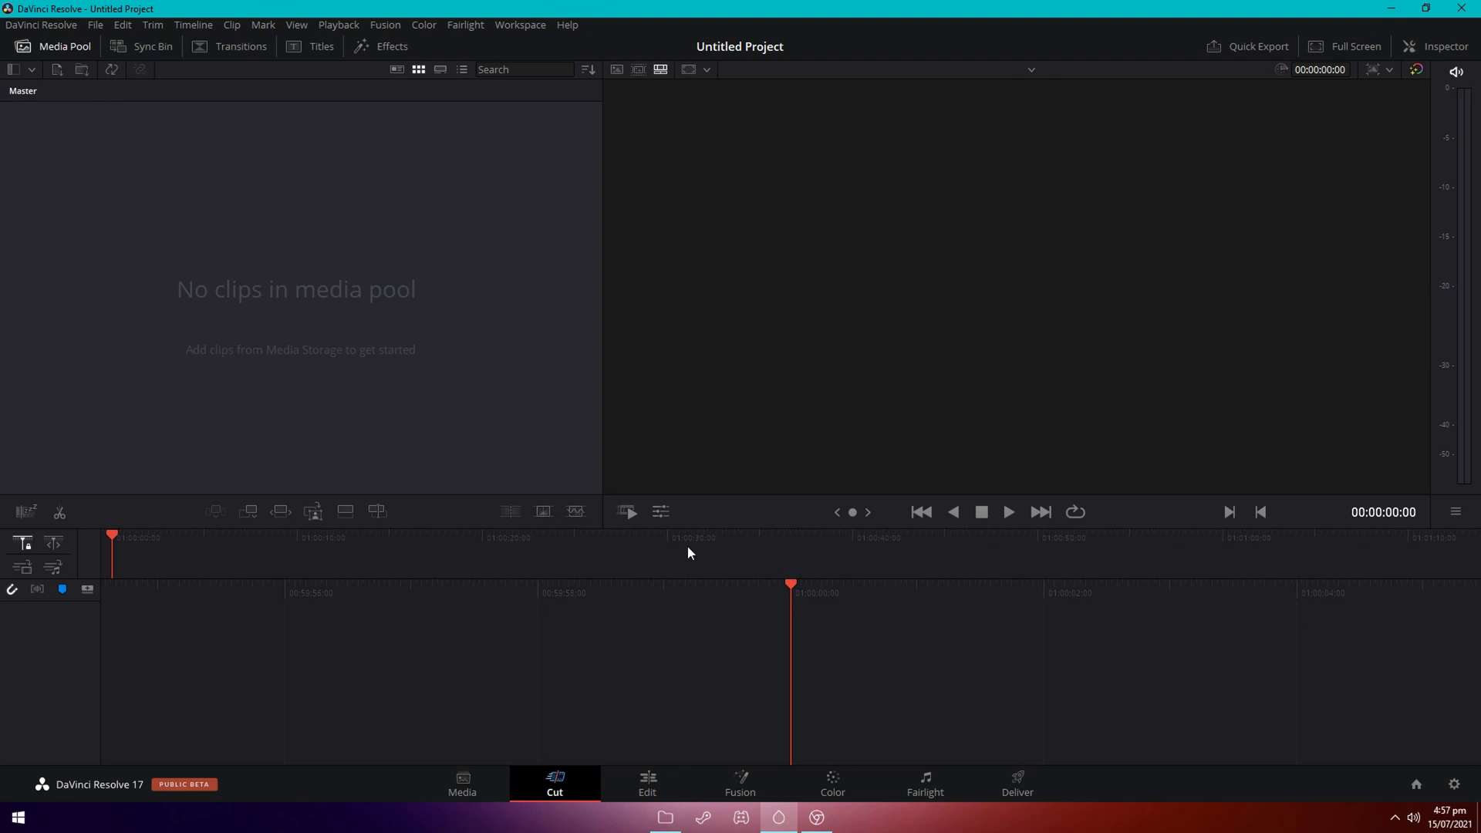
Switch to the Edit page and place the imported MP3 on Audio 2 beside the gameplay clip.
left_click(664, 817)
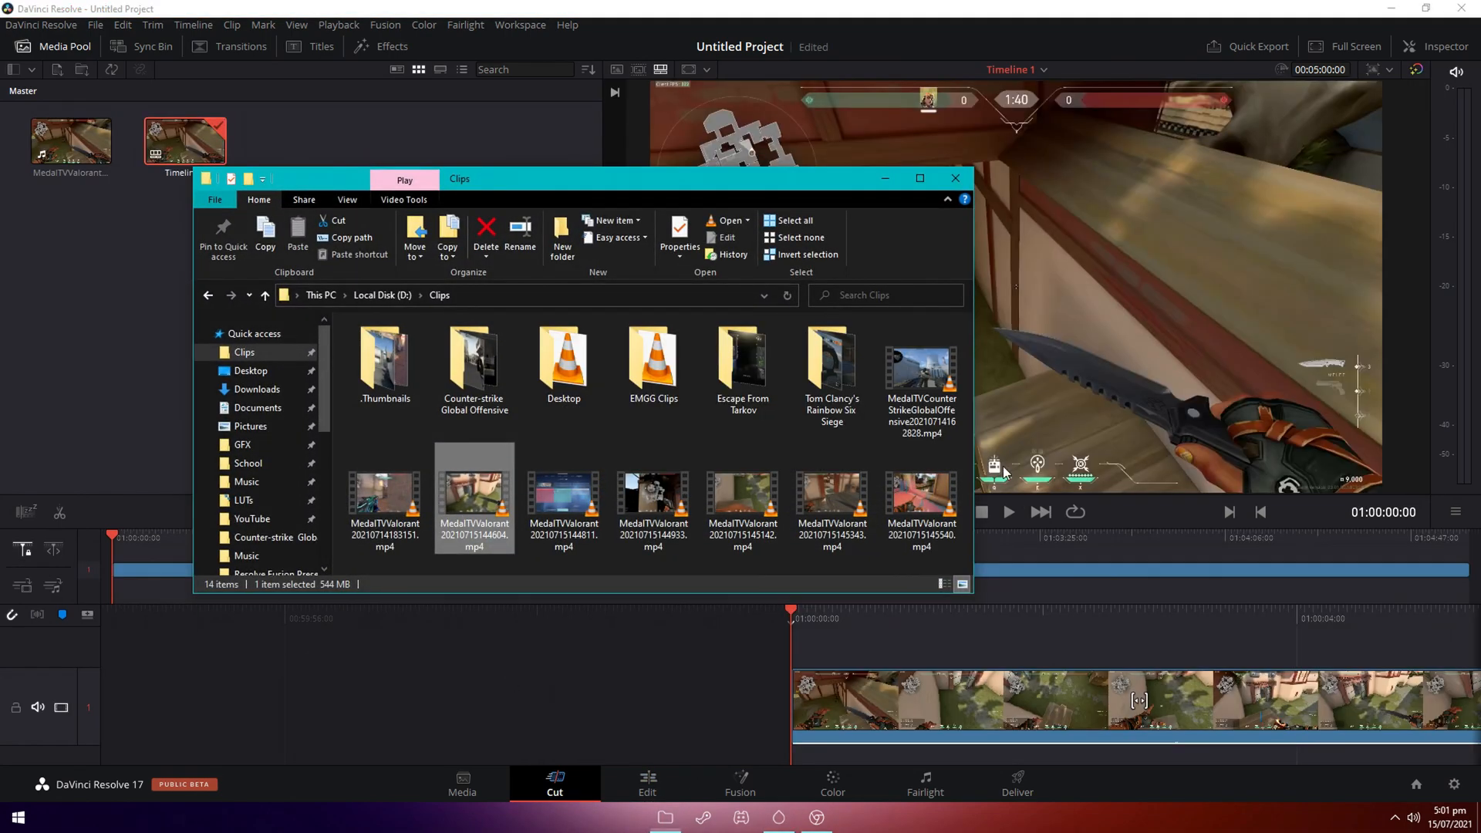
left_click(647, 782)
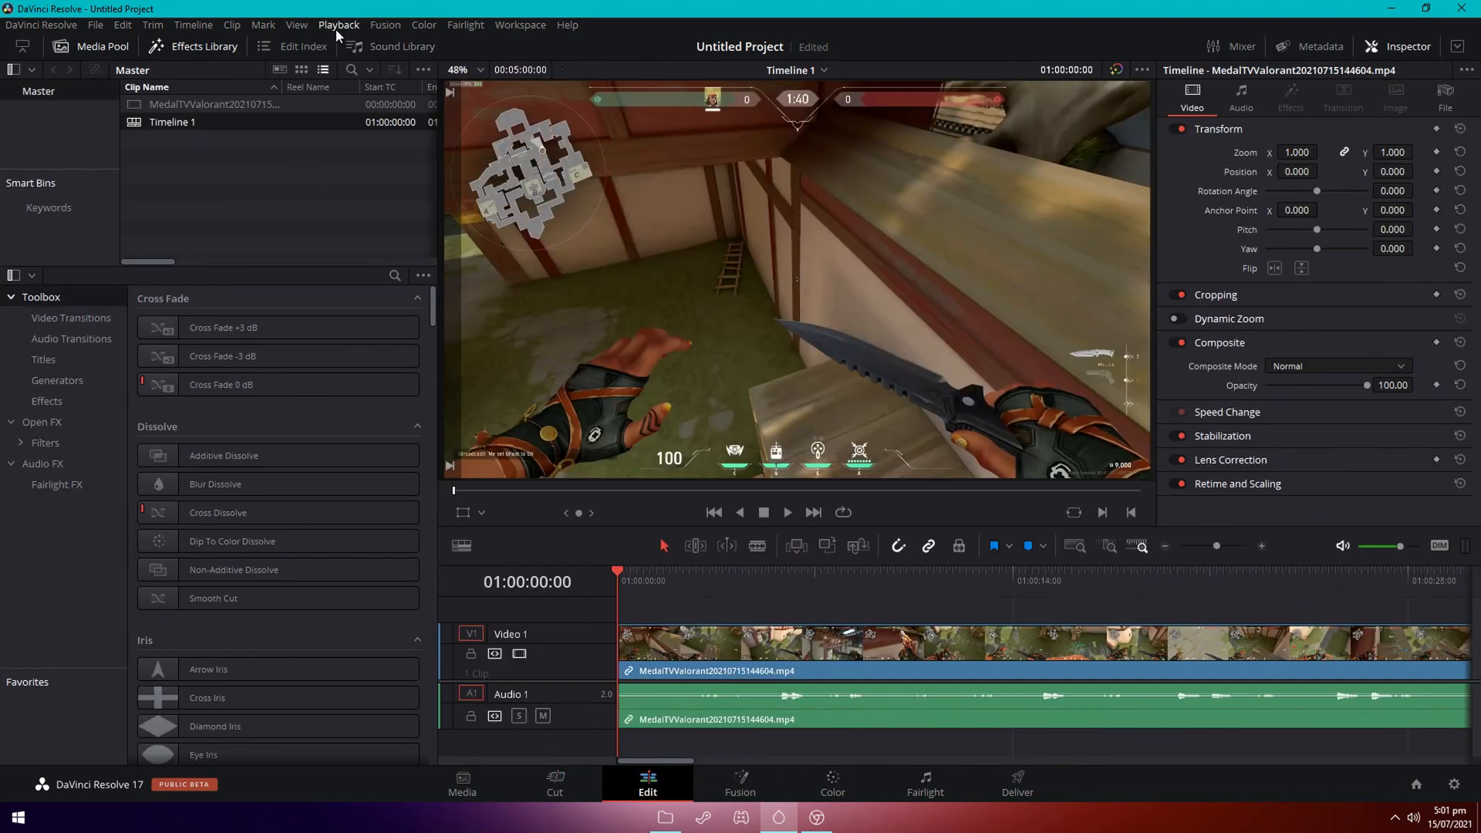
mouse_move(247, 30)
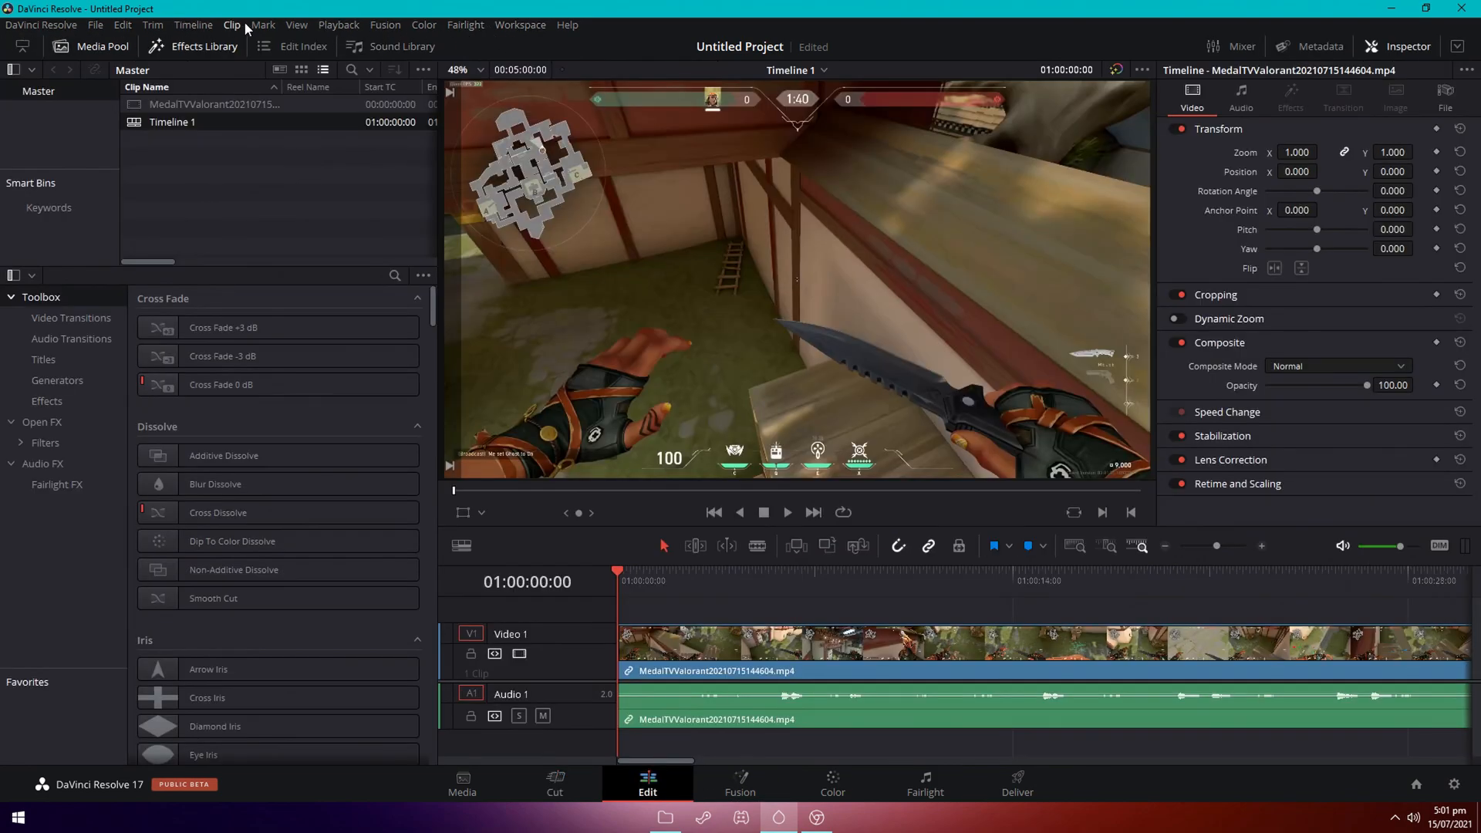
left_click(338, 24)
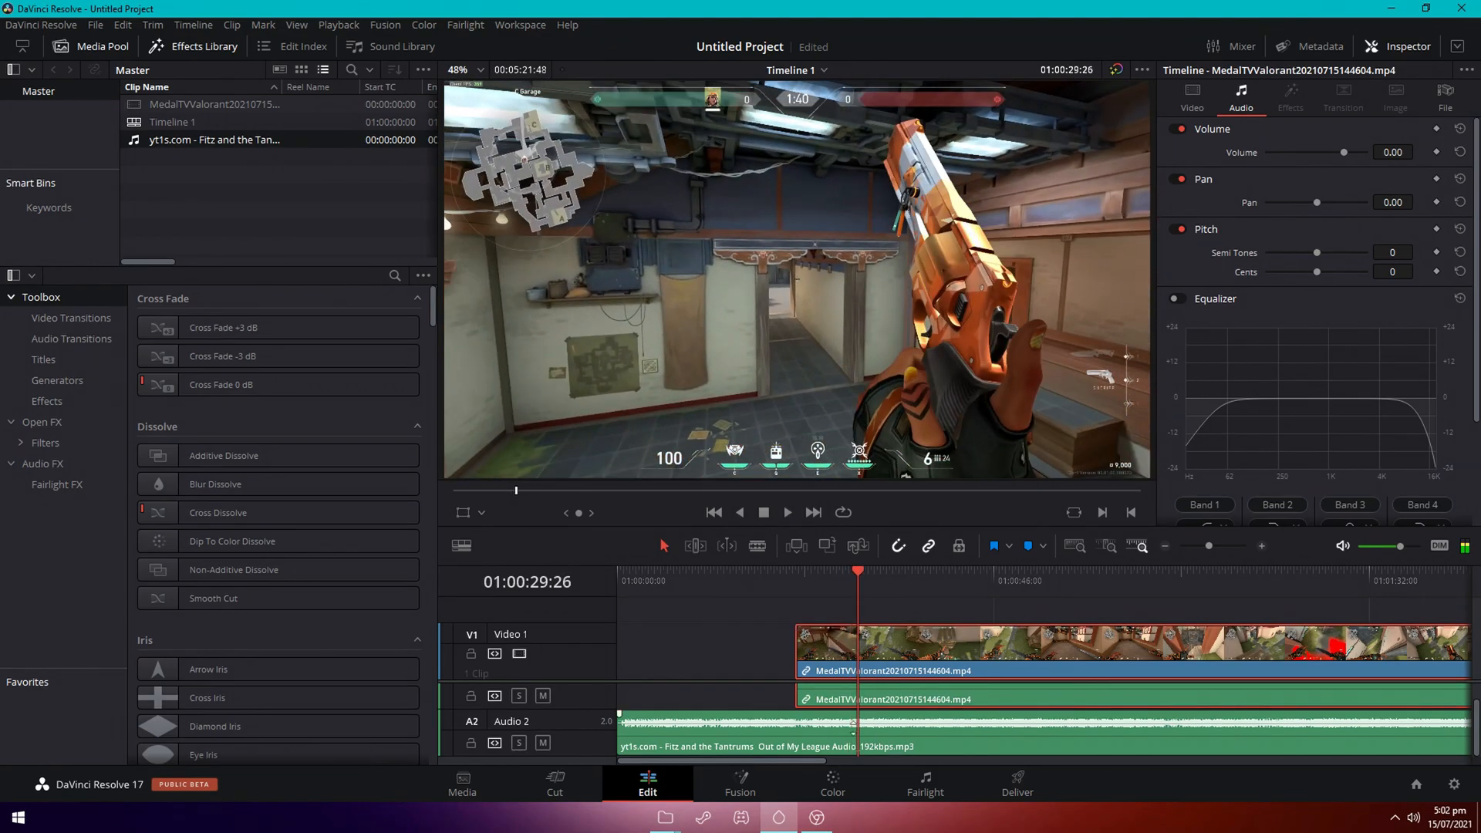
Cut the gameplay clip and keep only the short opening moment at the timeline start.
left_click(1072, 581)
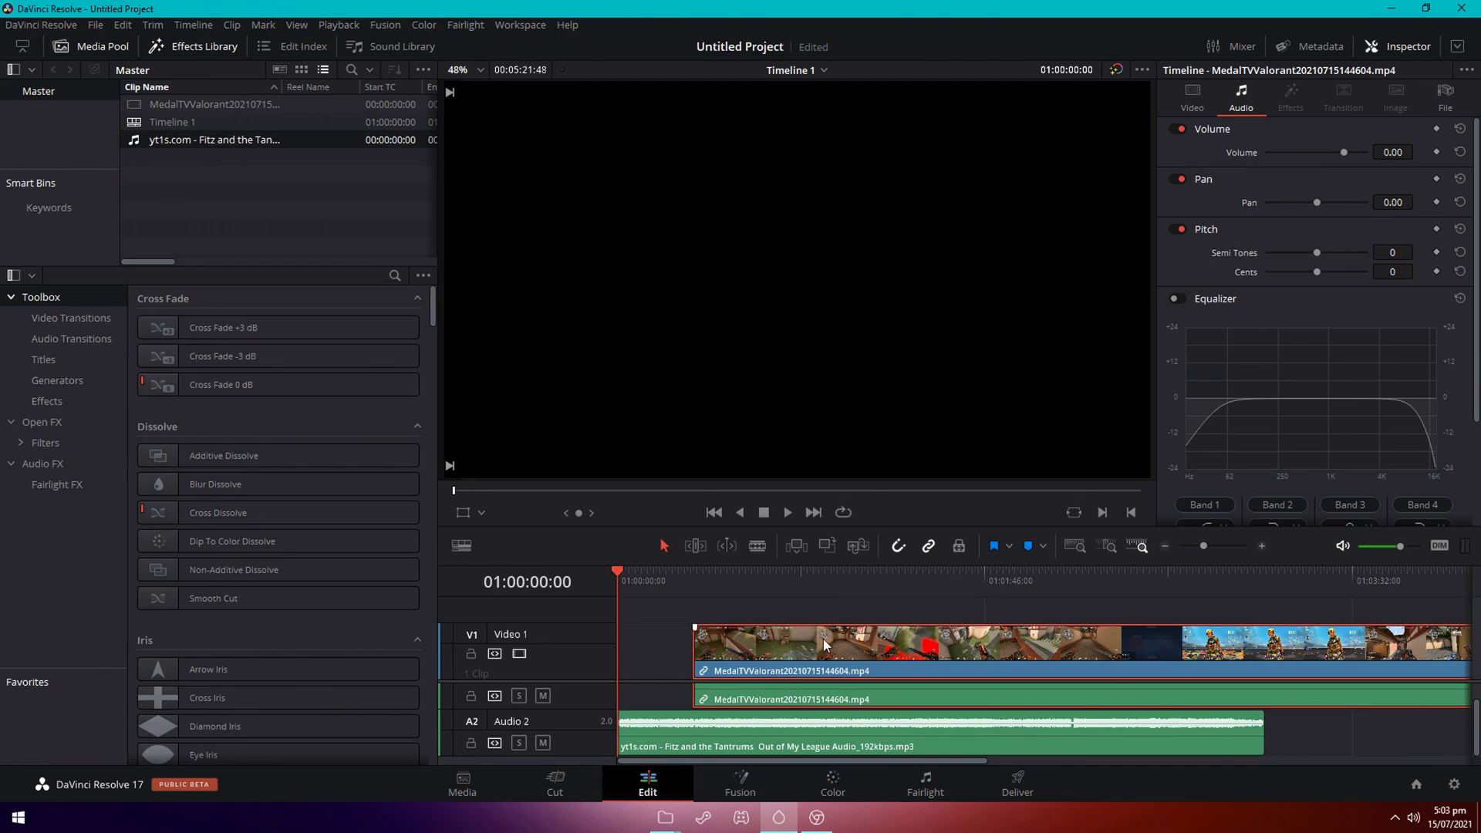
mouse_move(957, 664)
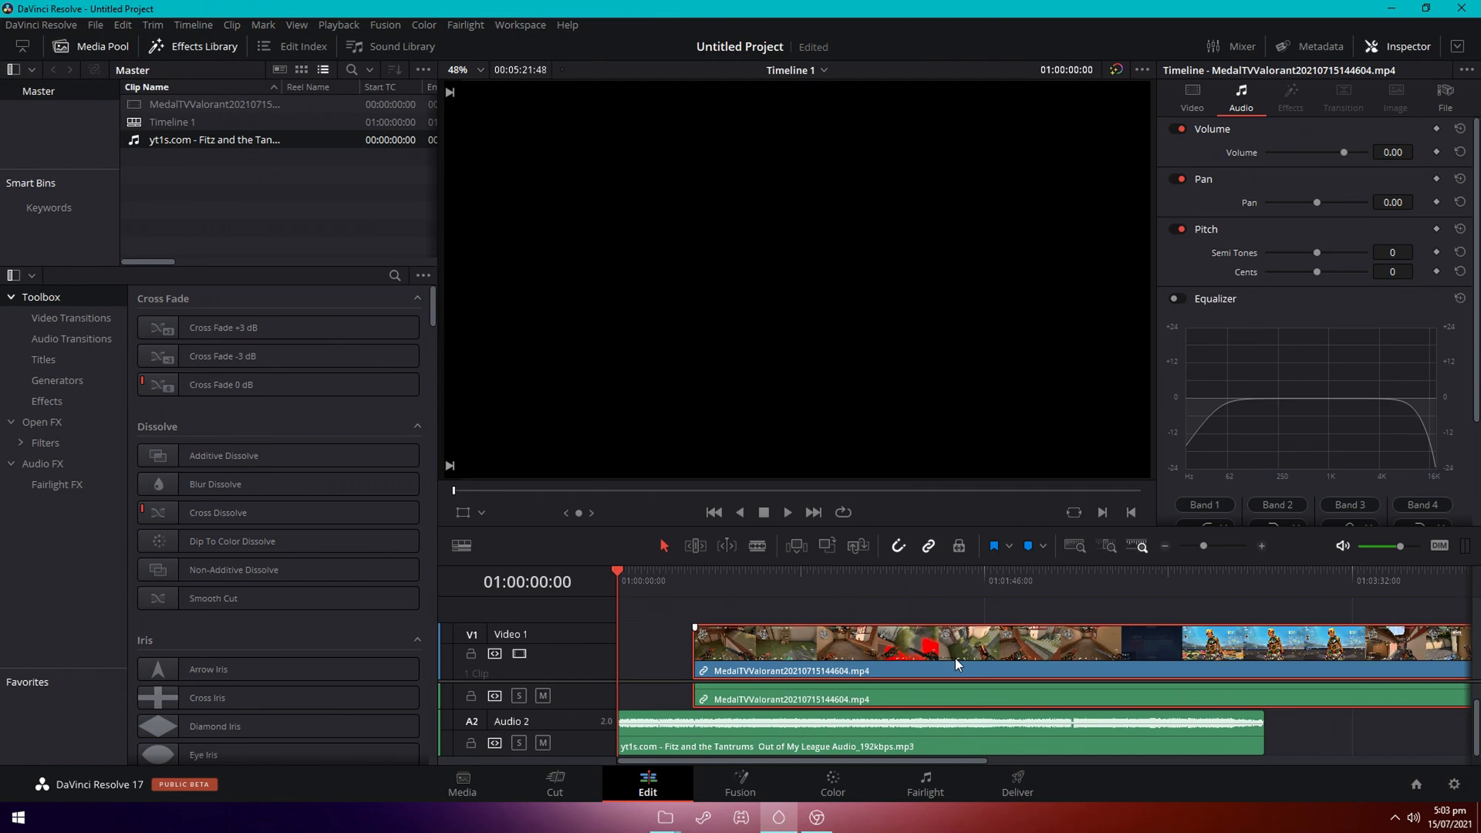
mouse_move(1015, 672)
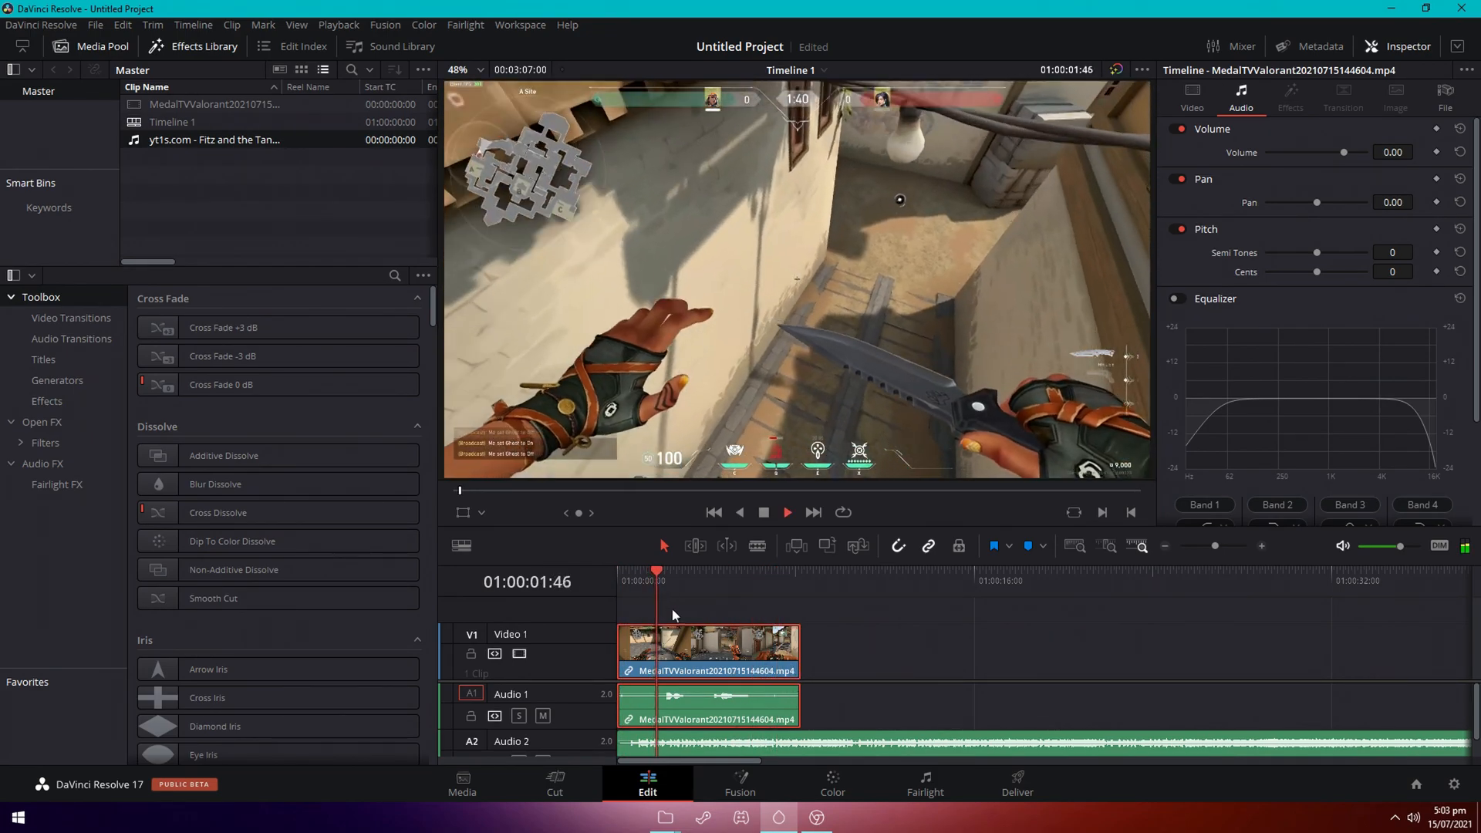
Play through the opening clip and trim its end to around 01:00:08.
left_click(703, 574)
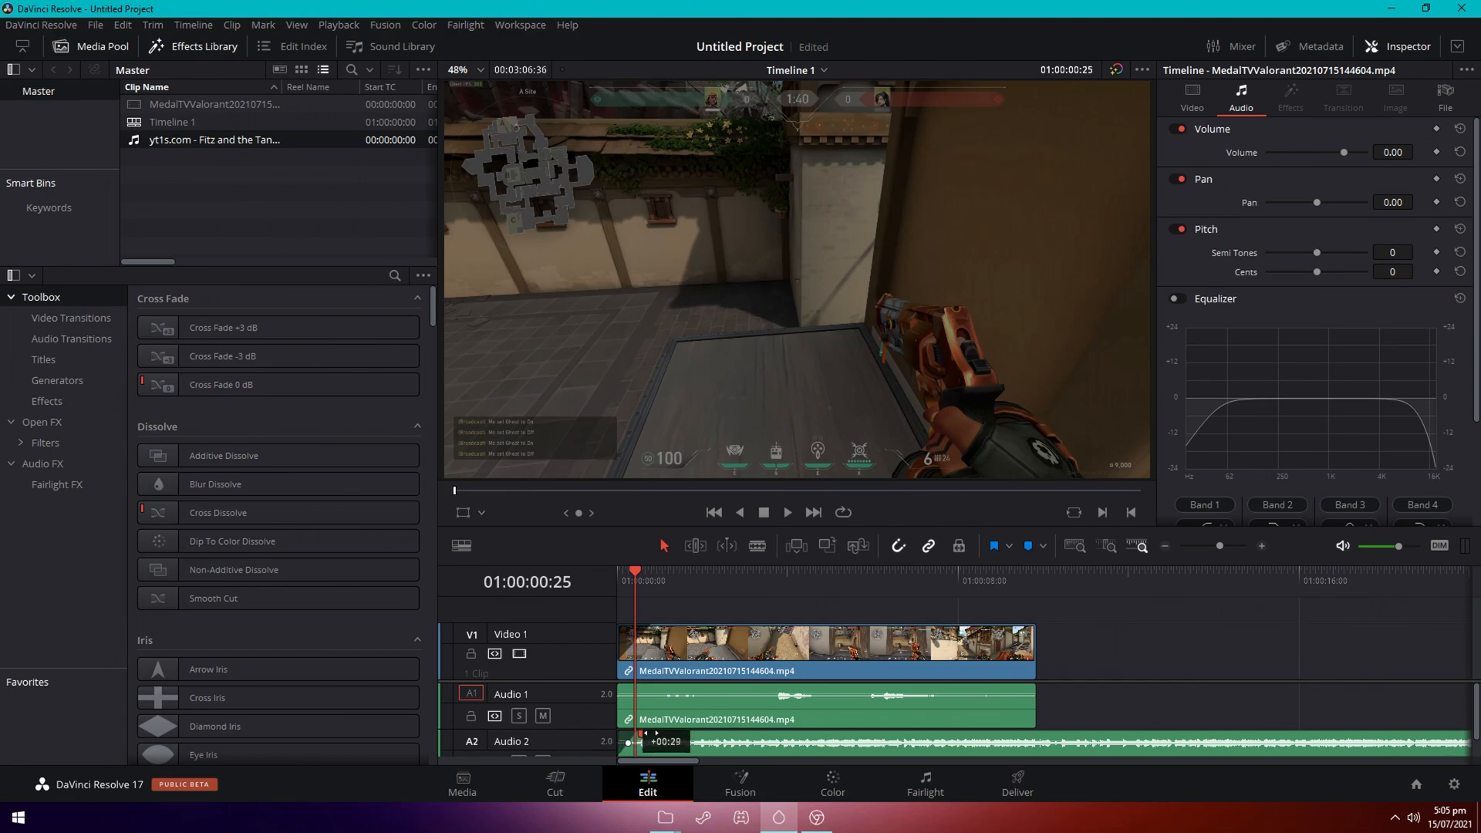
left_click(787, 512)
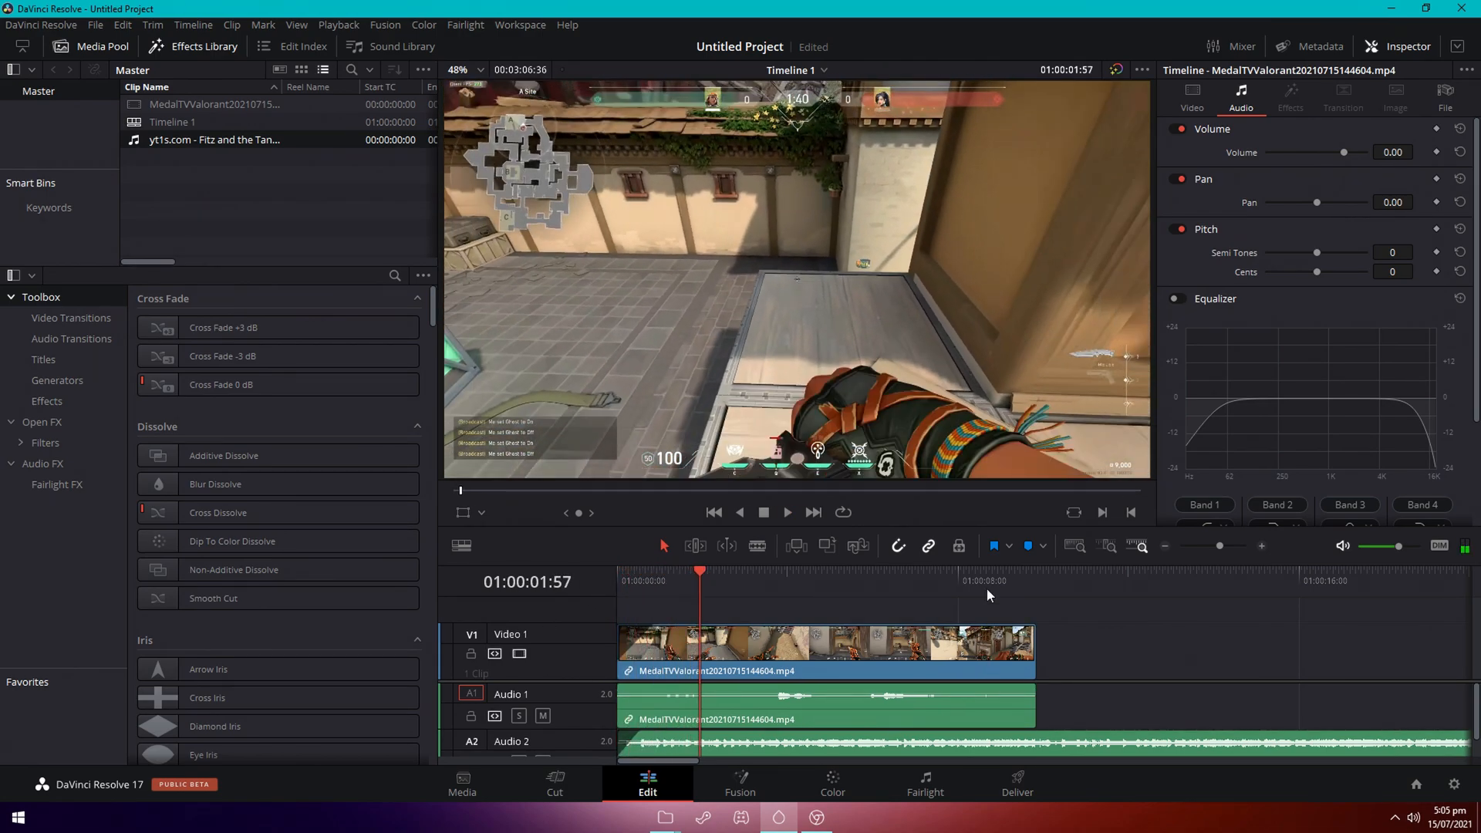
left_click(878, 571)
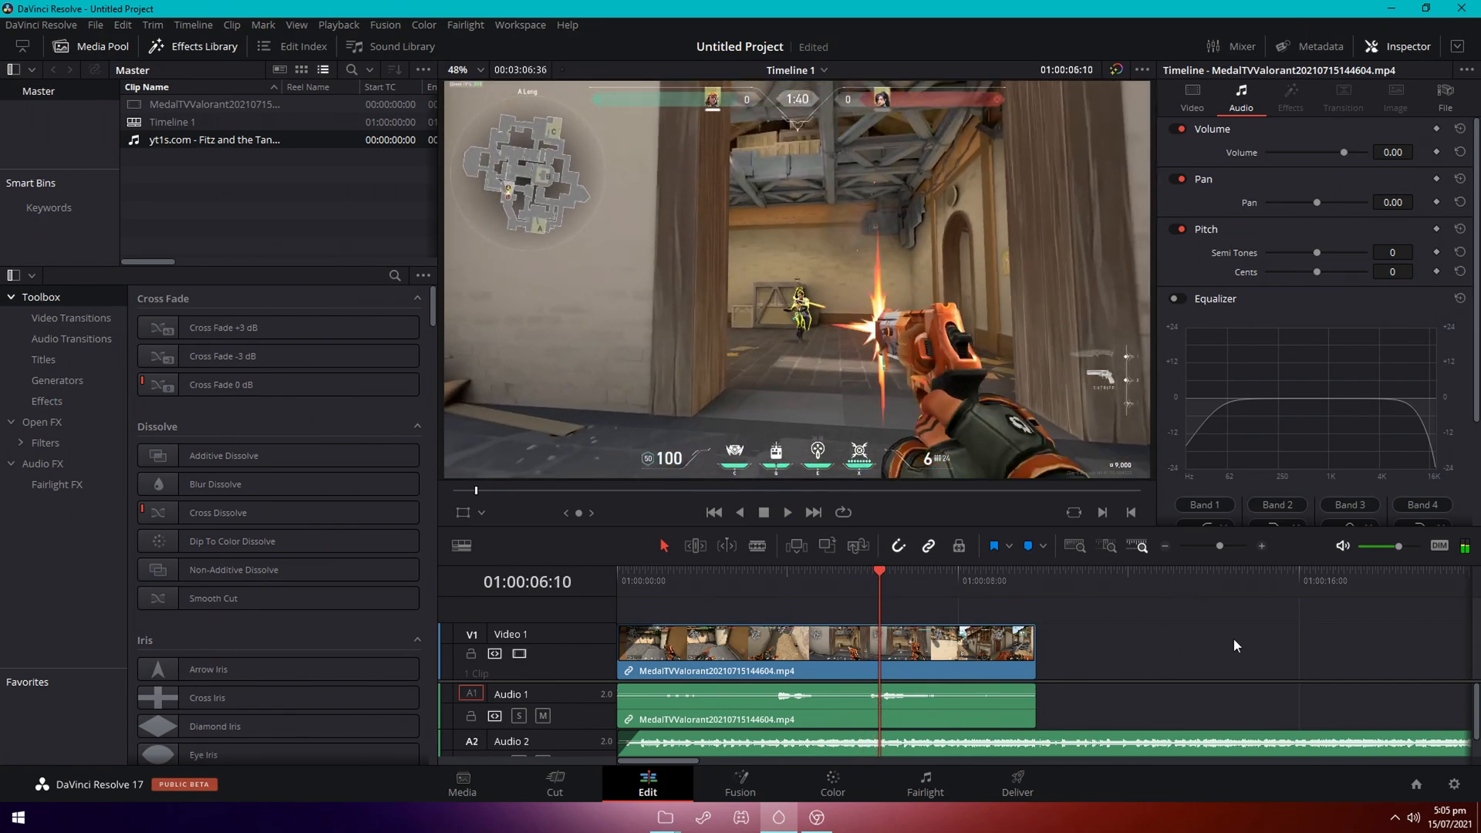
left_click(787, 513)
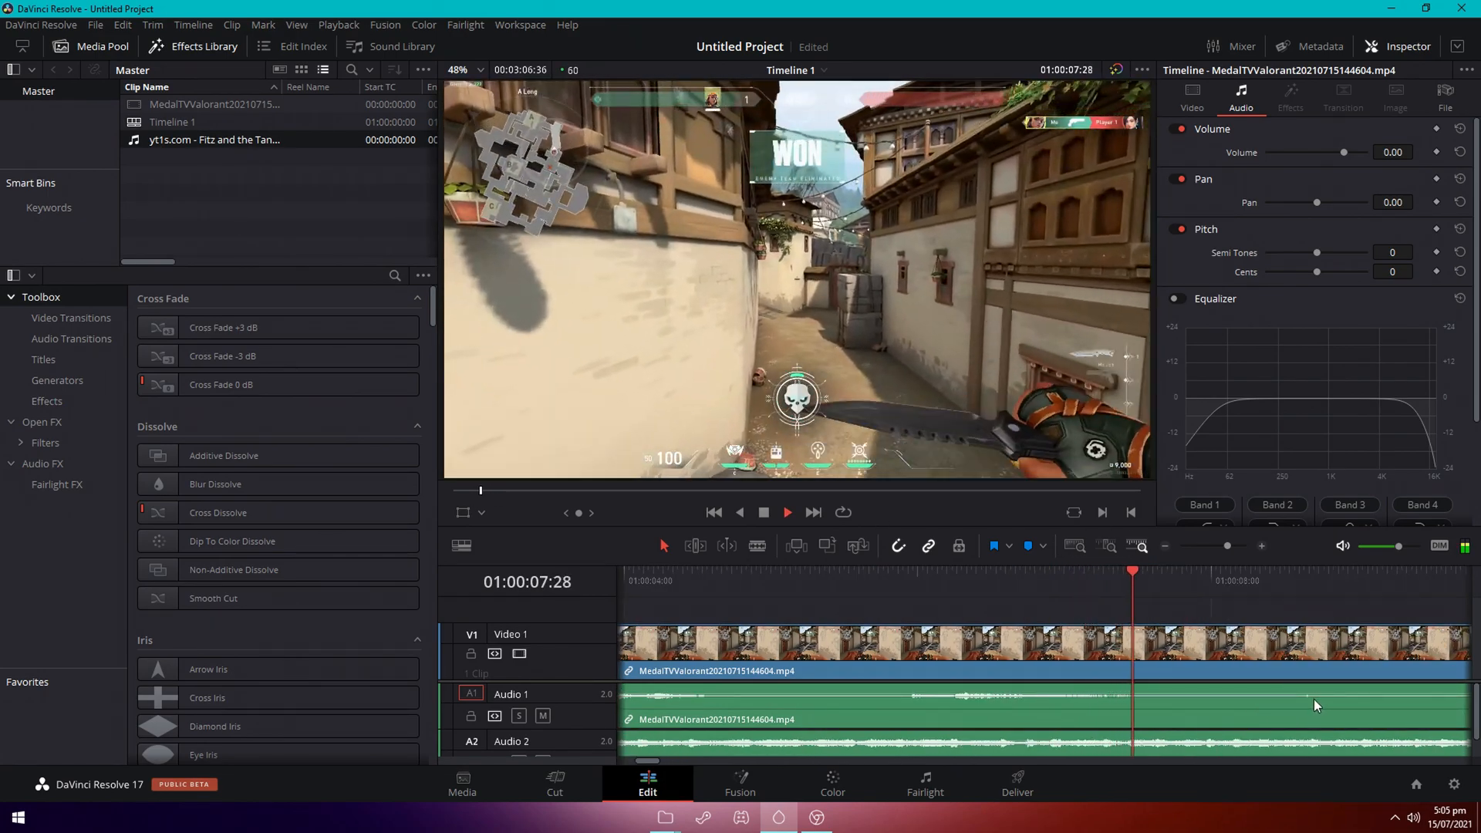
left_click(1200, 581)
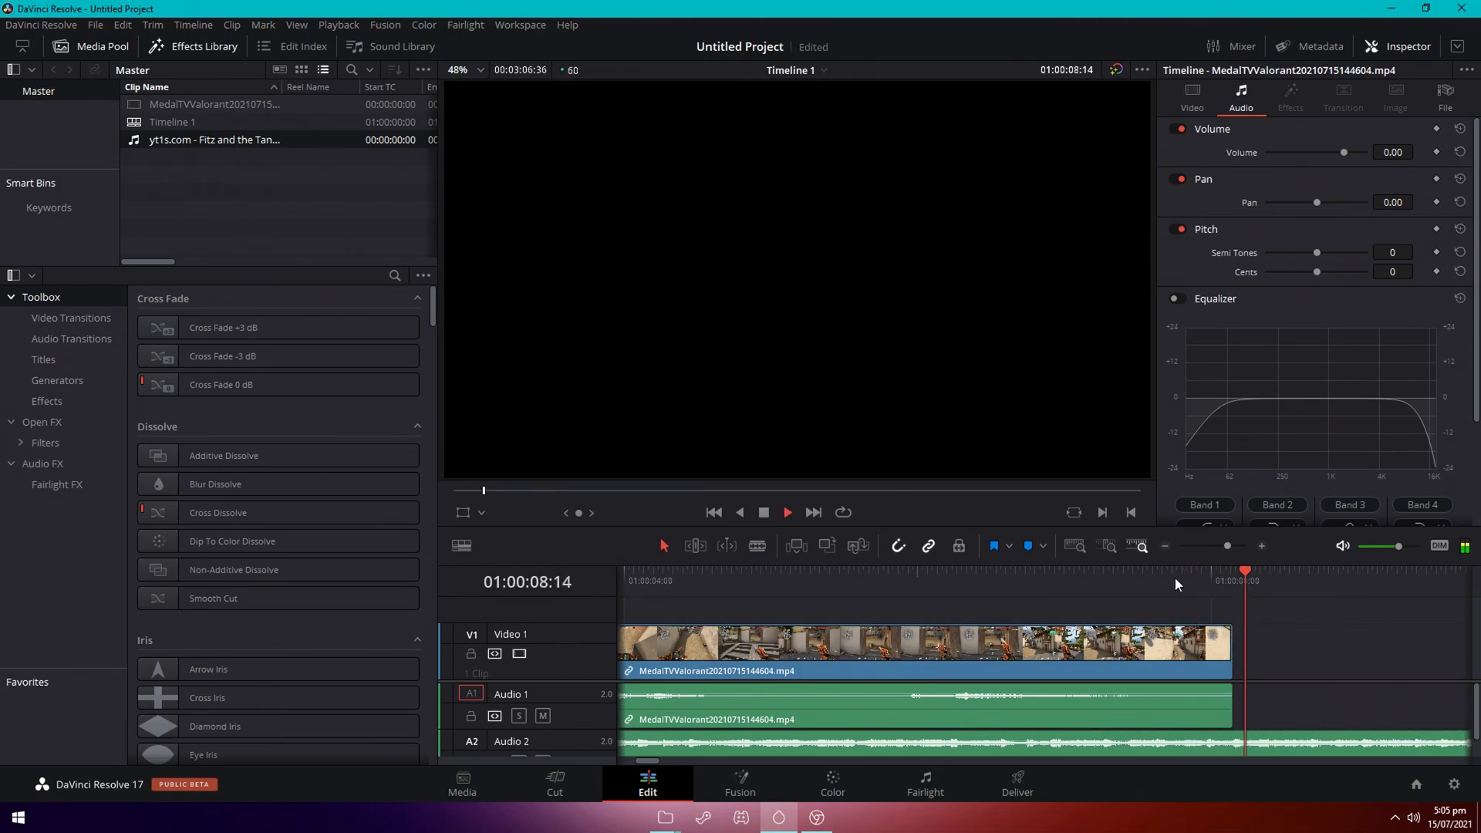
Add the second and third gameplay clips to V1, trimming the second clip's end, then bring up Save.
left_click(1204, 581)
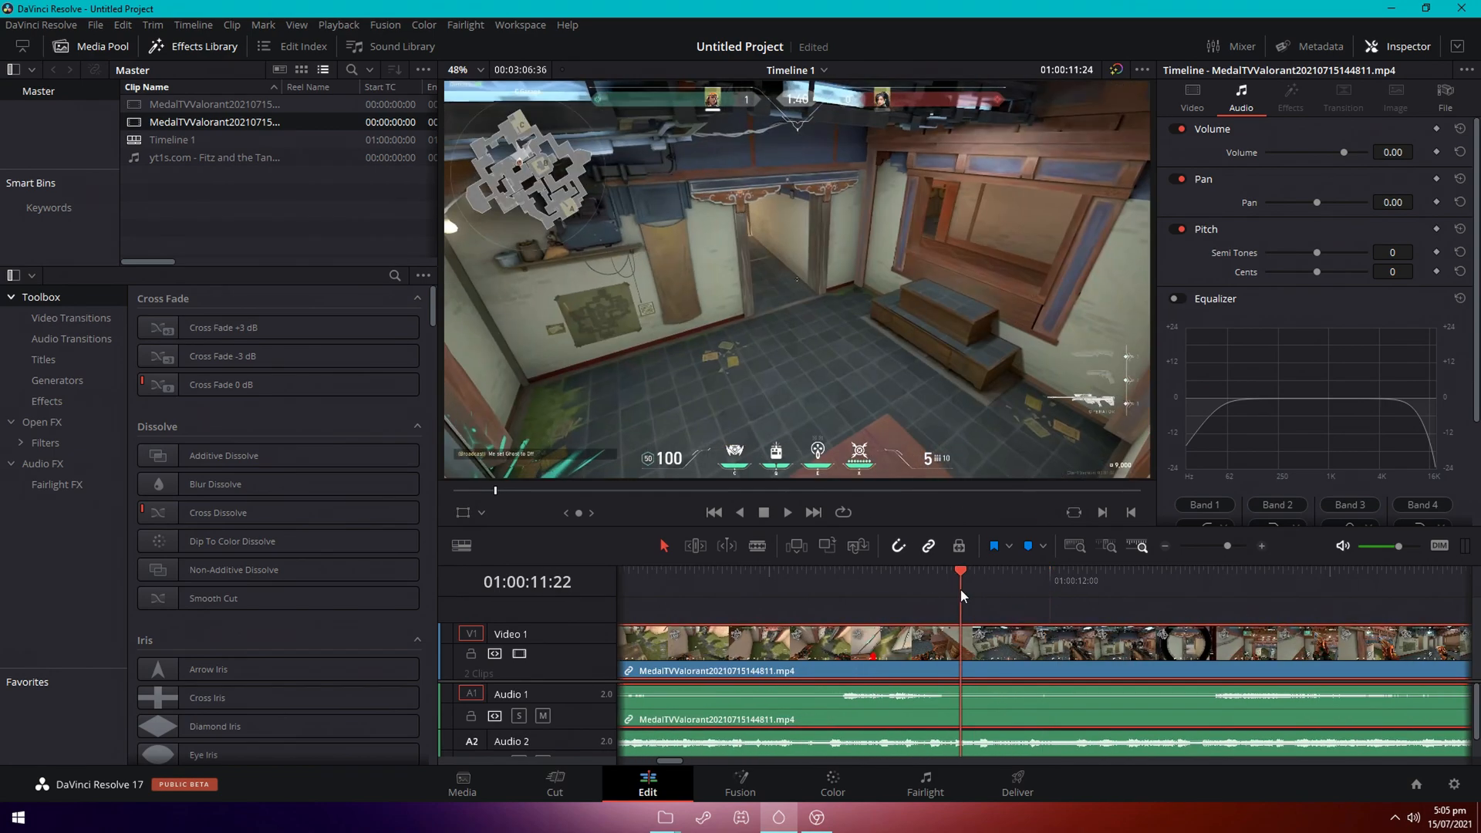
left_click_drag(962, 571, 944, 572)
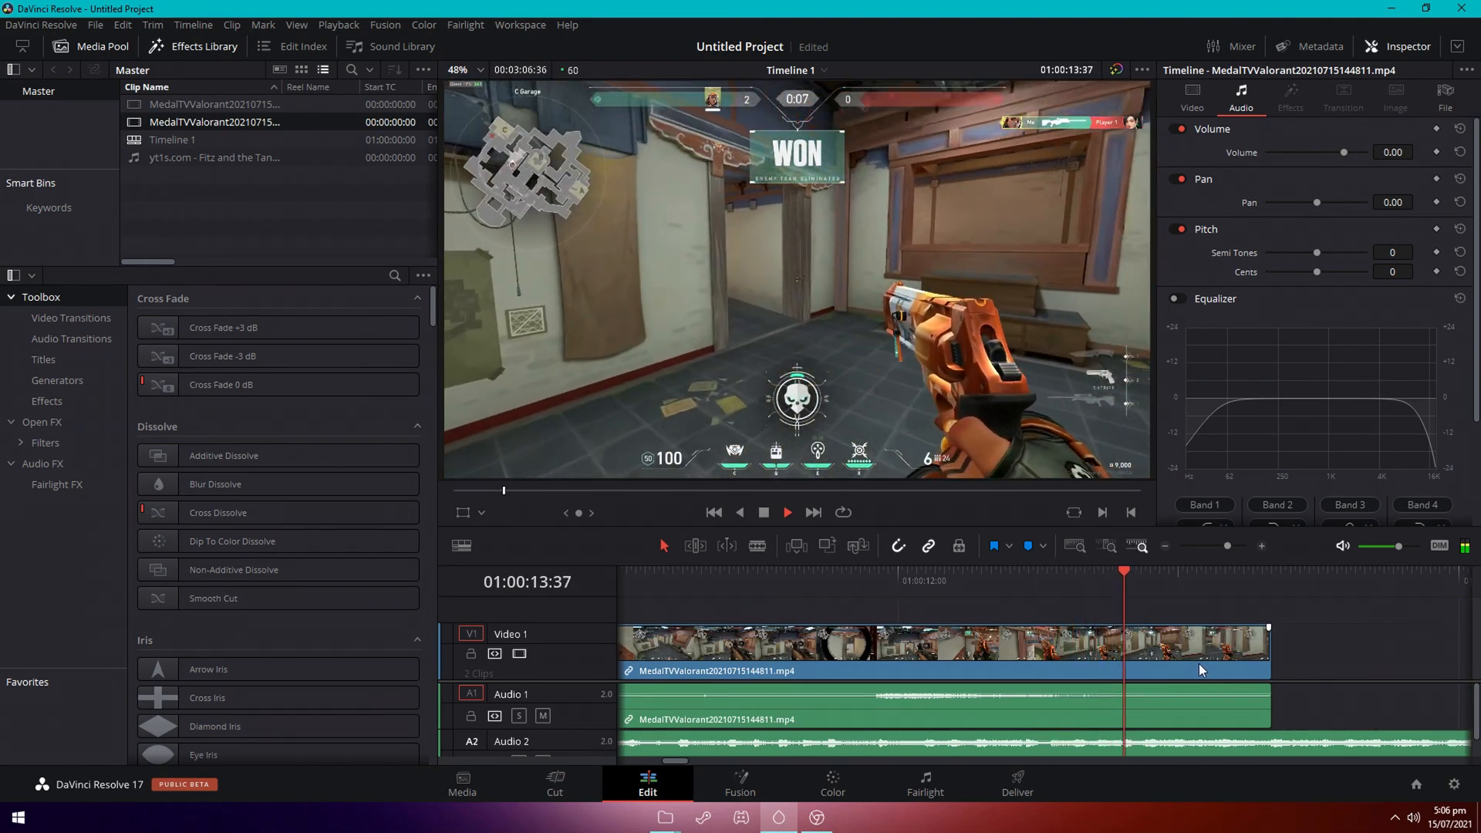
left_click_drag(1124, 573, 1095, 573)
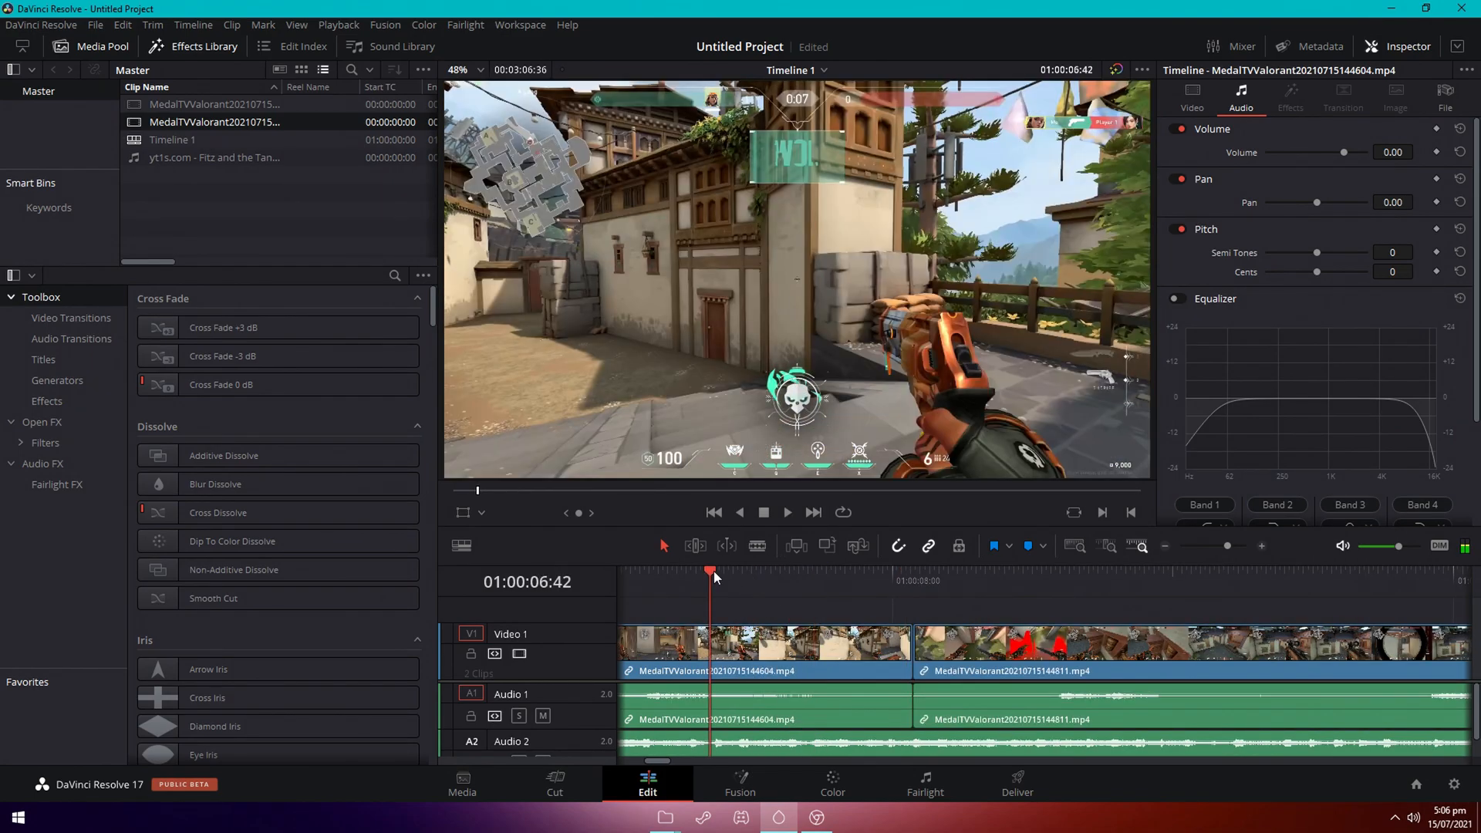
left_click(786, 512)
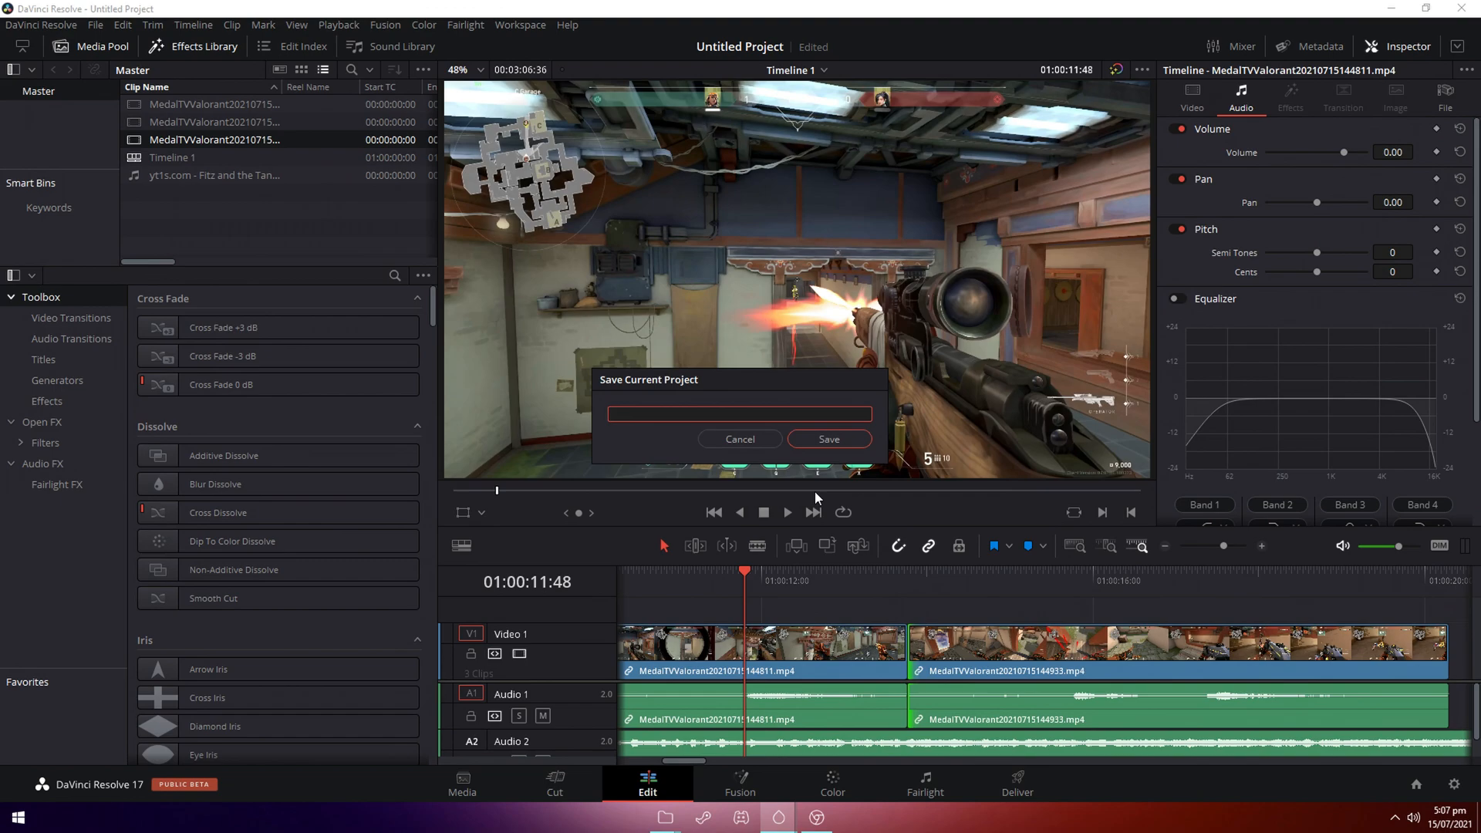
Name the project 'tutorial 2' in the Save Current Project dialog and save it.
type("tuto")
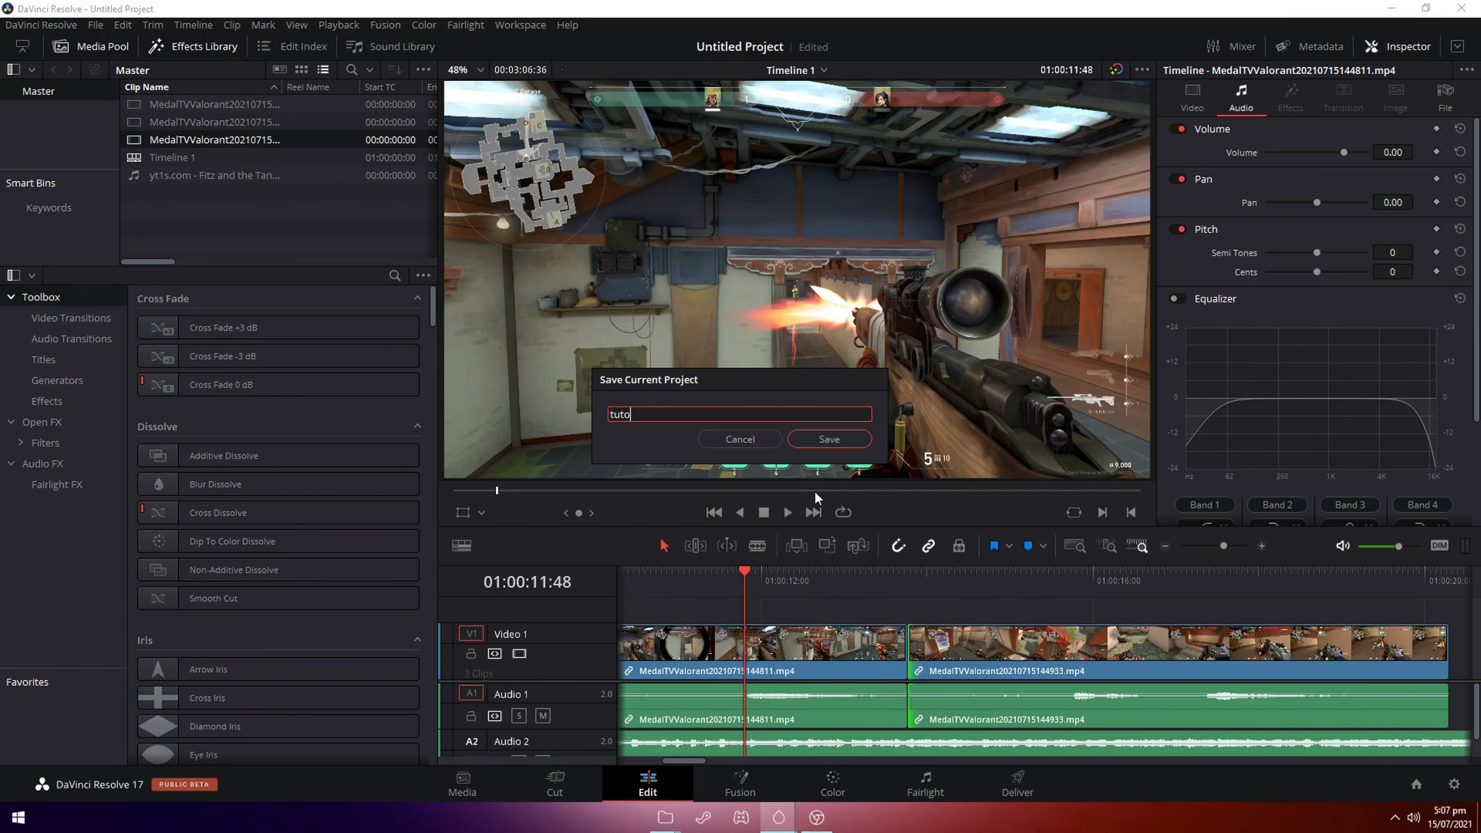
left_click(827, 438)
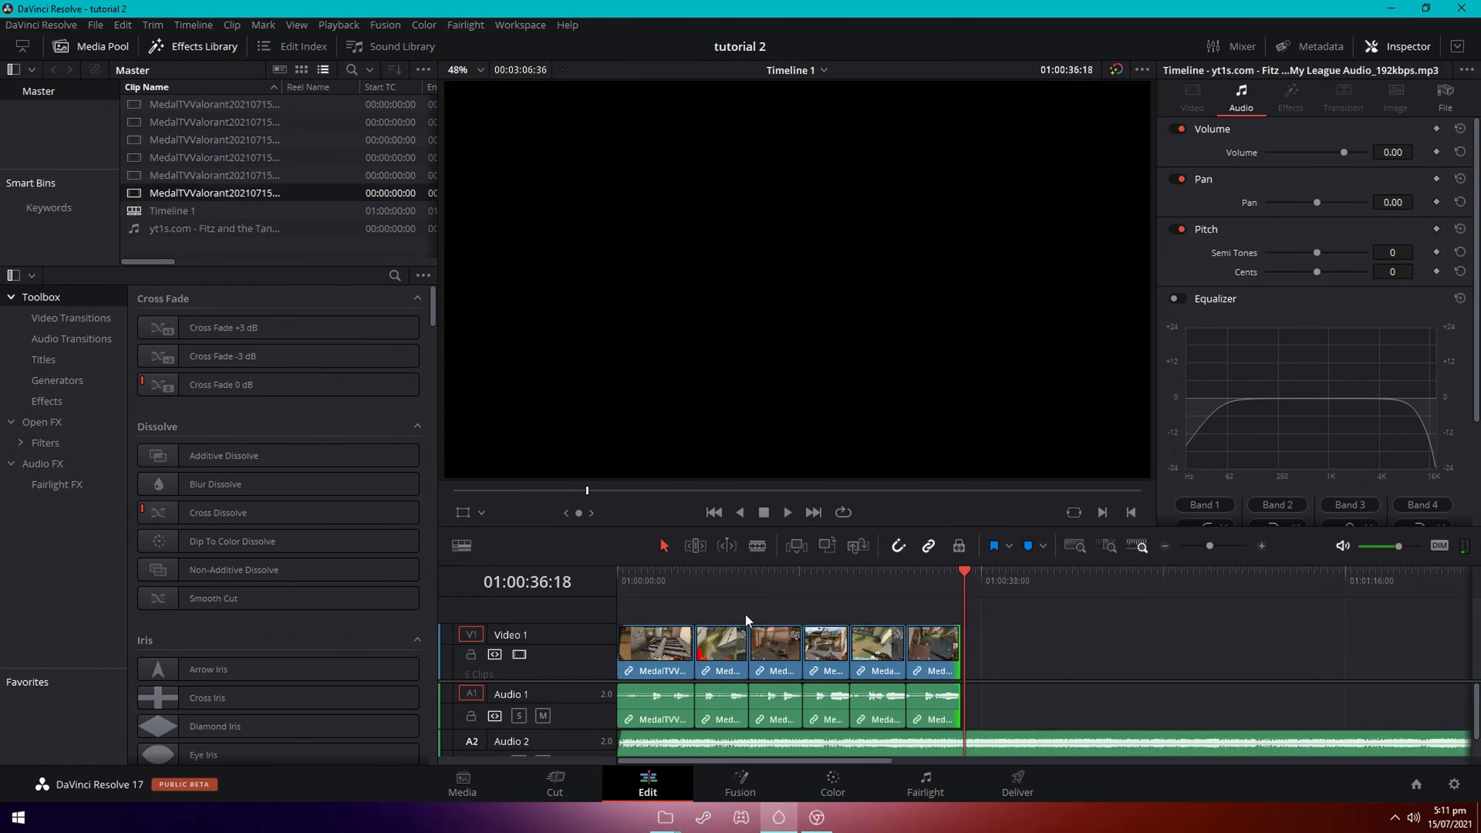
mouse_move(1001, 602)
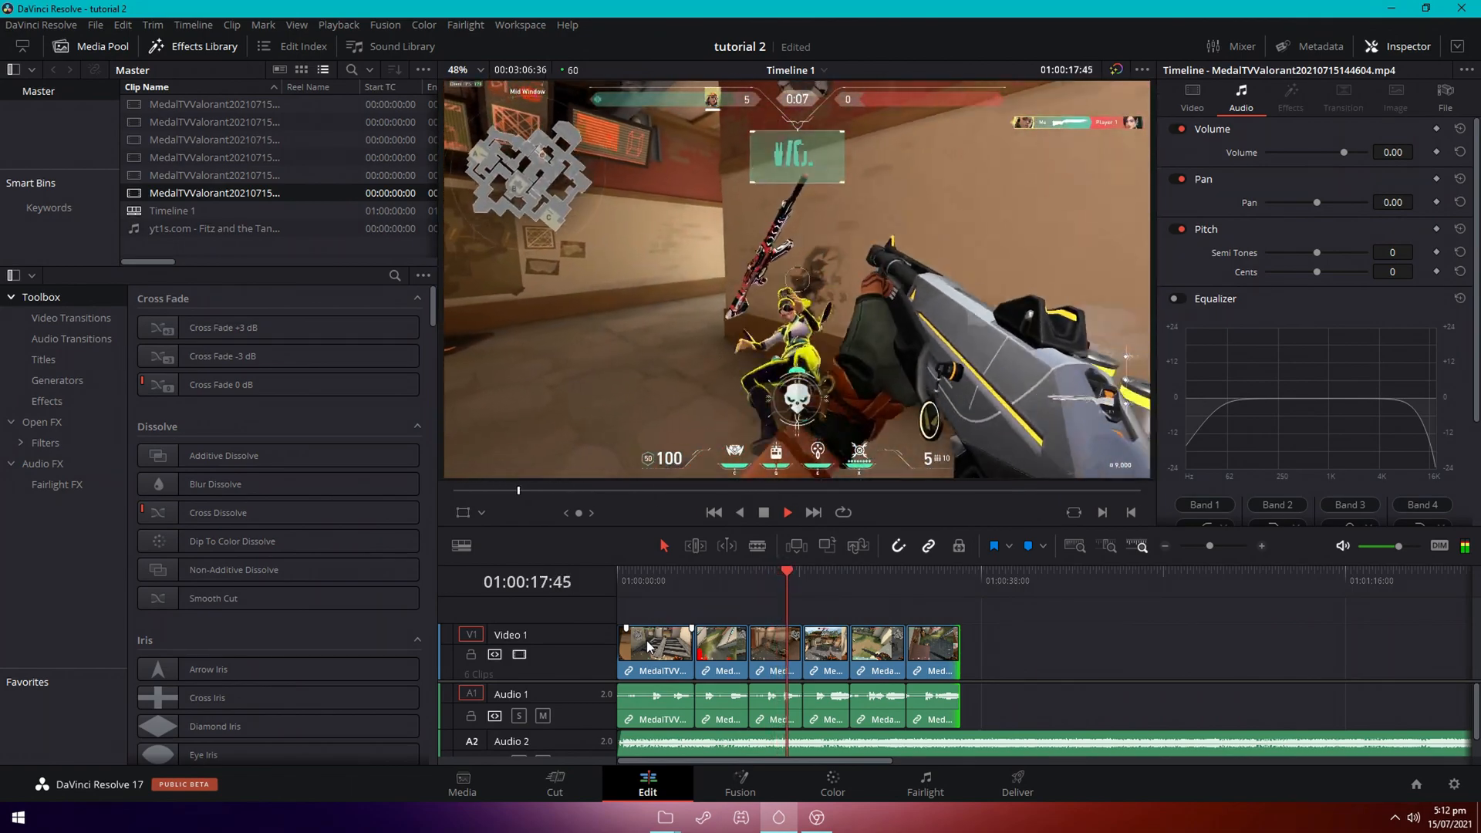
left_click(787, 512)
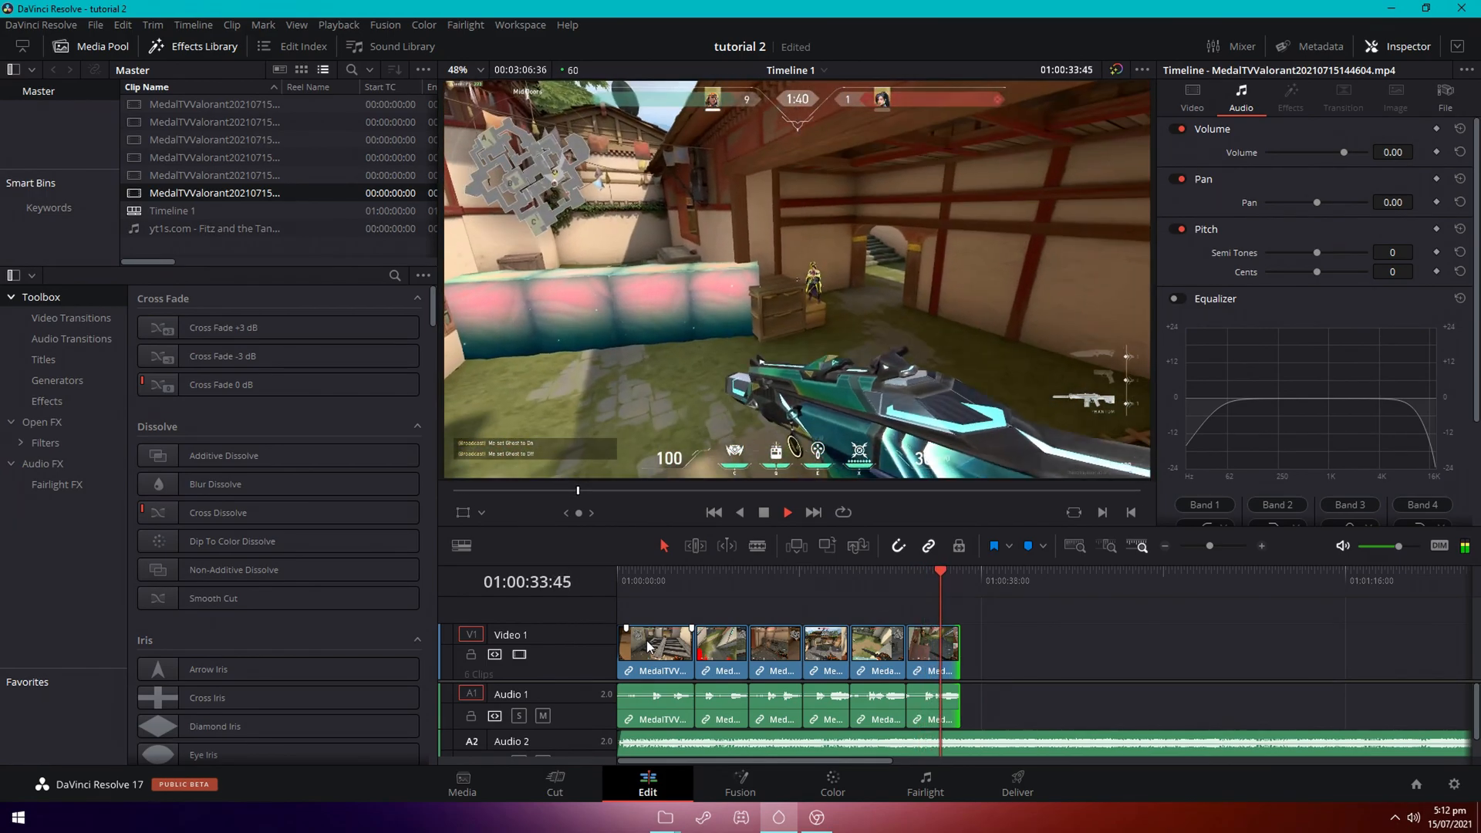
left_click(787, 512)
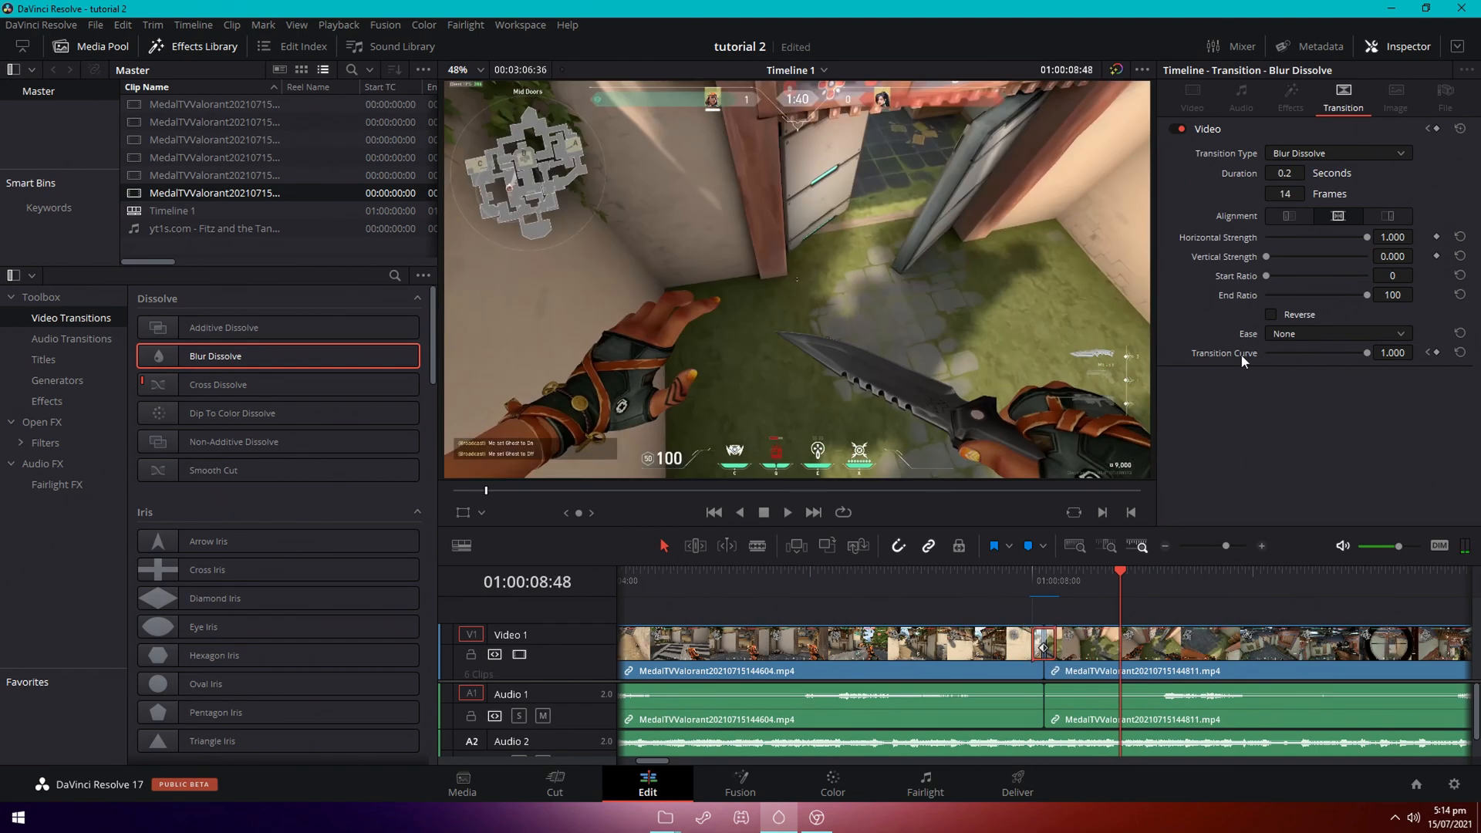
Set the Non-Additive Dissolve on the second cut to ease In & Out.
left_click(1335, 333)
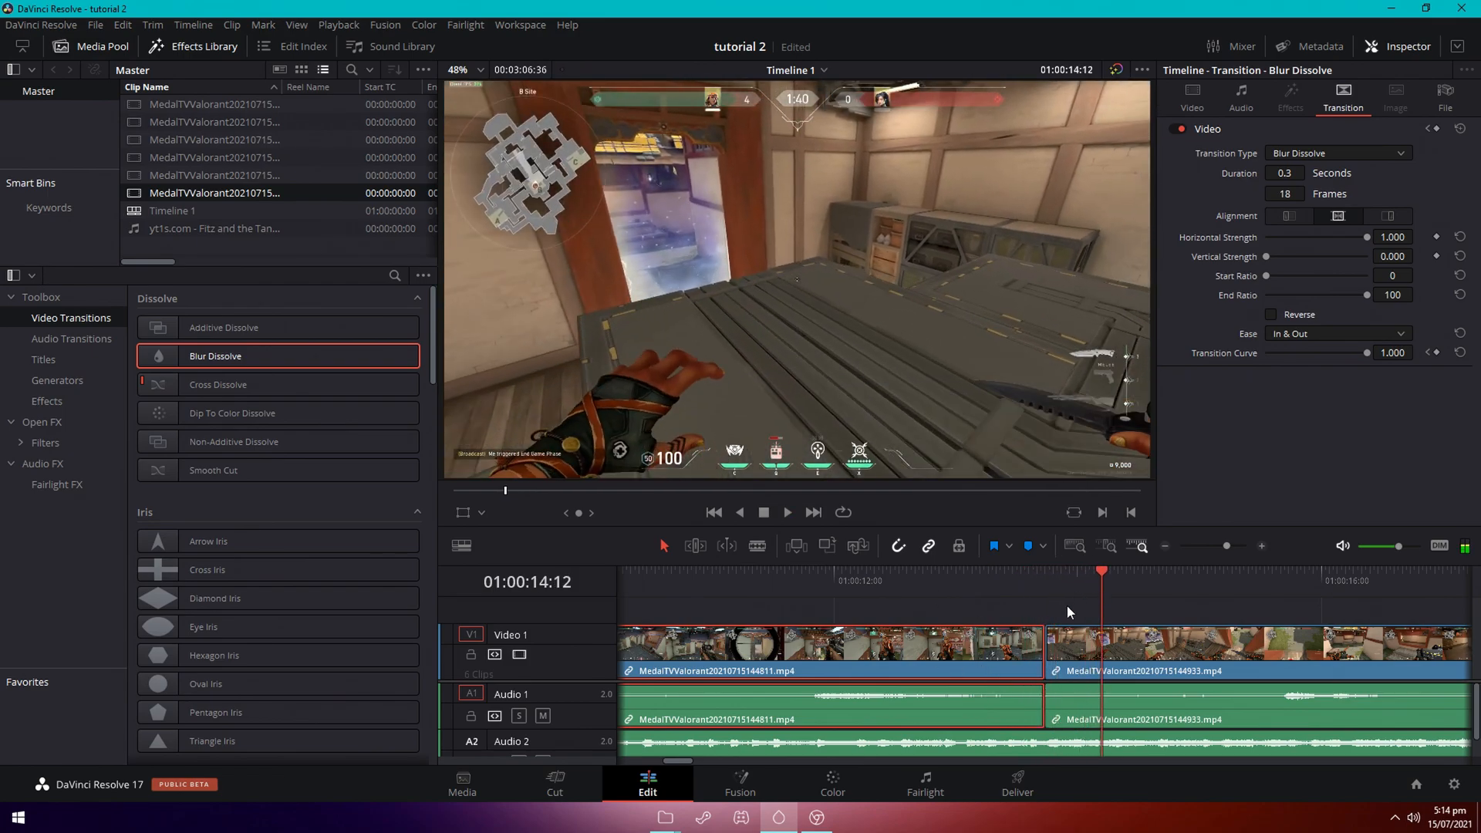
mouse_move(1091, 615)
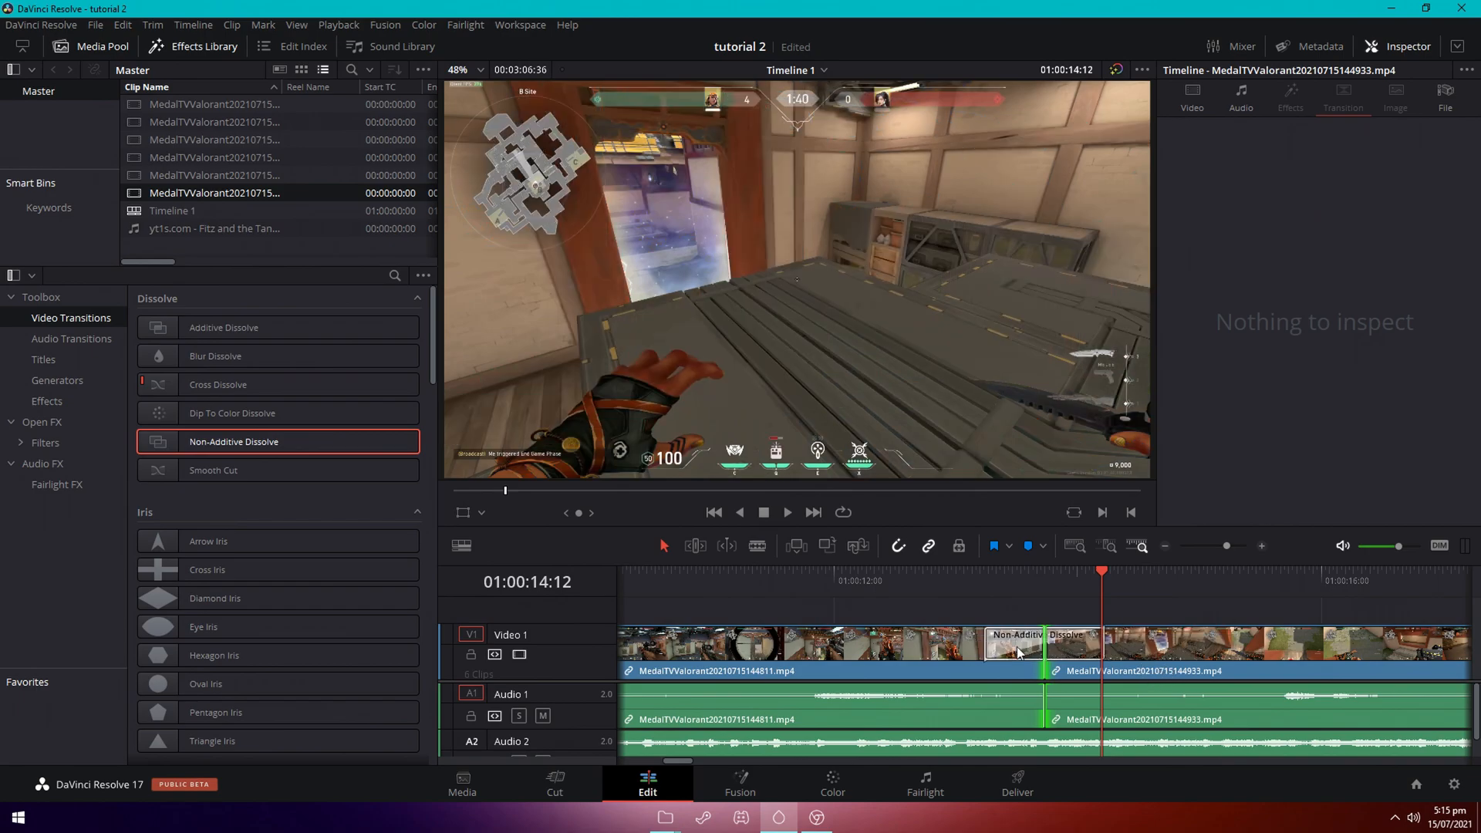
left_click(1040, 644)
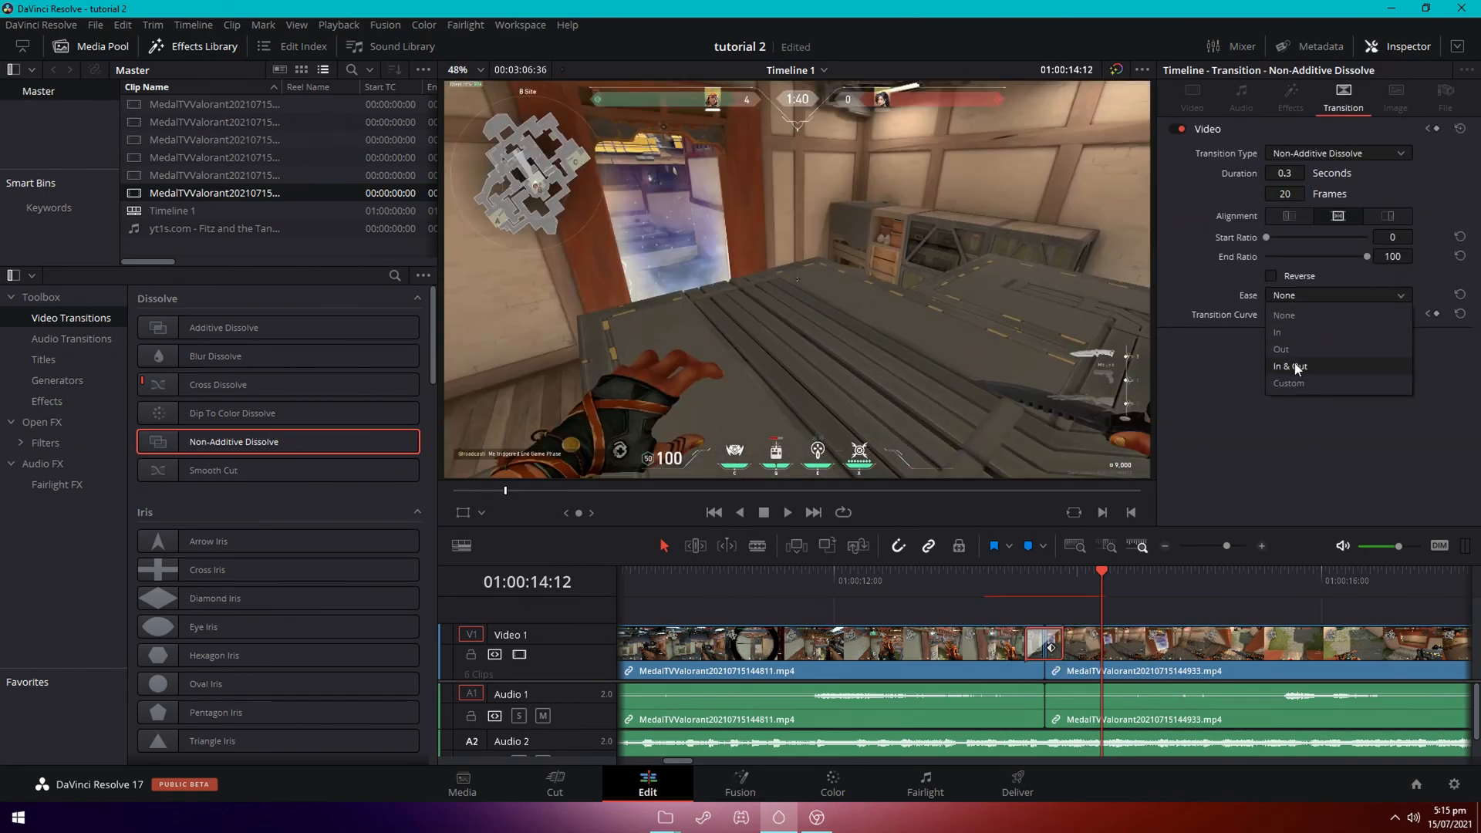
left_click(1291, 367)
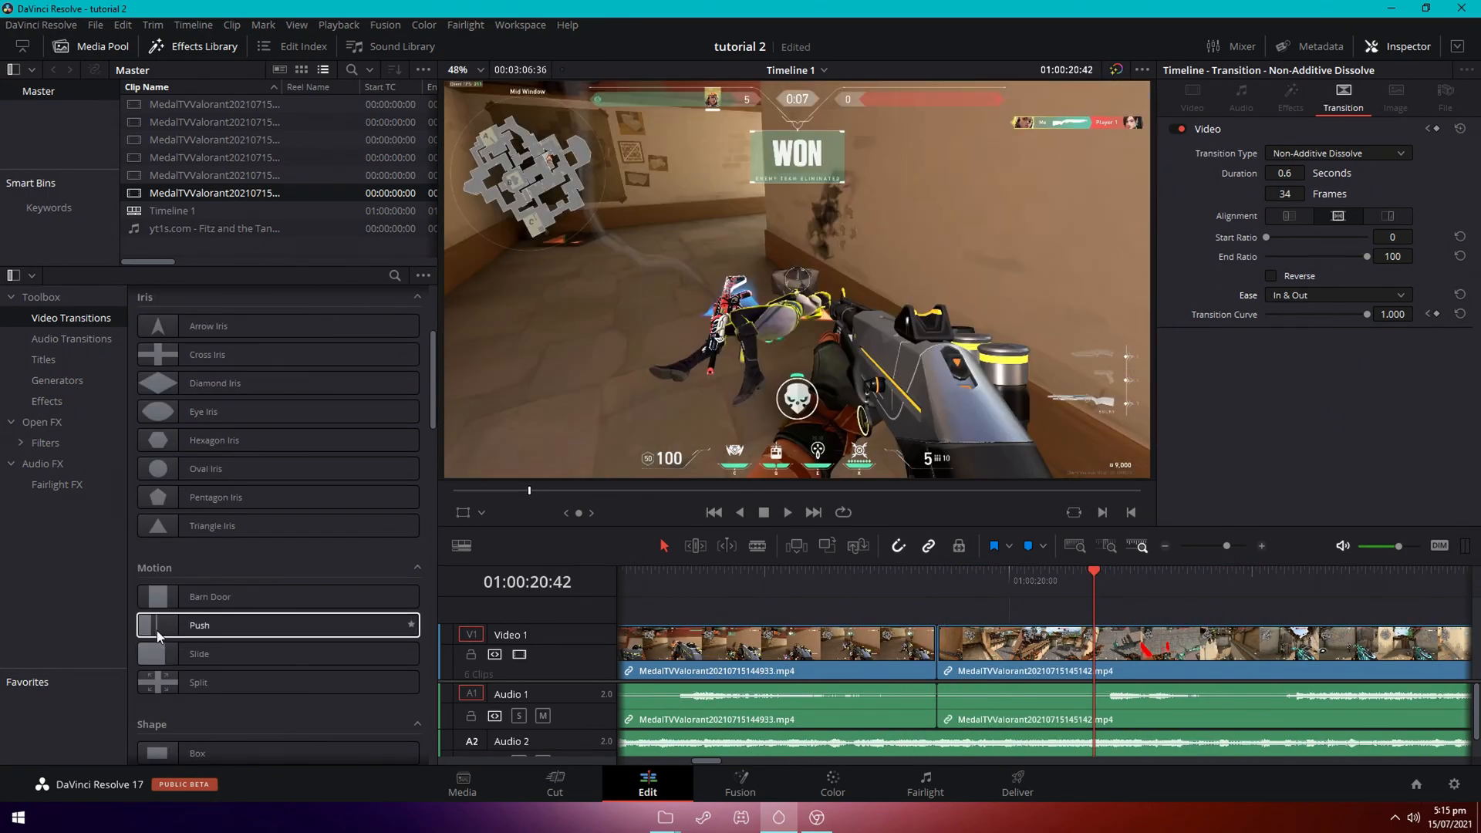
Apply a Push transition to the cut and raise its Motion Blur to about 0.4.
double_click(198, 624)
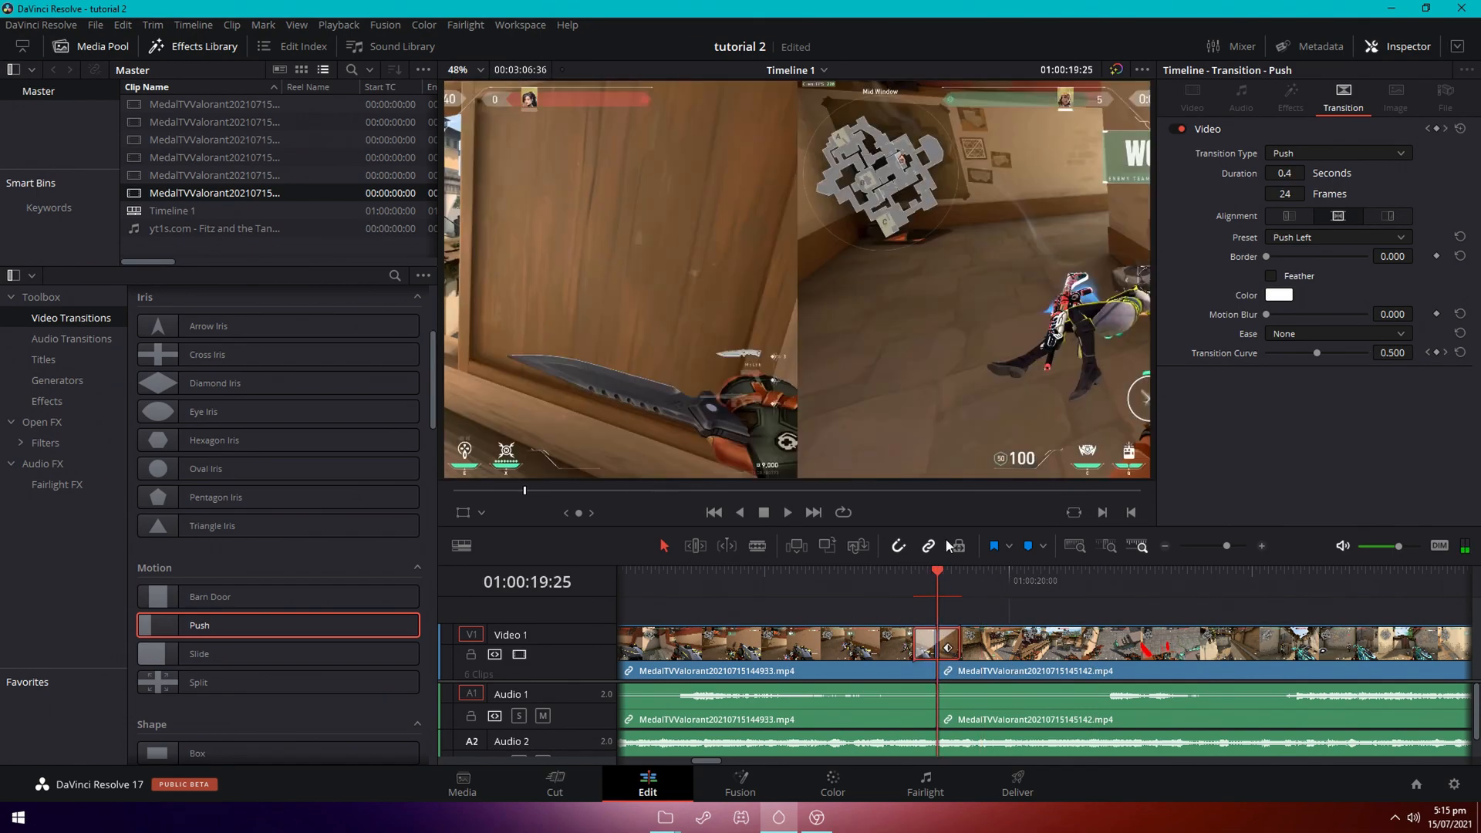
left_click_drag(1268, 314, 1309, 314)
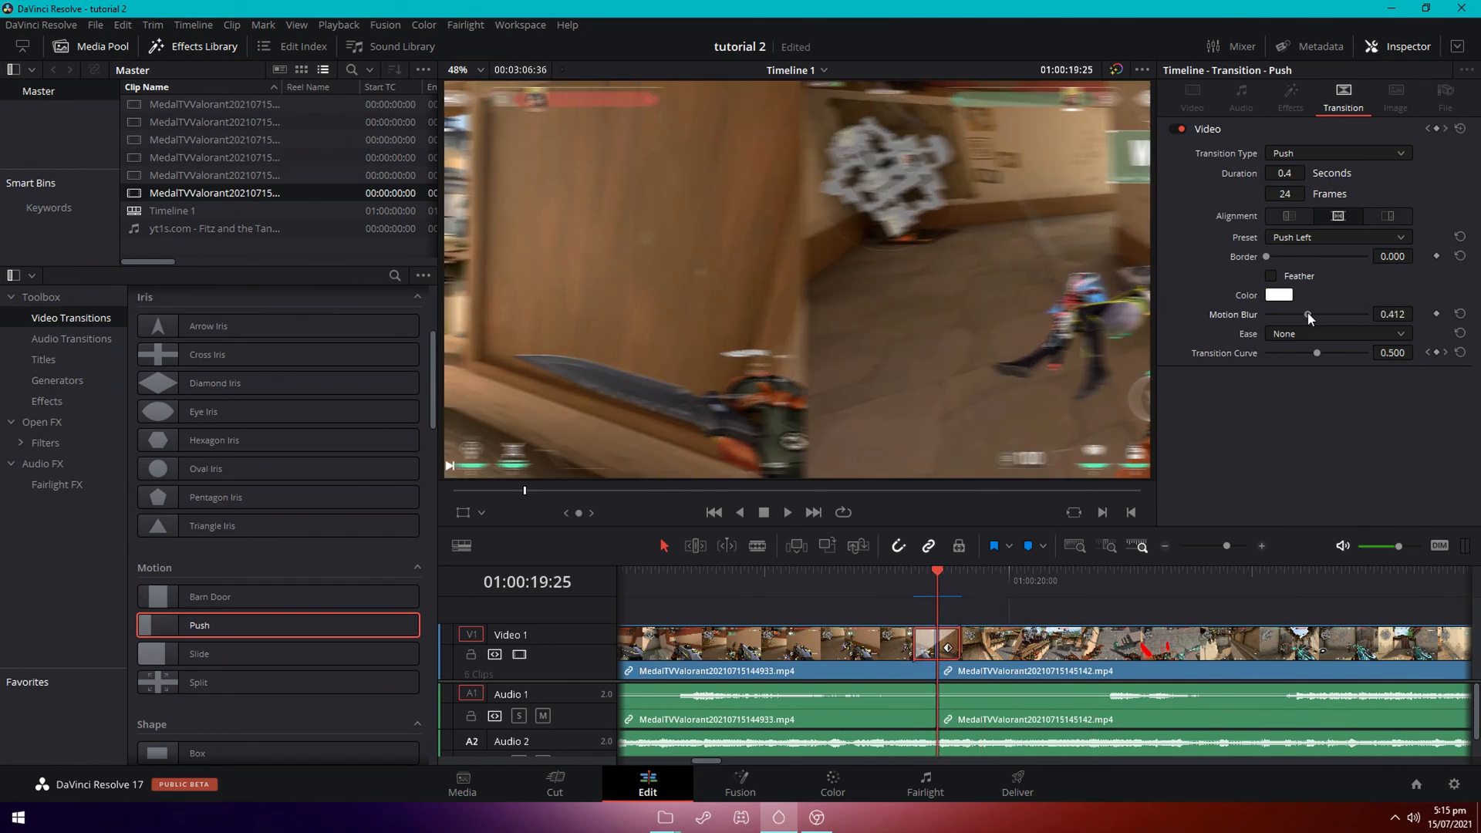
left_click_drag(1308, 314, 1299, 314)
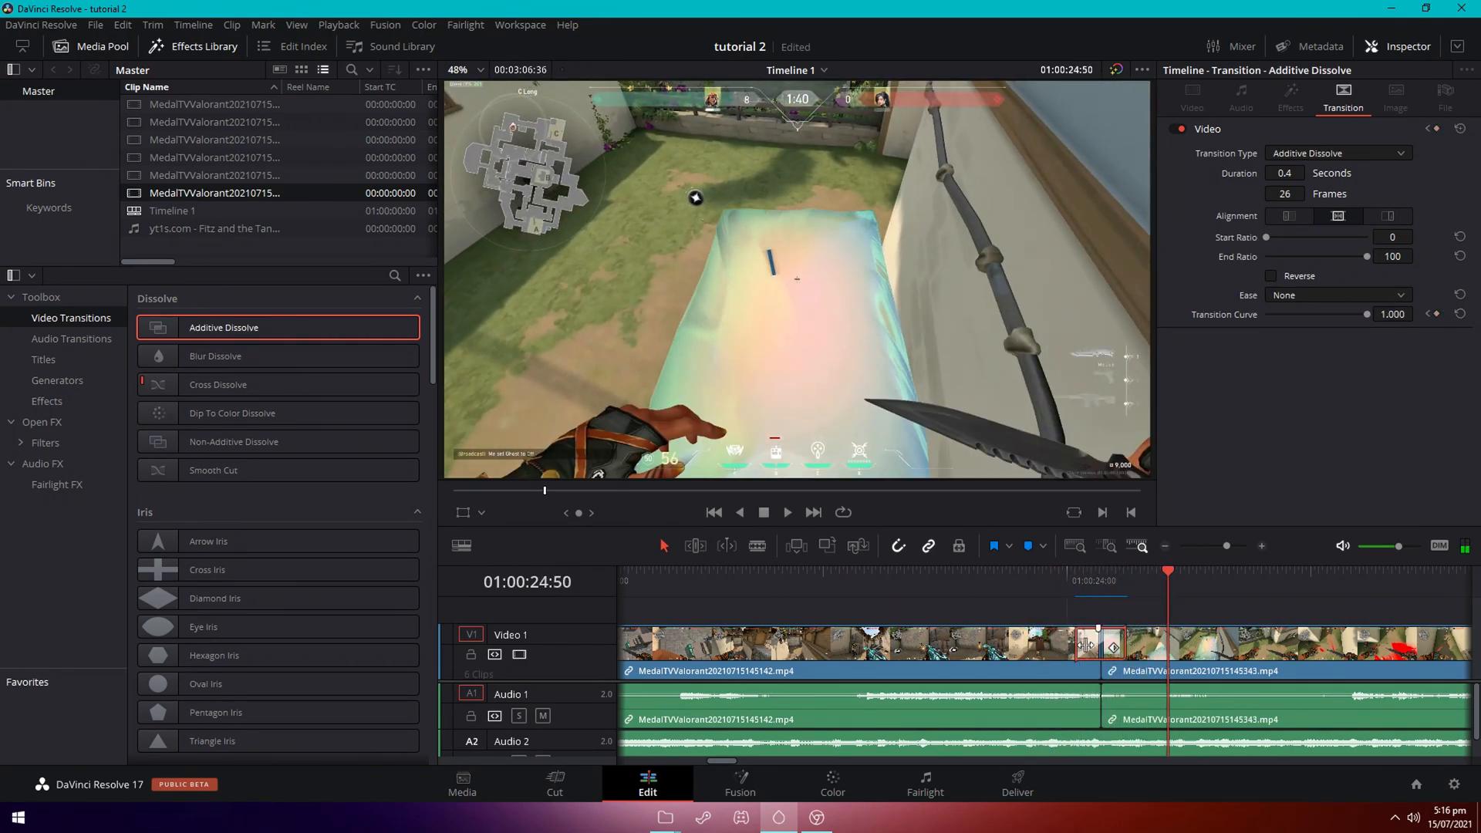
Give the Additive Dissolve an eased timing from the Inspector's Ease dropdown.
left_click(1335, 295)
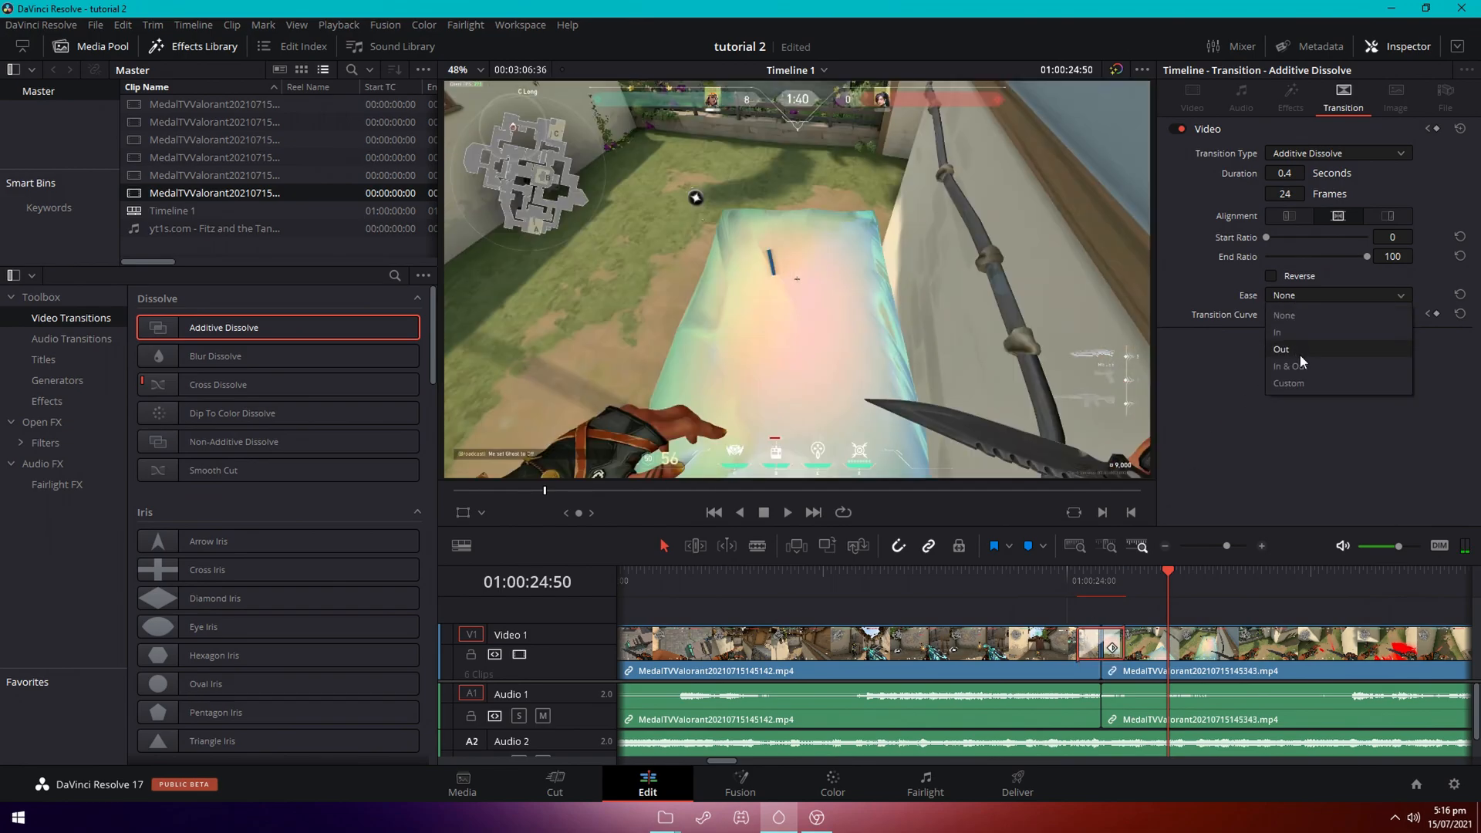
left_click(1297, 367)
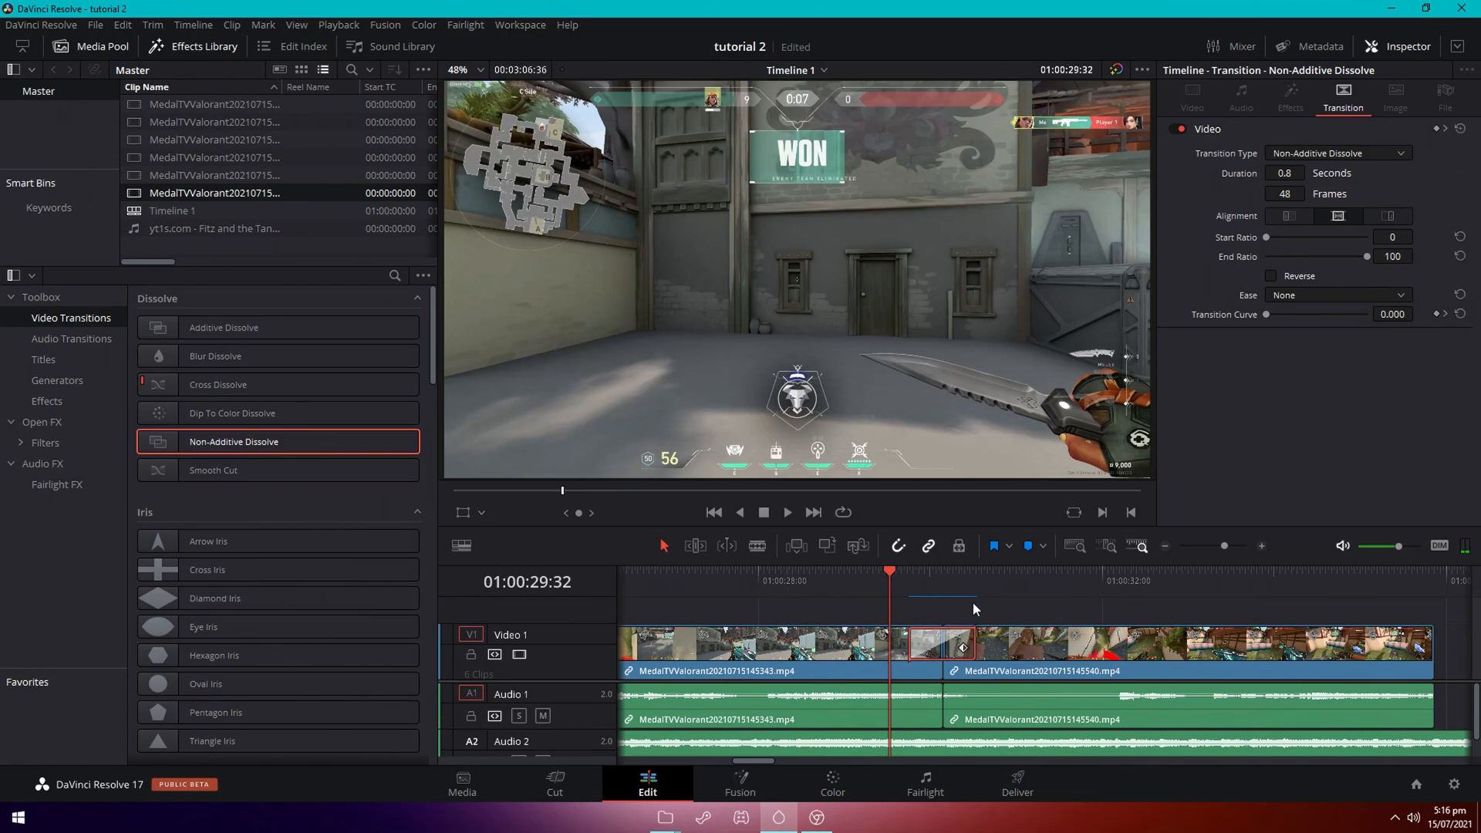
Adjust the 0.8-second Non-Additive Dissolve at the last cut and return the playhead to the start.
left_click(1335, 294)
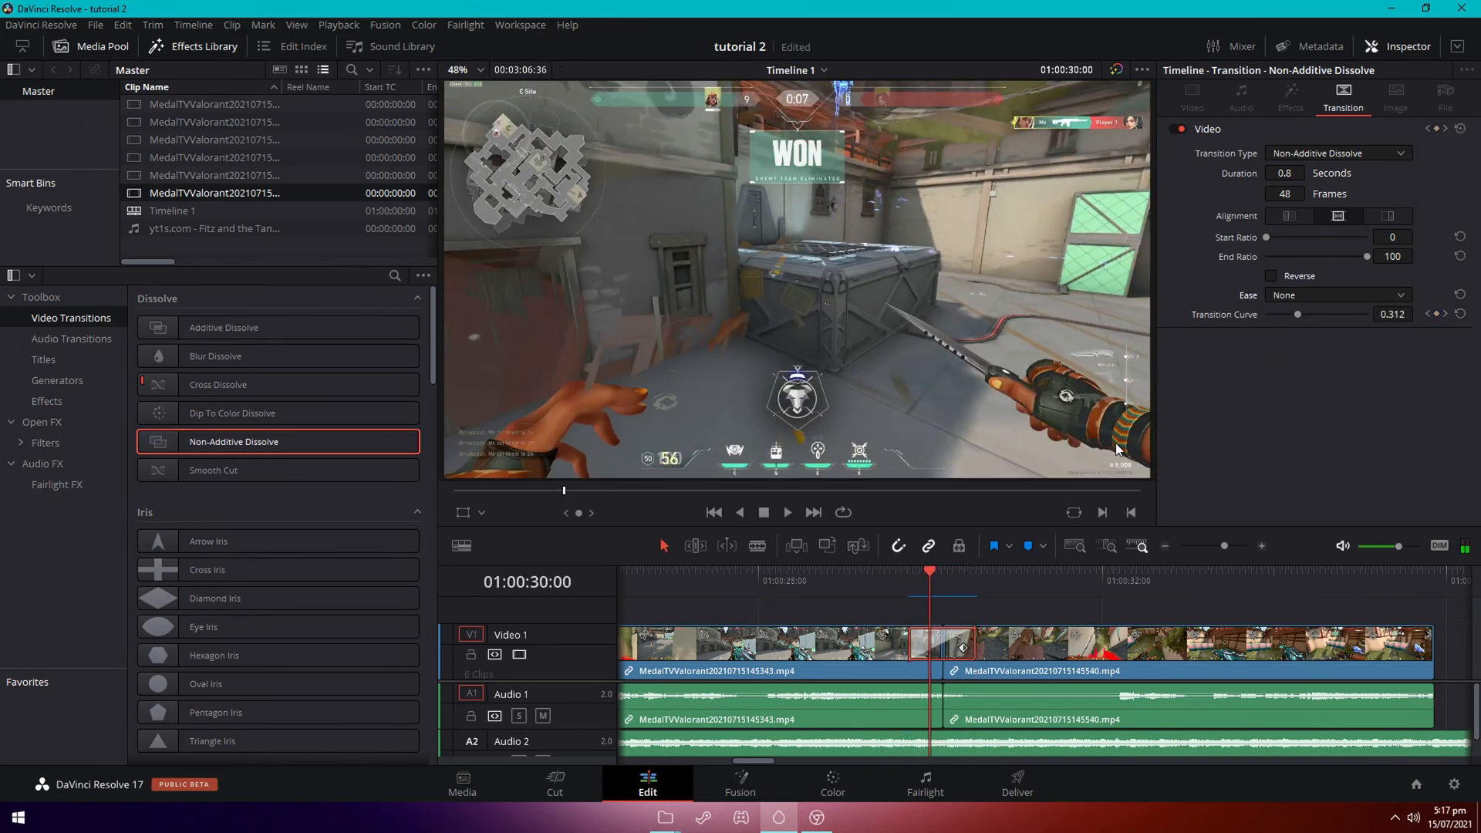
left_click(787, 512)
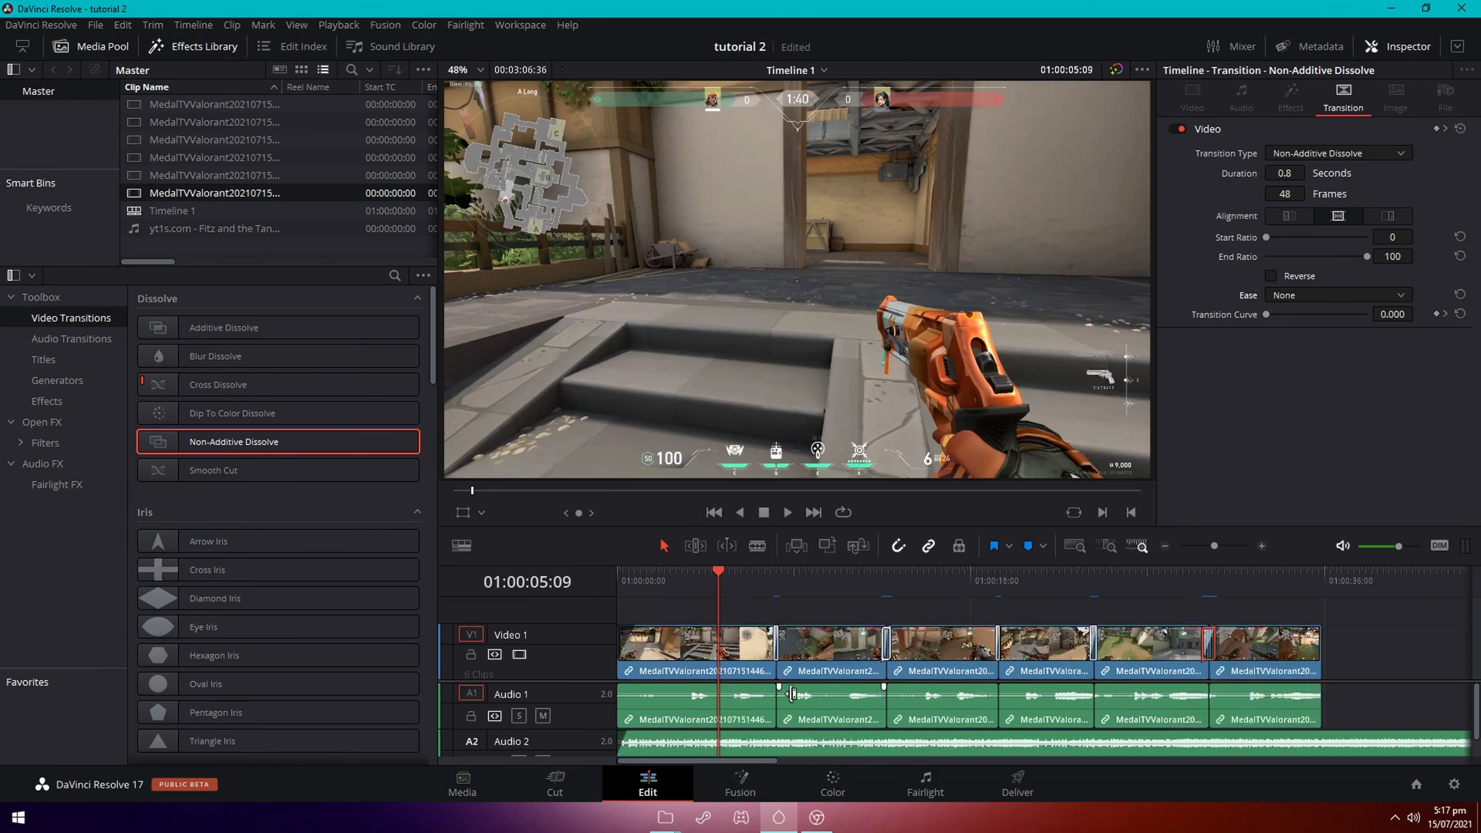
Jump through the montage to review the transitions before searching the Effects Library.
left_click(847, 581)
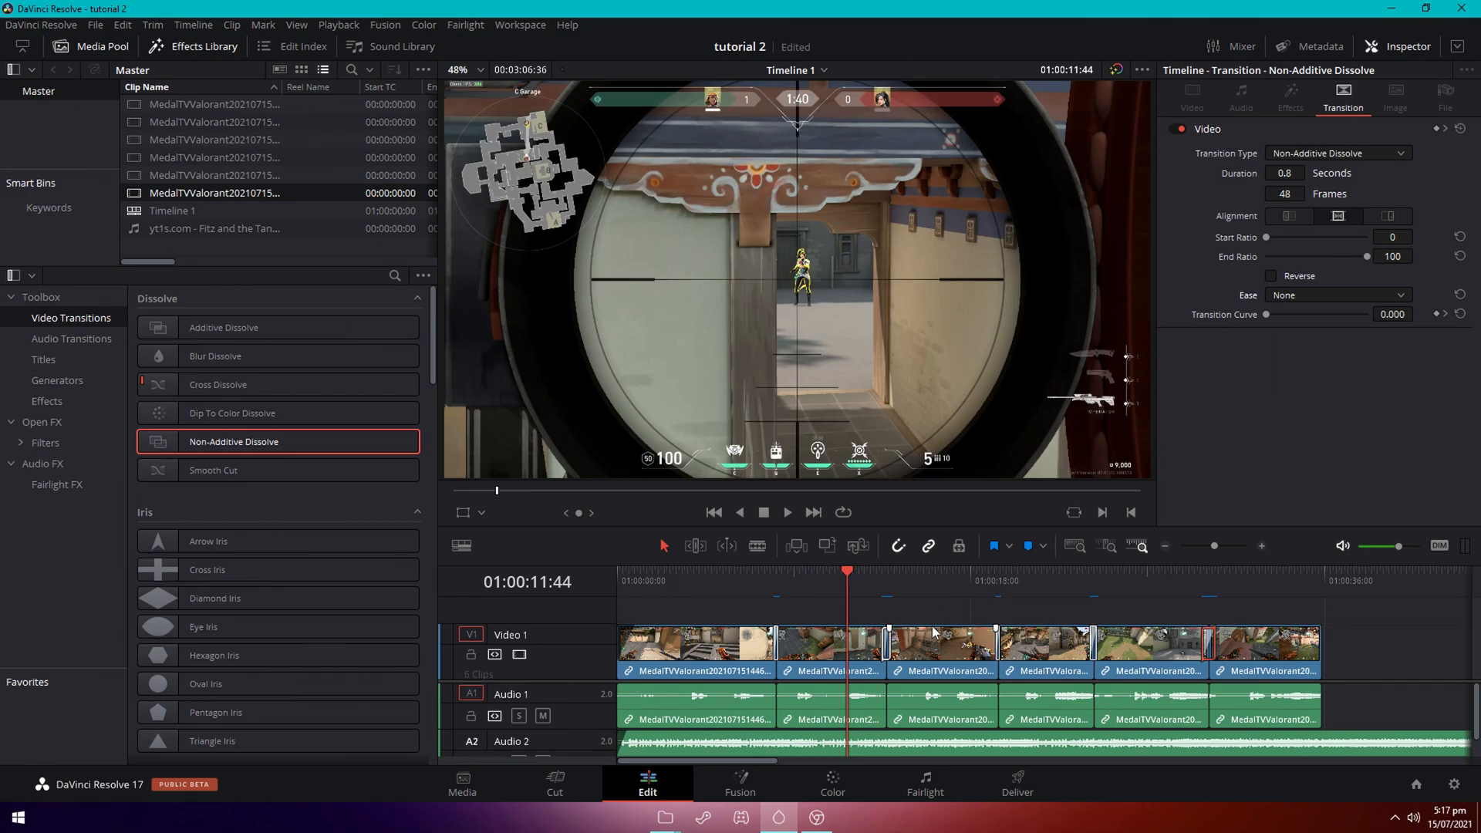
left_click(1090, 581)
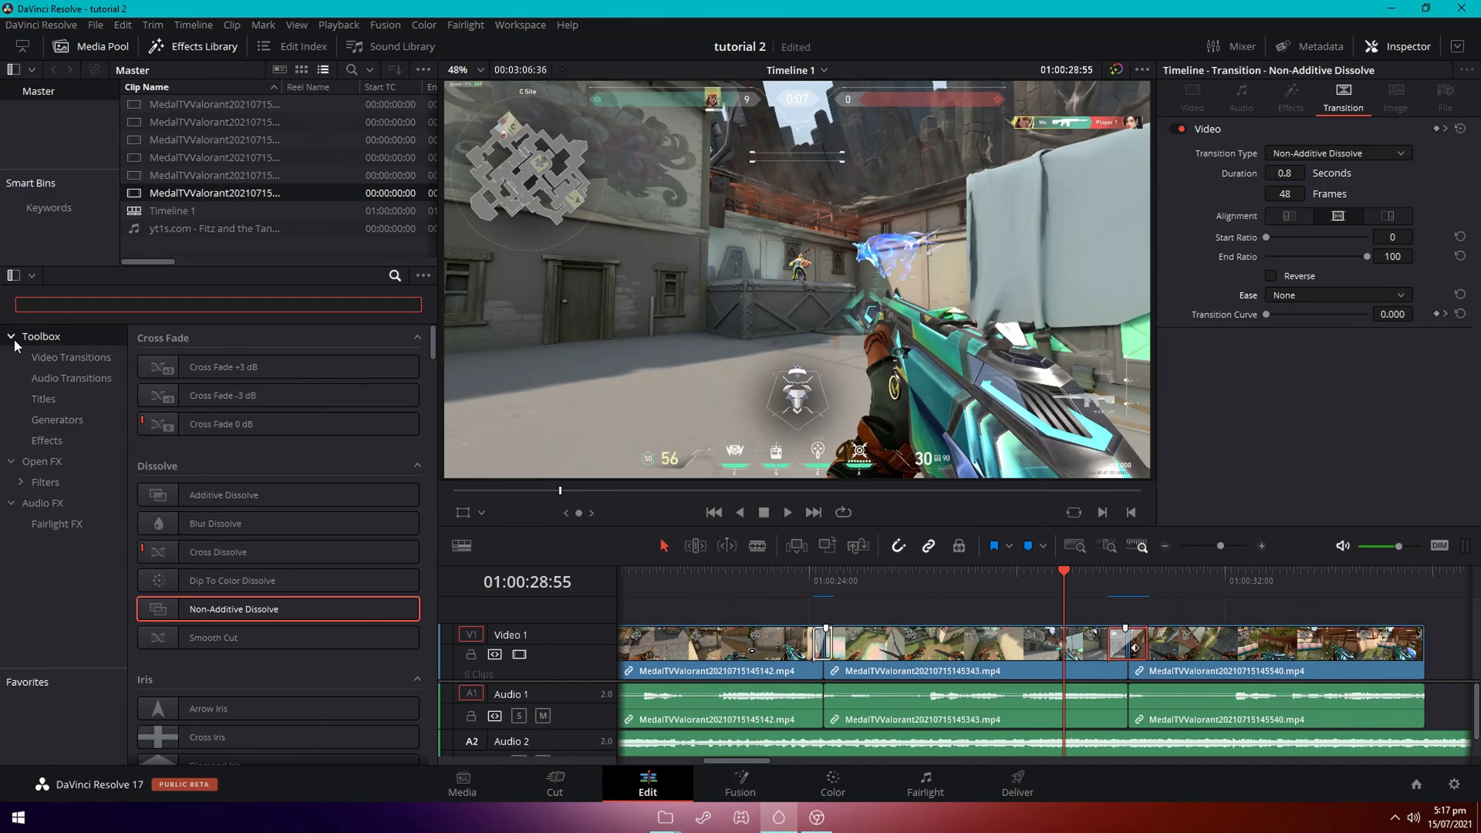
Place a Solid Color generator (searched as 'sol') on Video 2 above the gameplay.
type("sol")
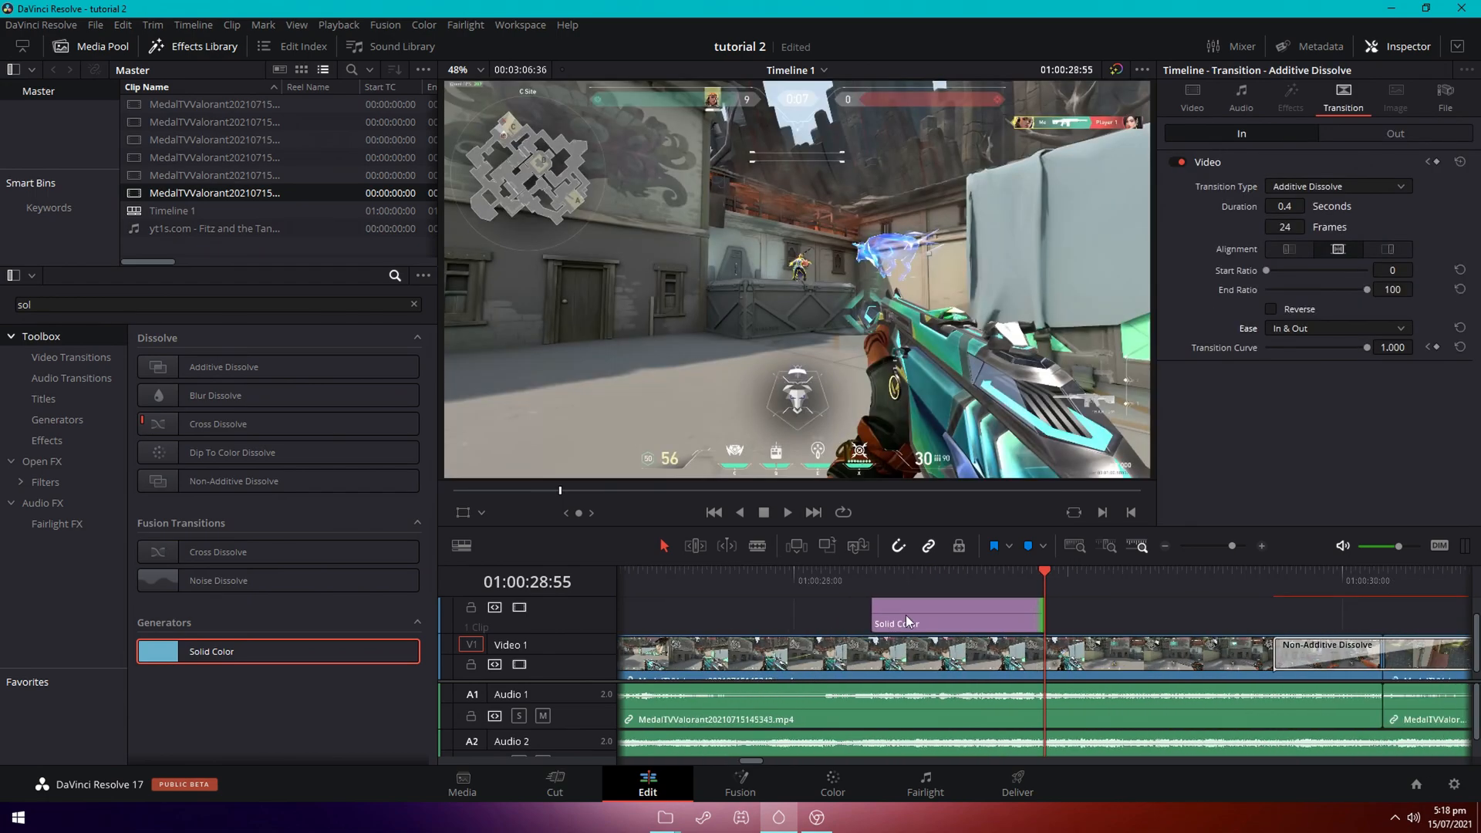
left_click(944, 616)
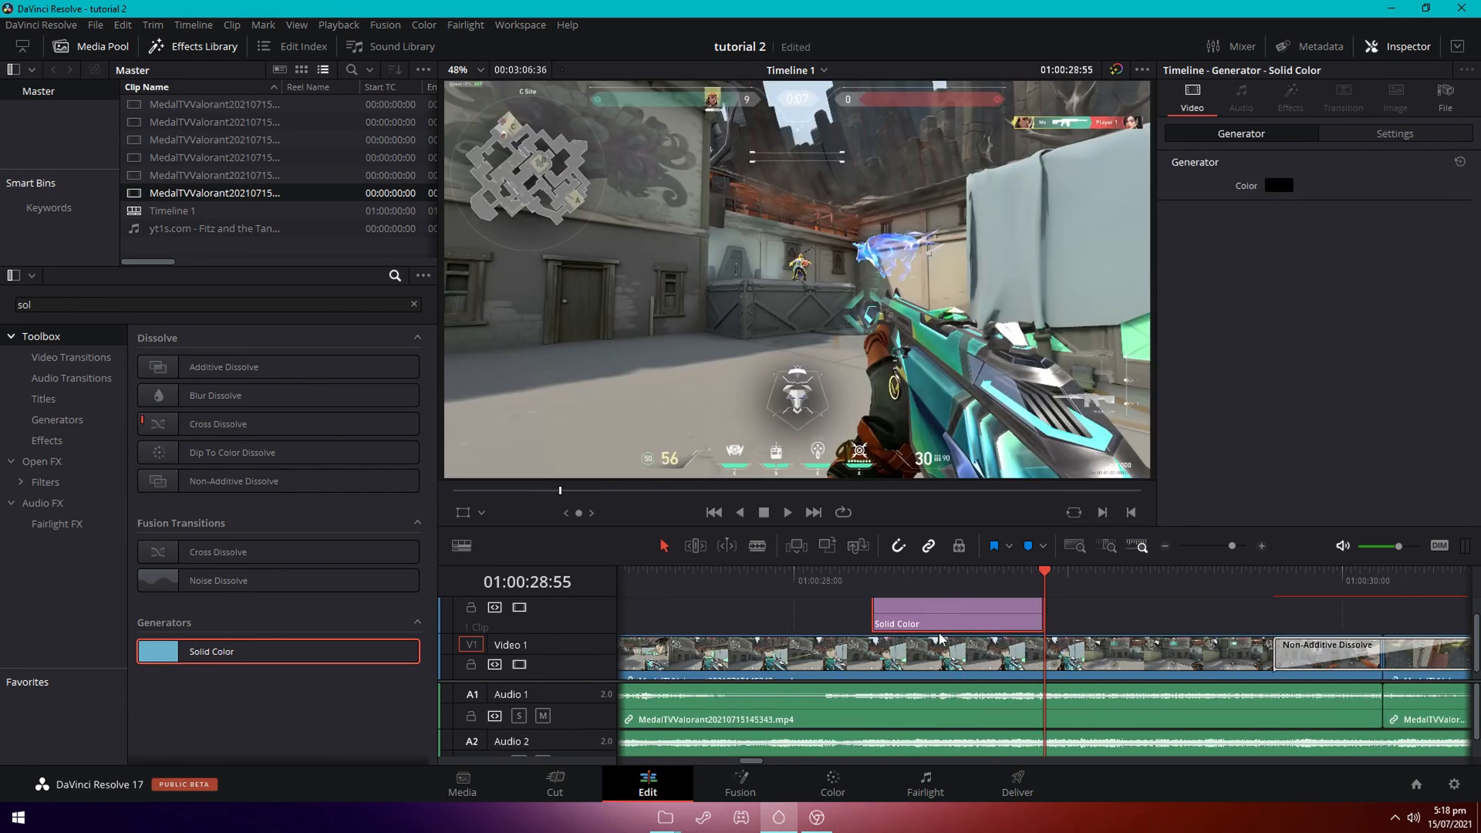
left_click(1277, 185)
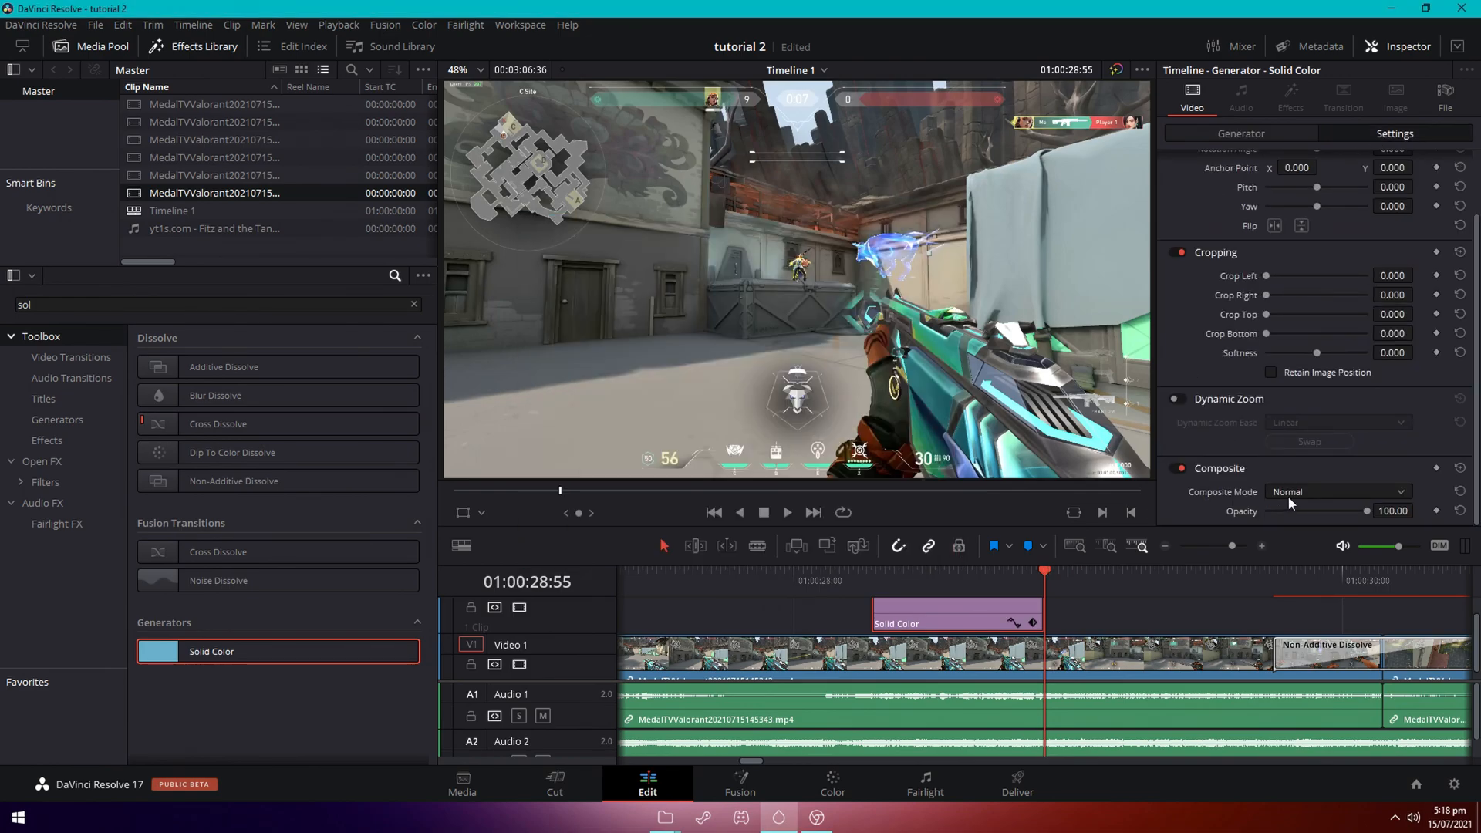
Blend the solid colour layer in Overlay mode at about 70% opacity.
left_click(1334, 492)
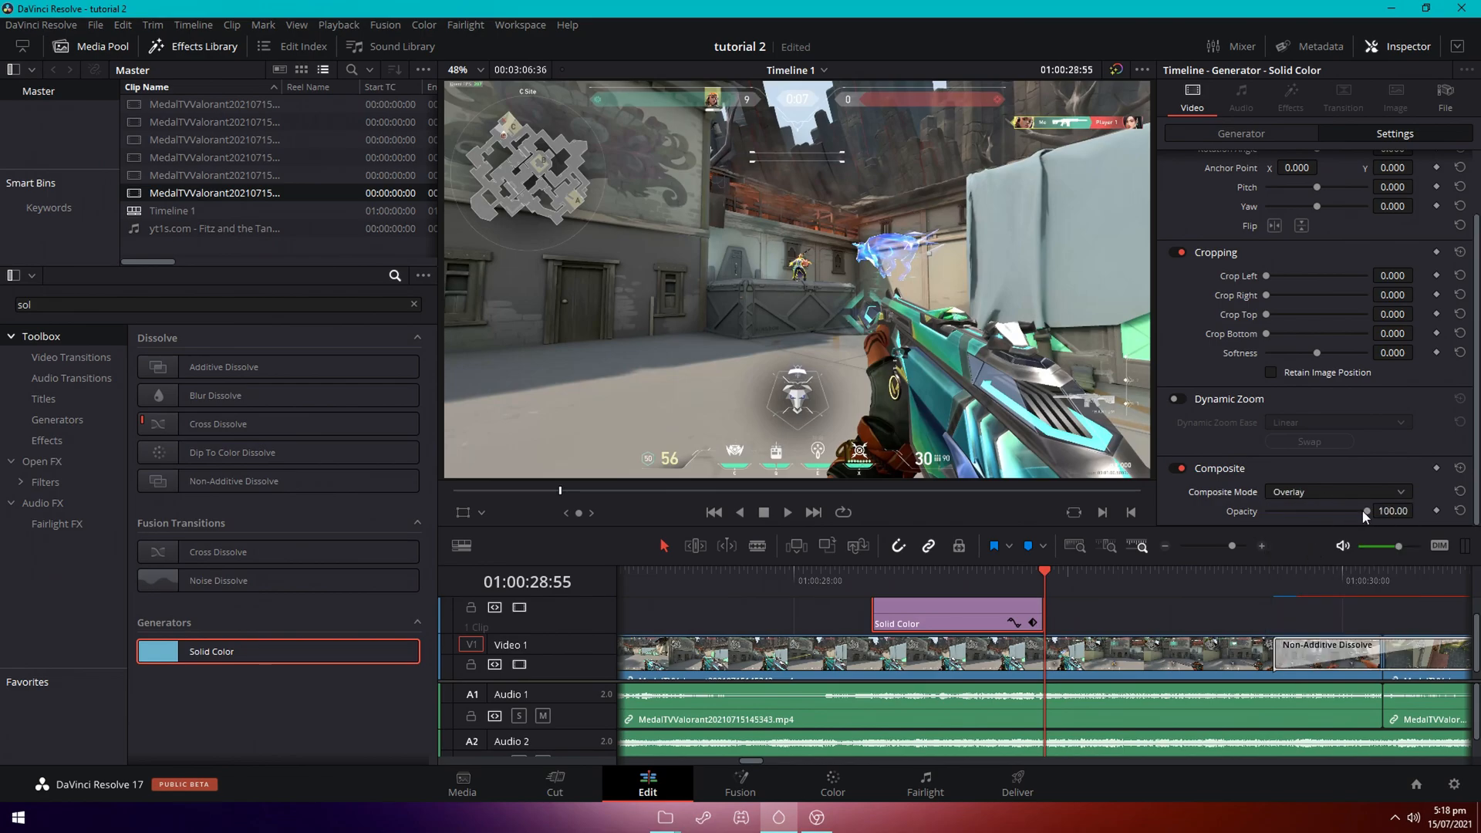
left_click_drag(1364, 511, 1339, 511)
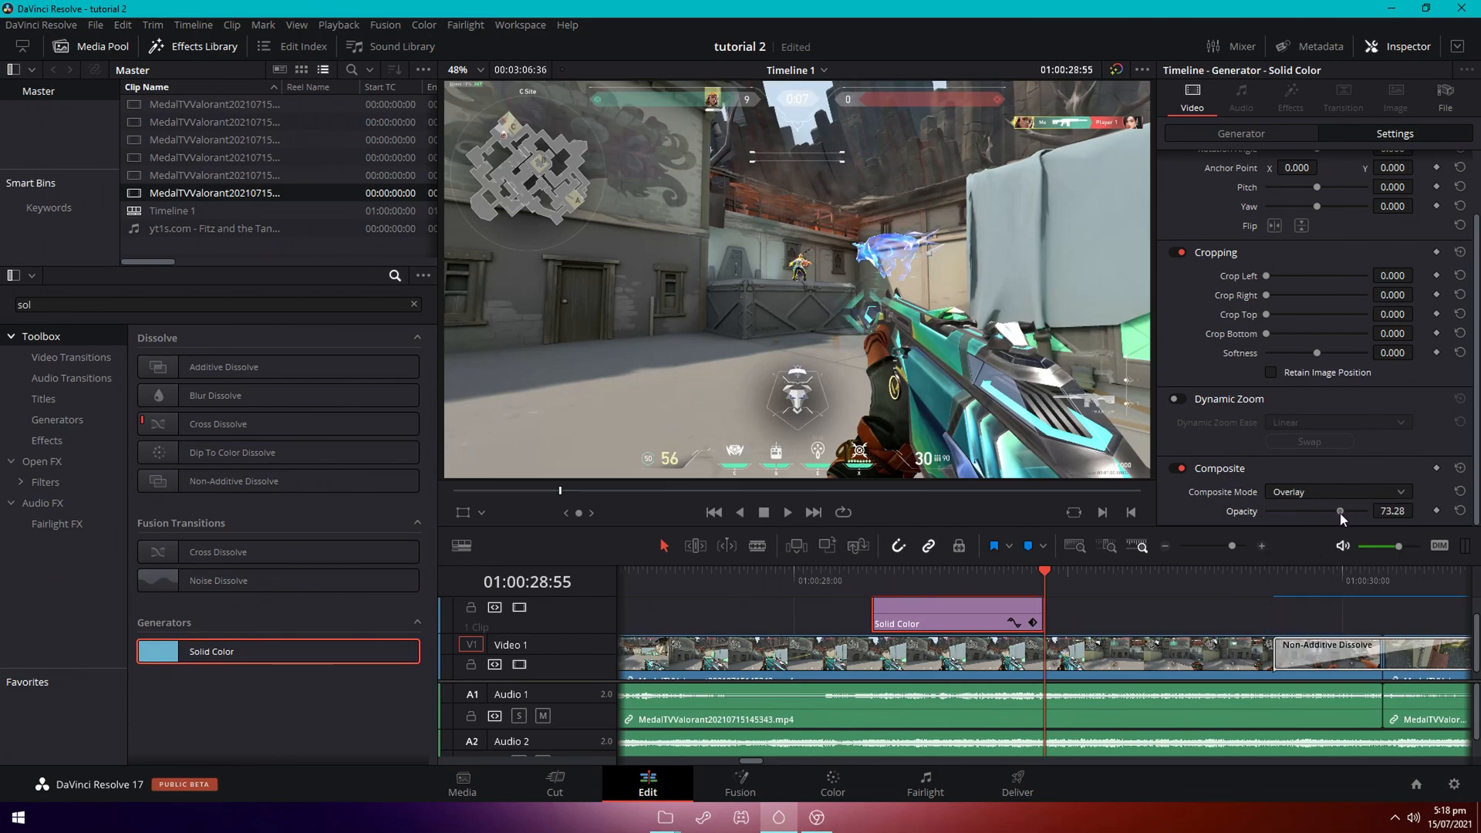
left_click_drag(1339, 510, 1334, 511)
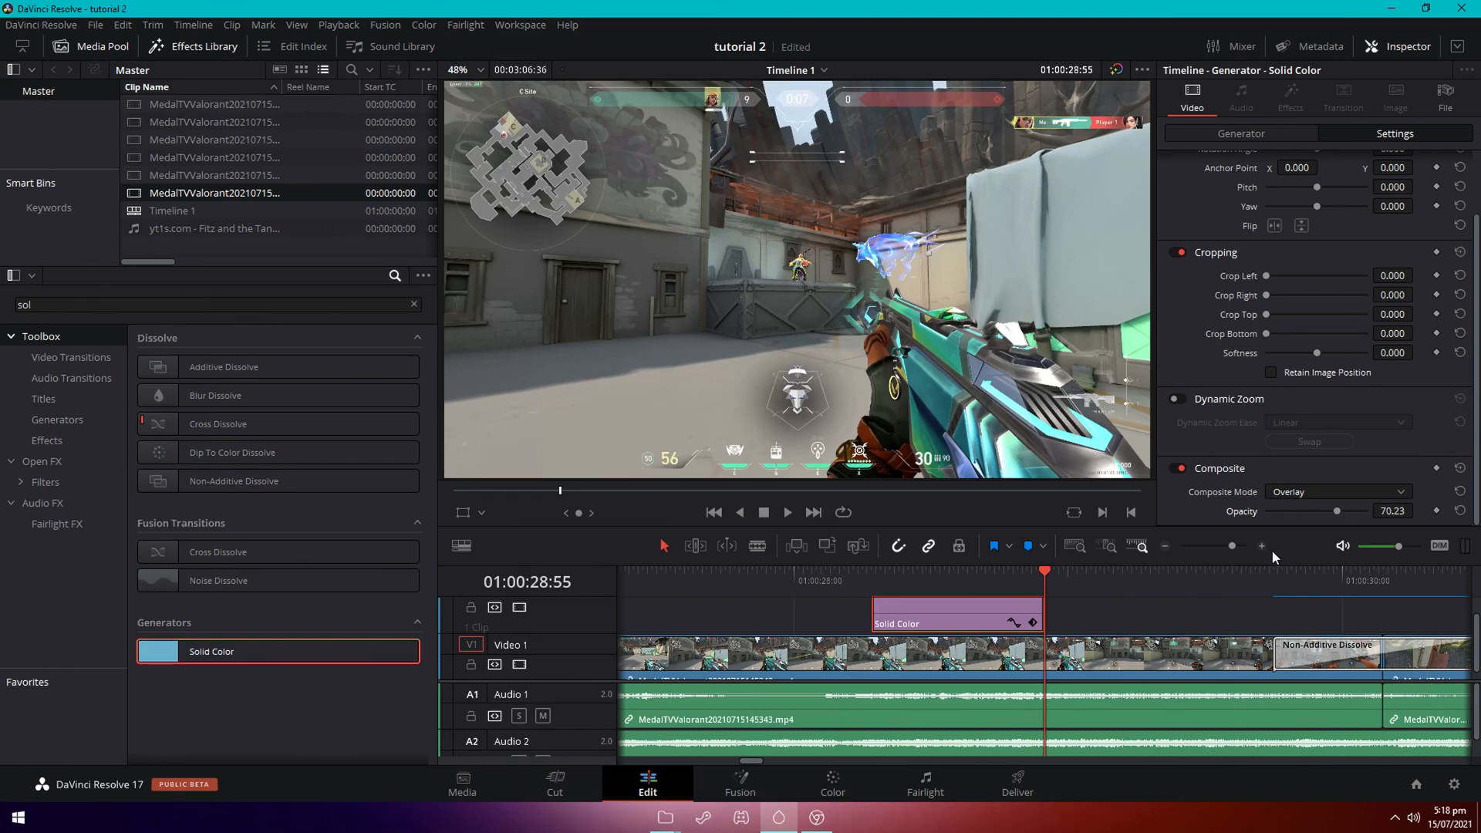
mouse_move(949, 592)
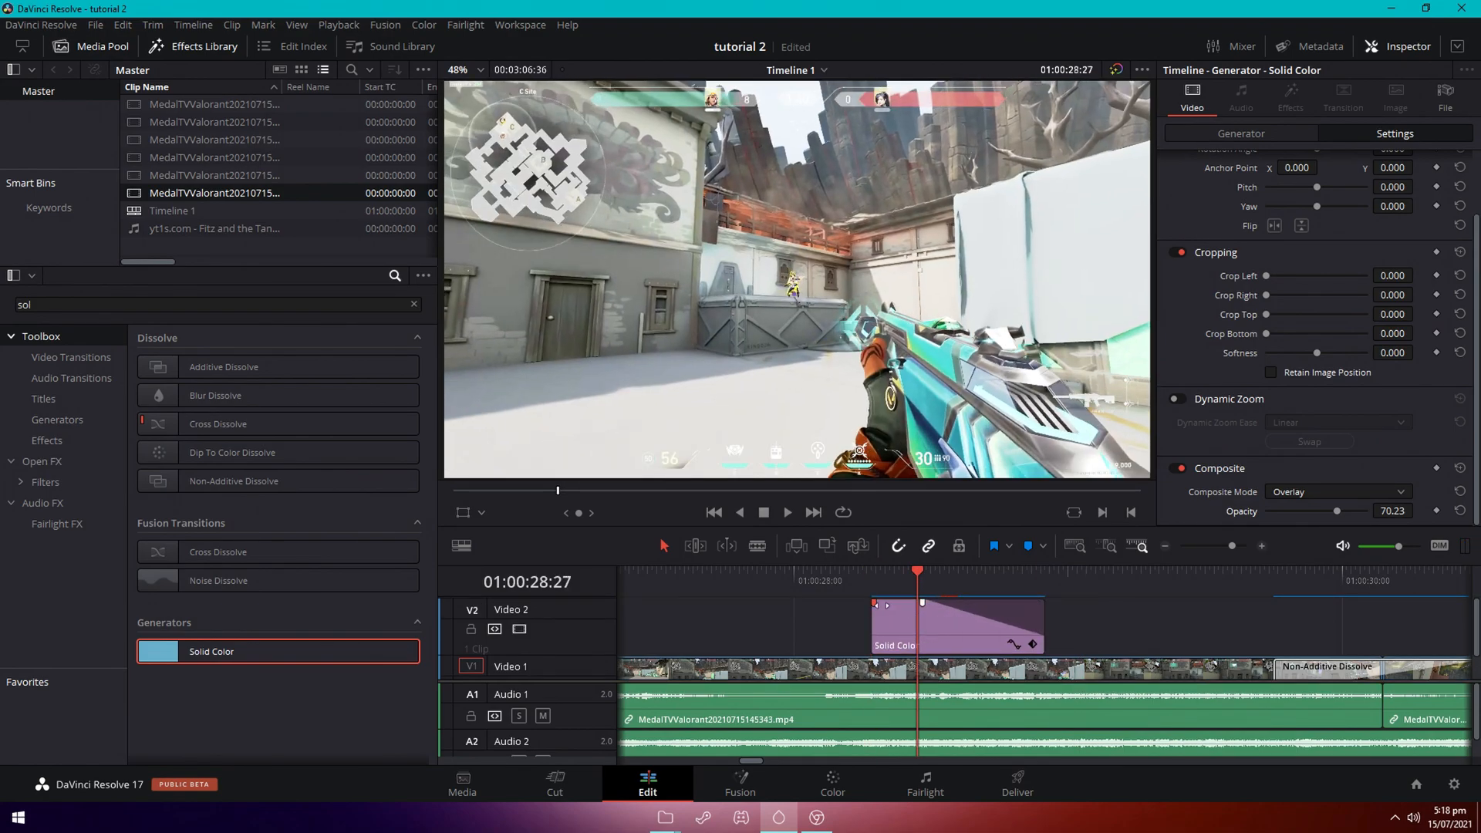
Shift the fading solid colour flash later along Video 2 and lengthen it.
left_click(843, 581)
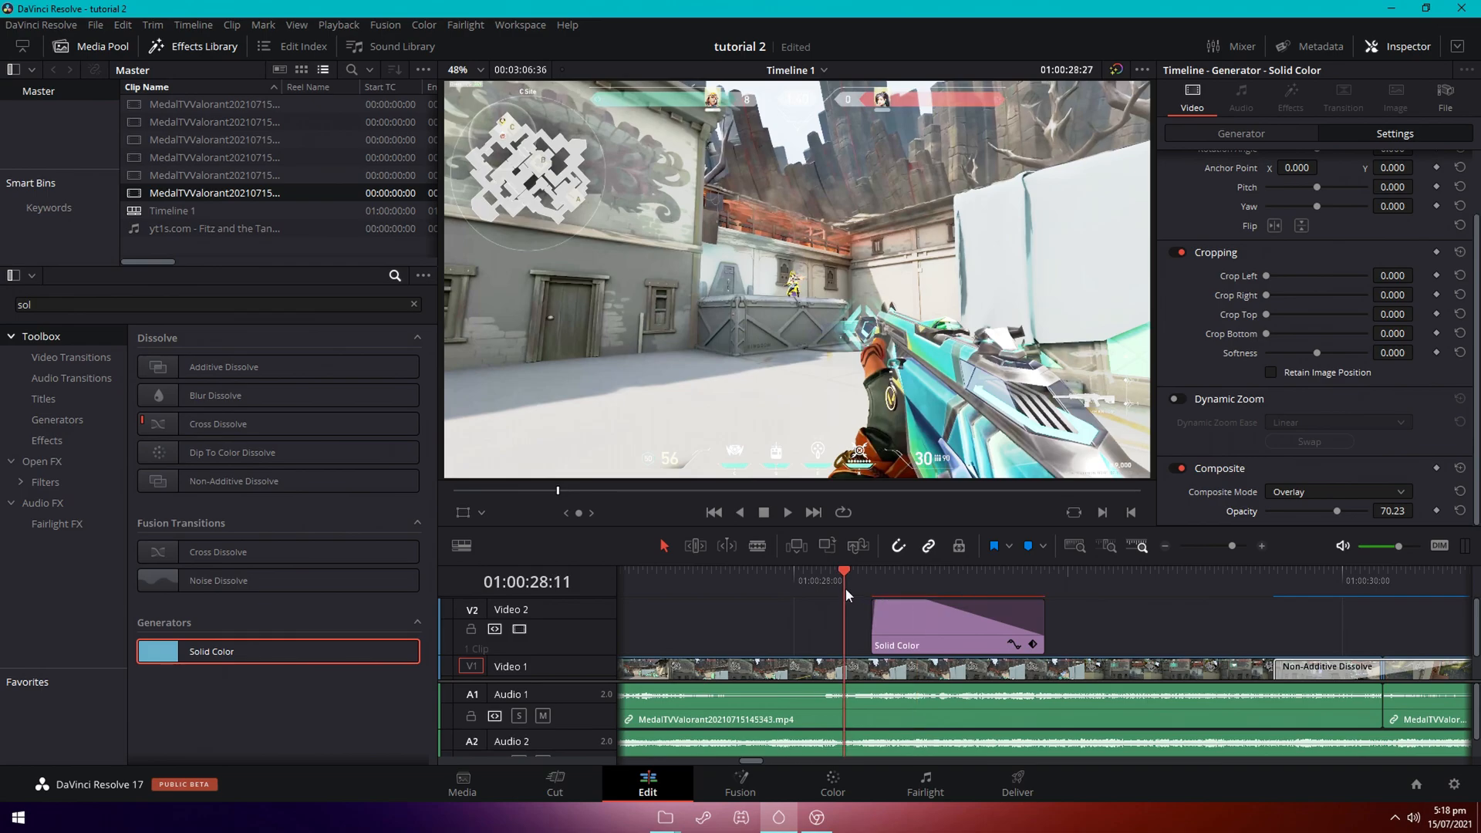
left_click(967, 581)
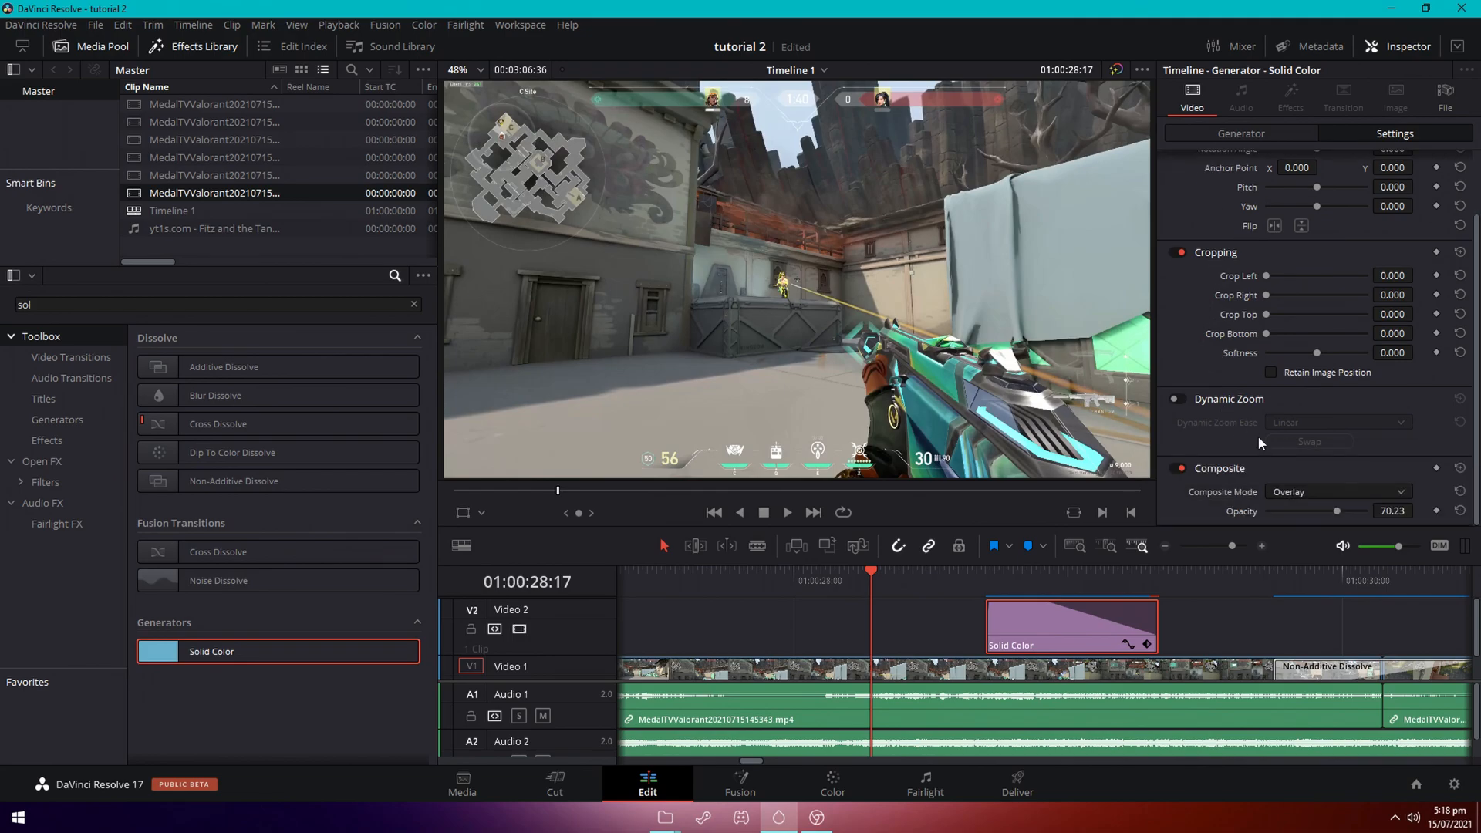
left_click(1418, 510)
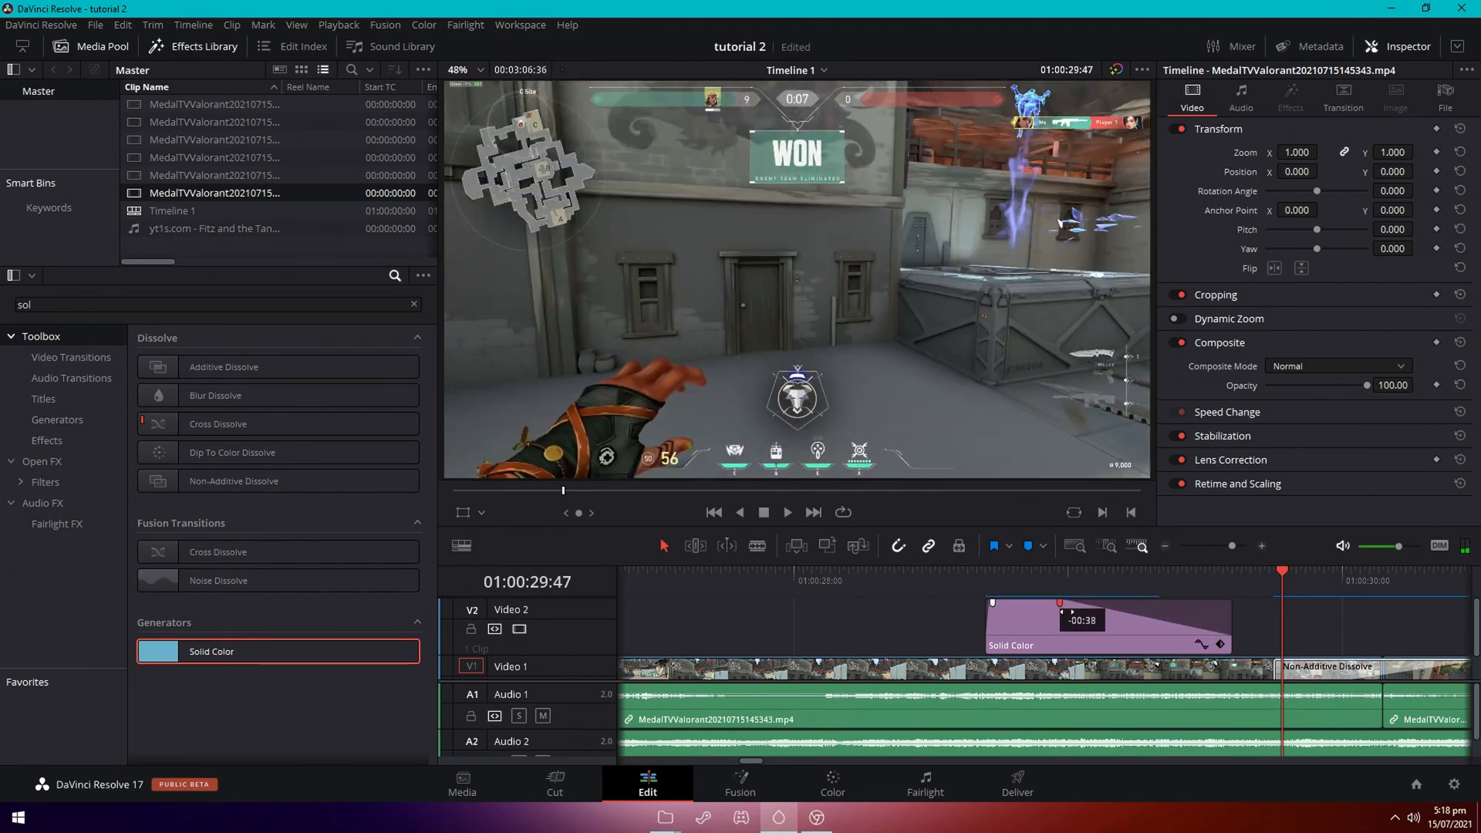
Copy the Solid Color flash to a later cut and raise its opacity to about 84%.
left_click(807, 580)
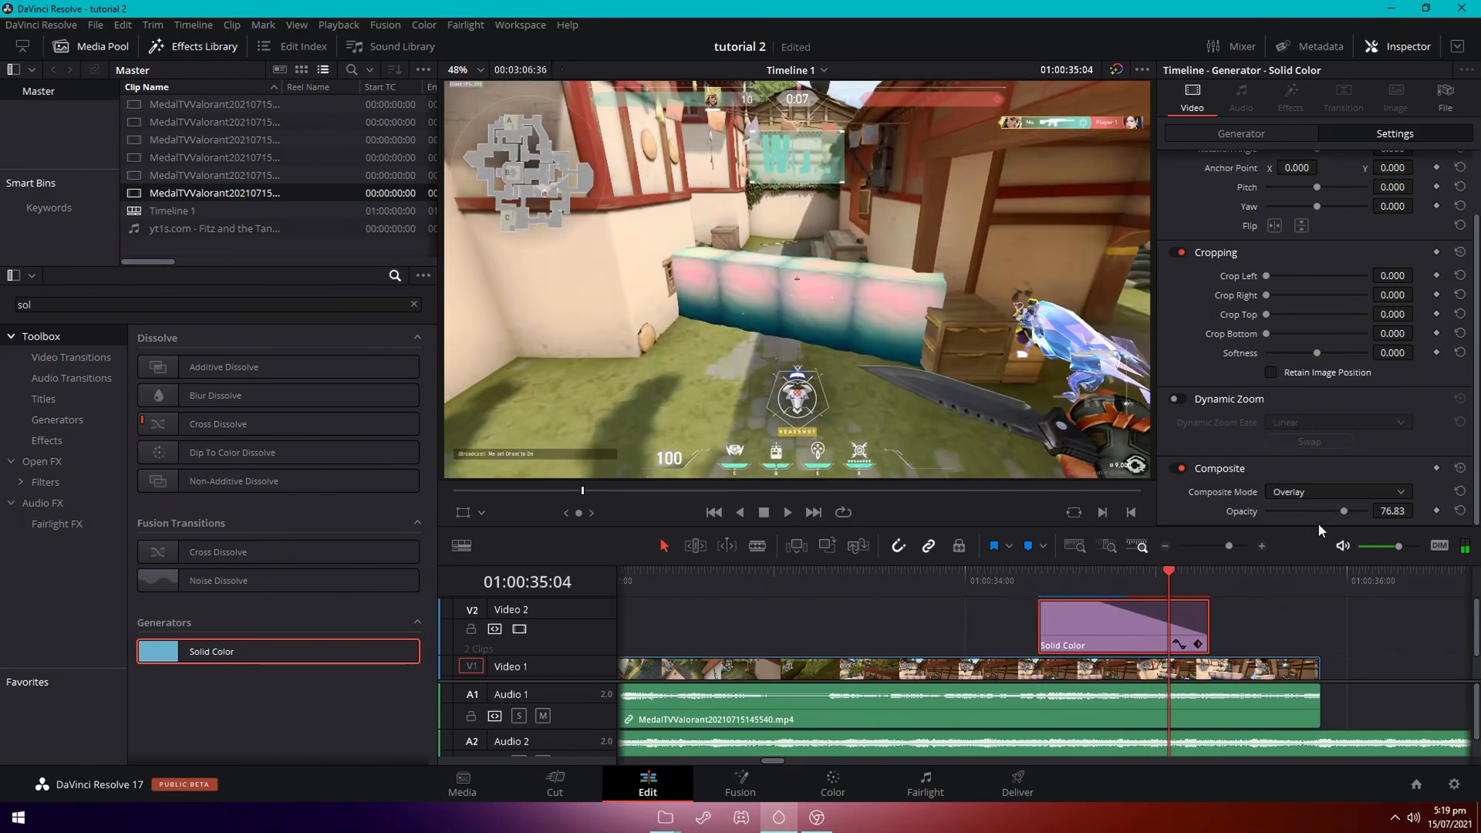
left_click_drag(1332, 510, 1351, 511)
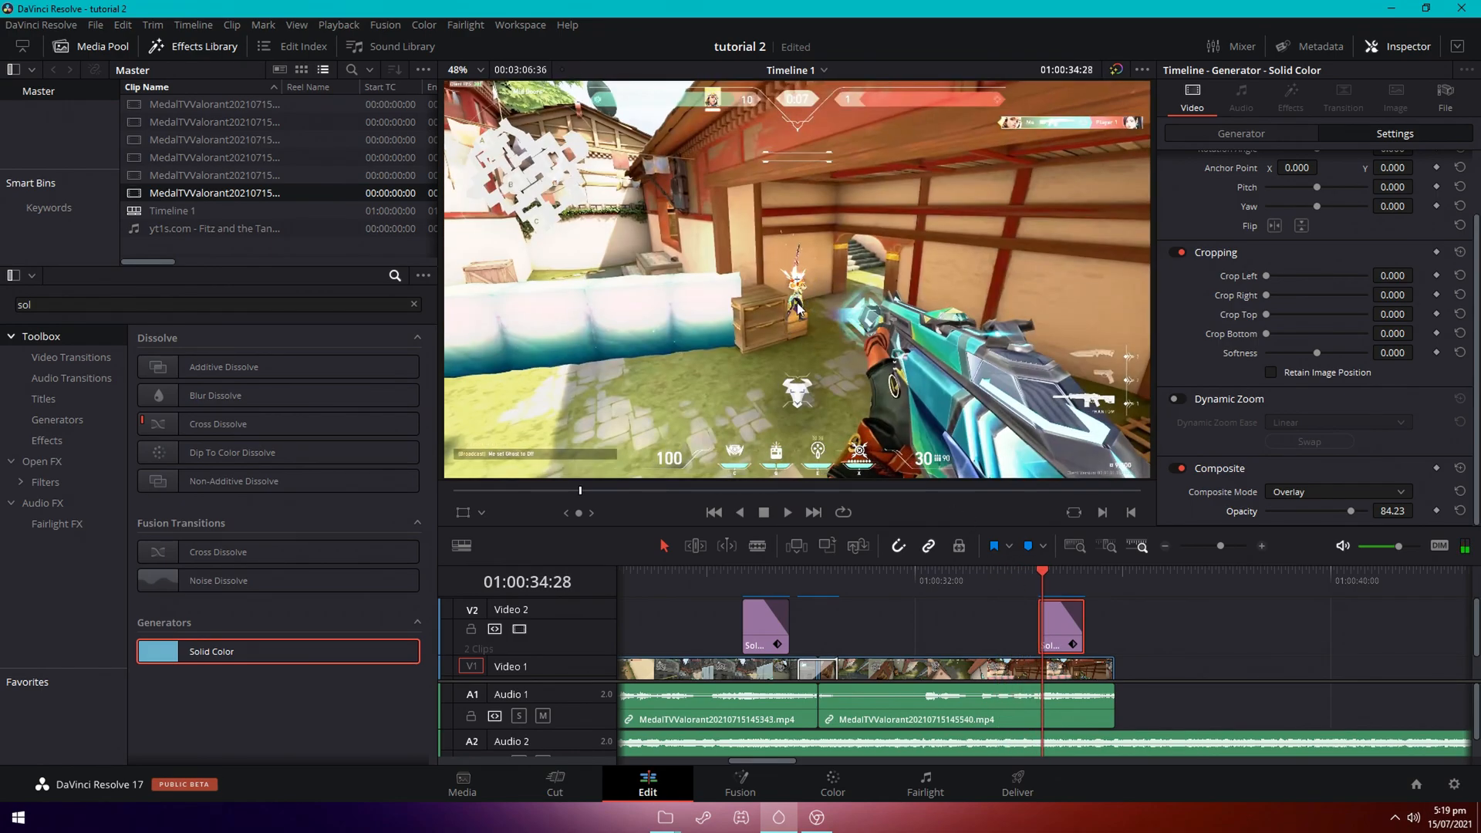
mouse_move(1011, 595)
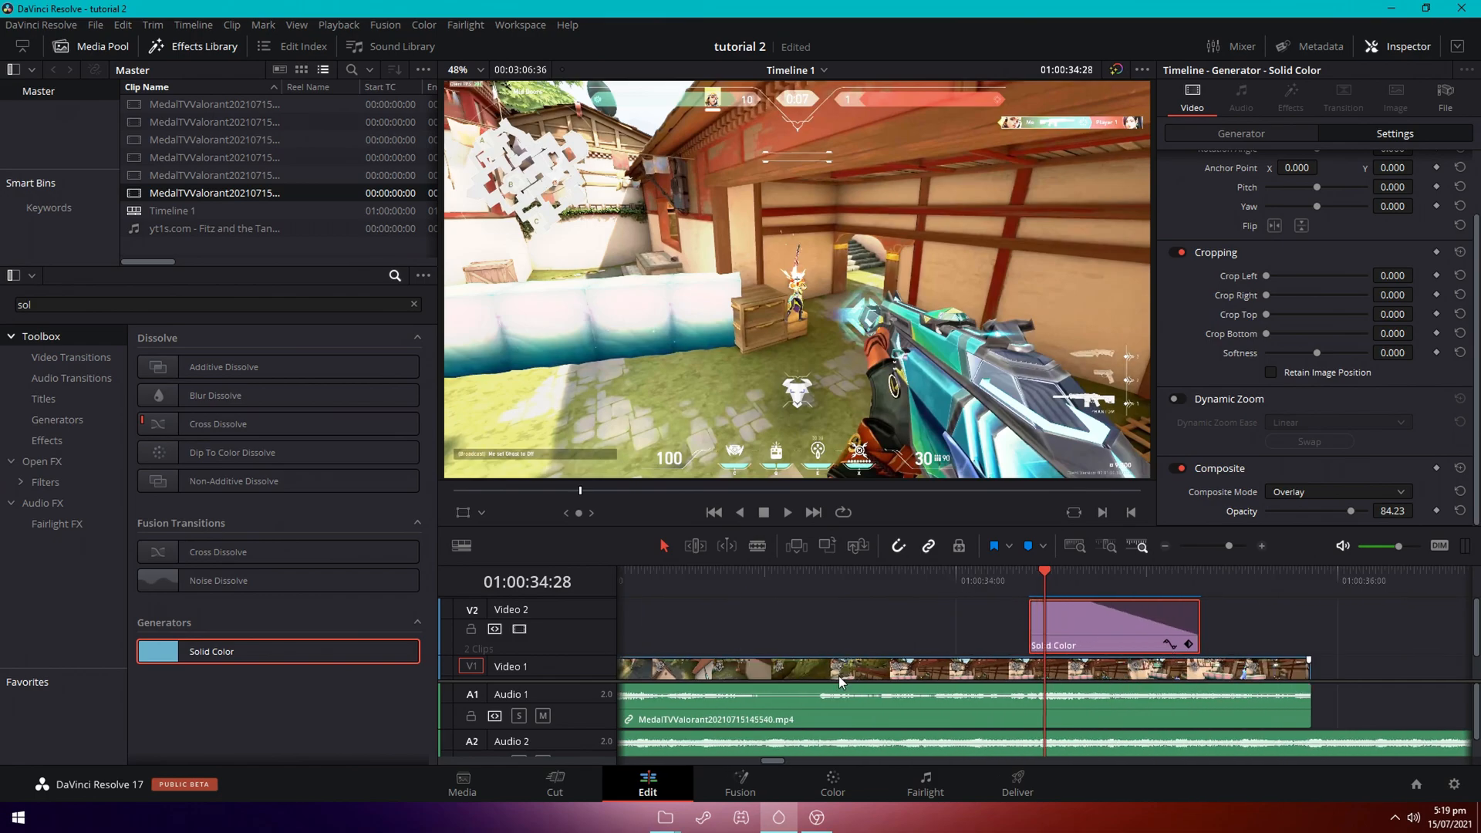
Show the last clip's retime speed curve and keep Optical Flow for the 300% ramp.
right_click(840, 673)
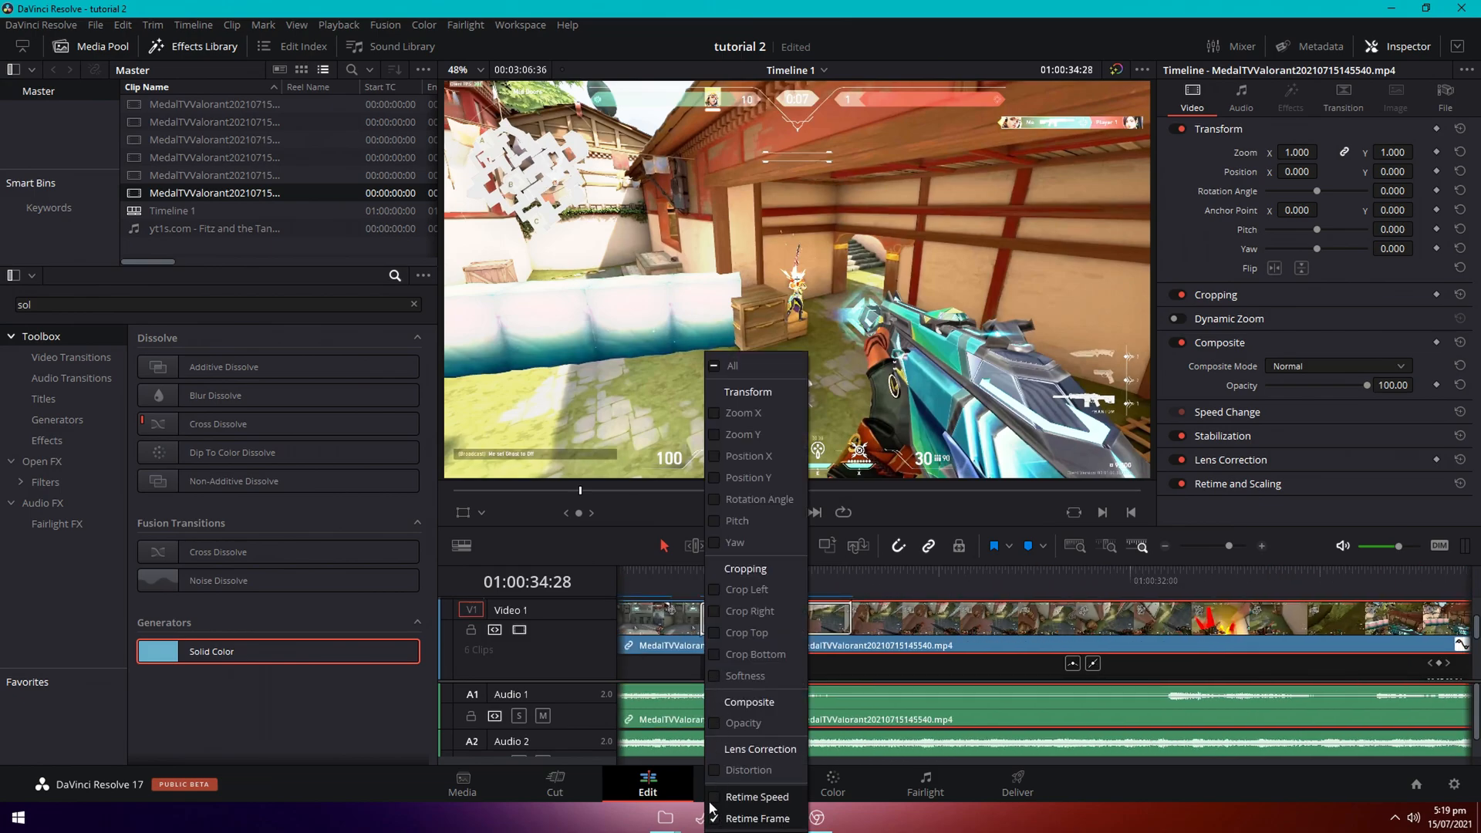
left_click(1001, 666)
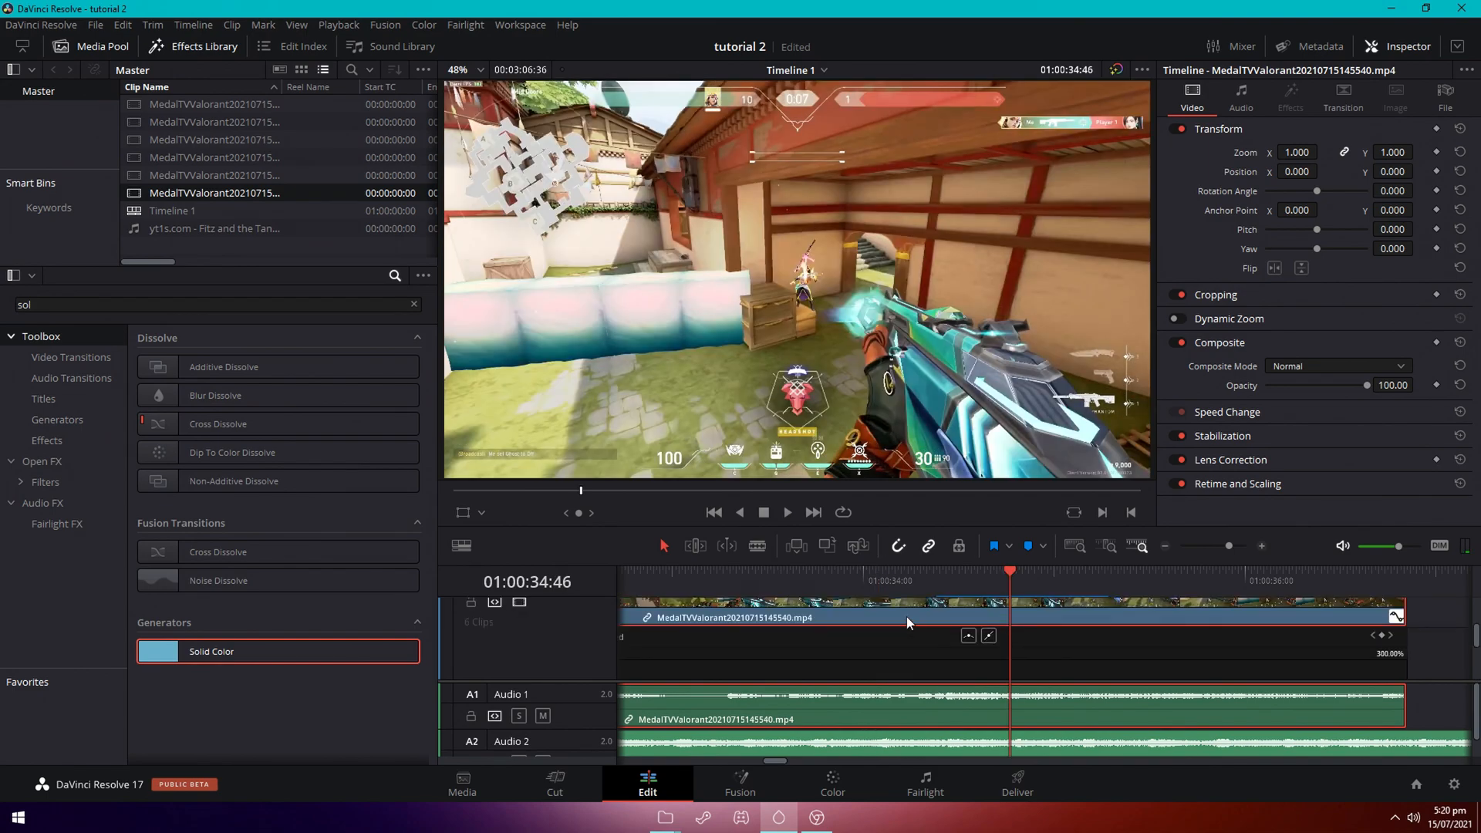
mouse_move(1284, 502)
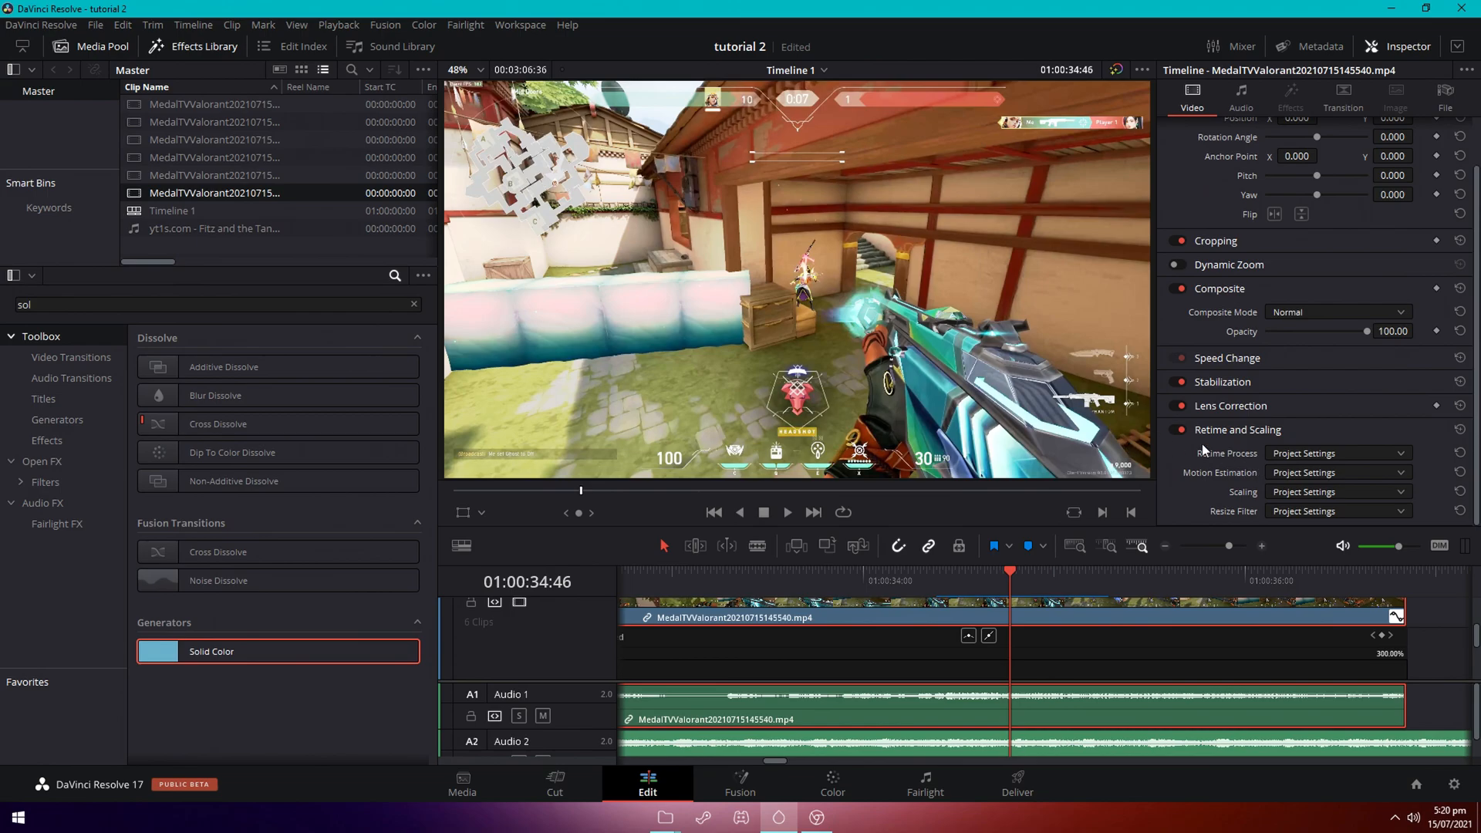
left_click(1337, 453)
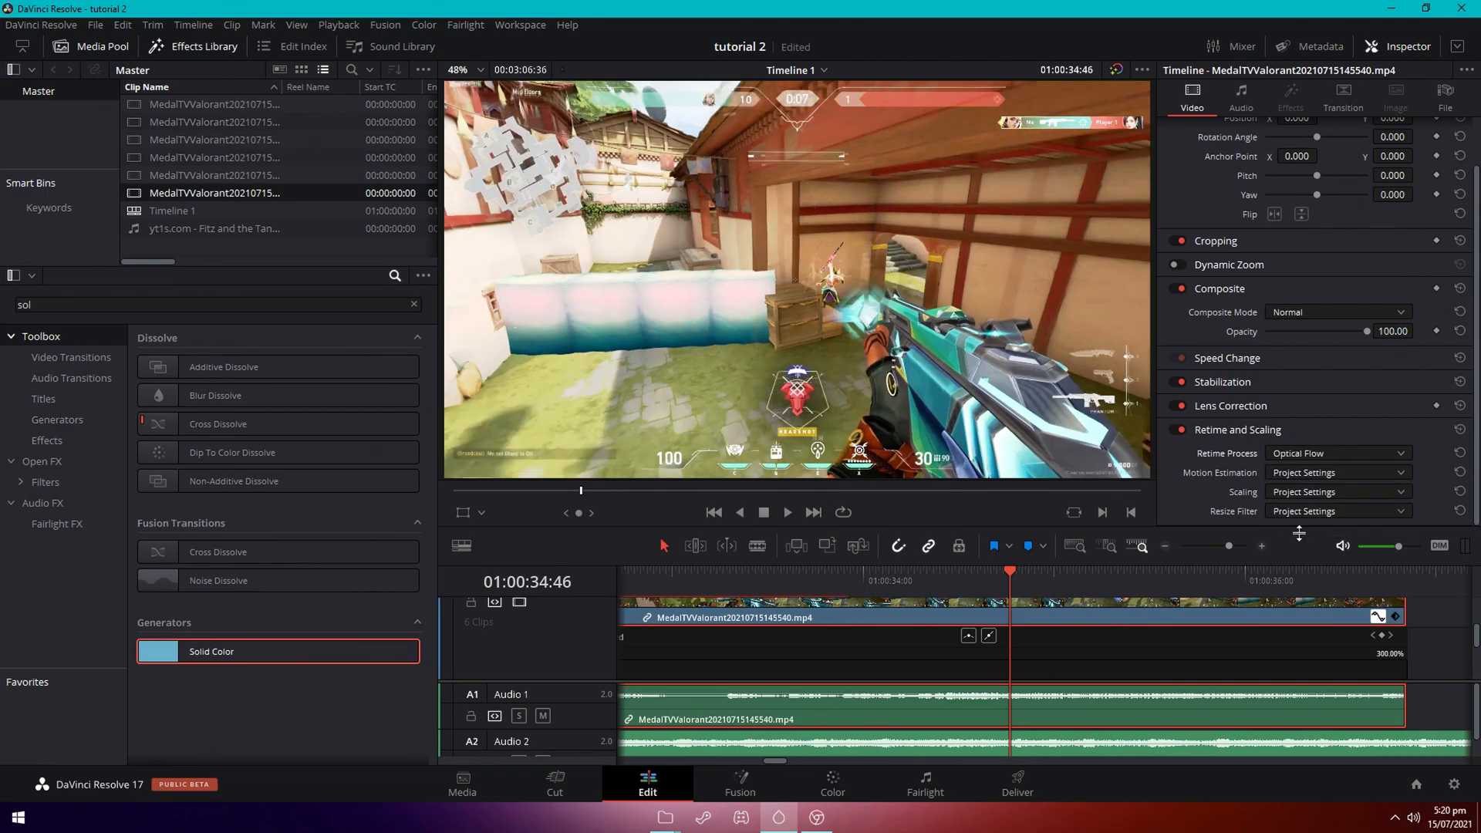
Choose the Smoother resize filter and hide the retime curve again.
left_click(1335, 511)
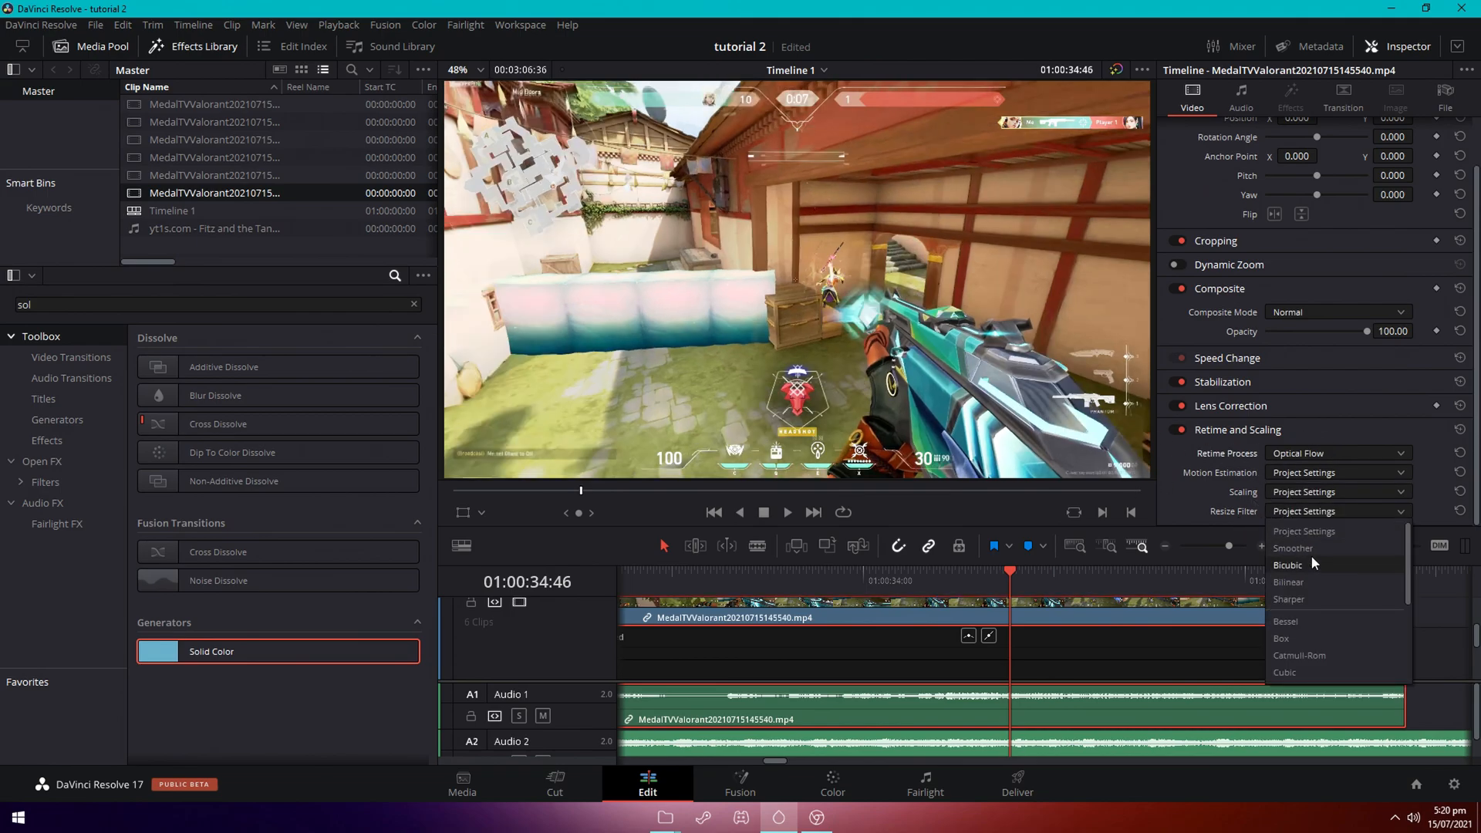
left_click(1292, 548)
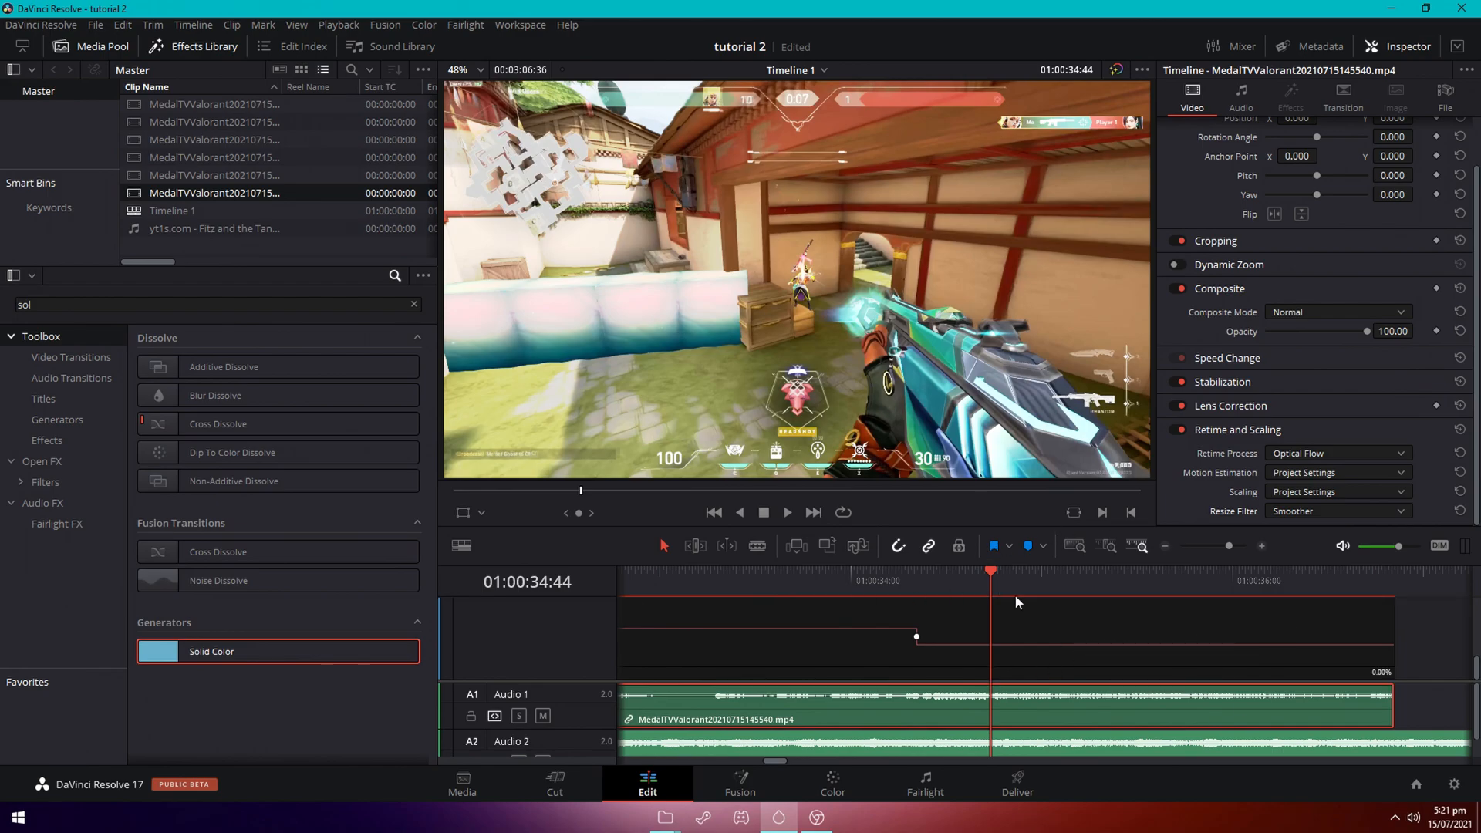
left_click(1204, 580)
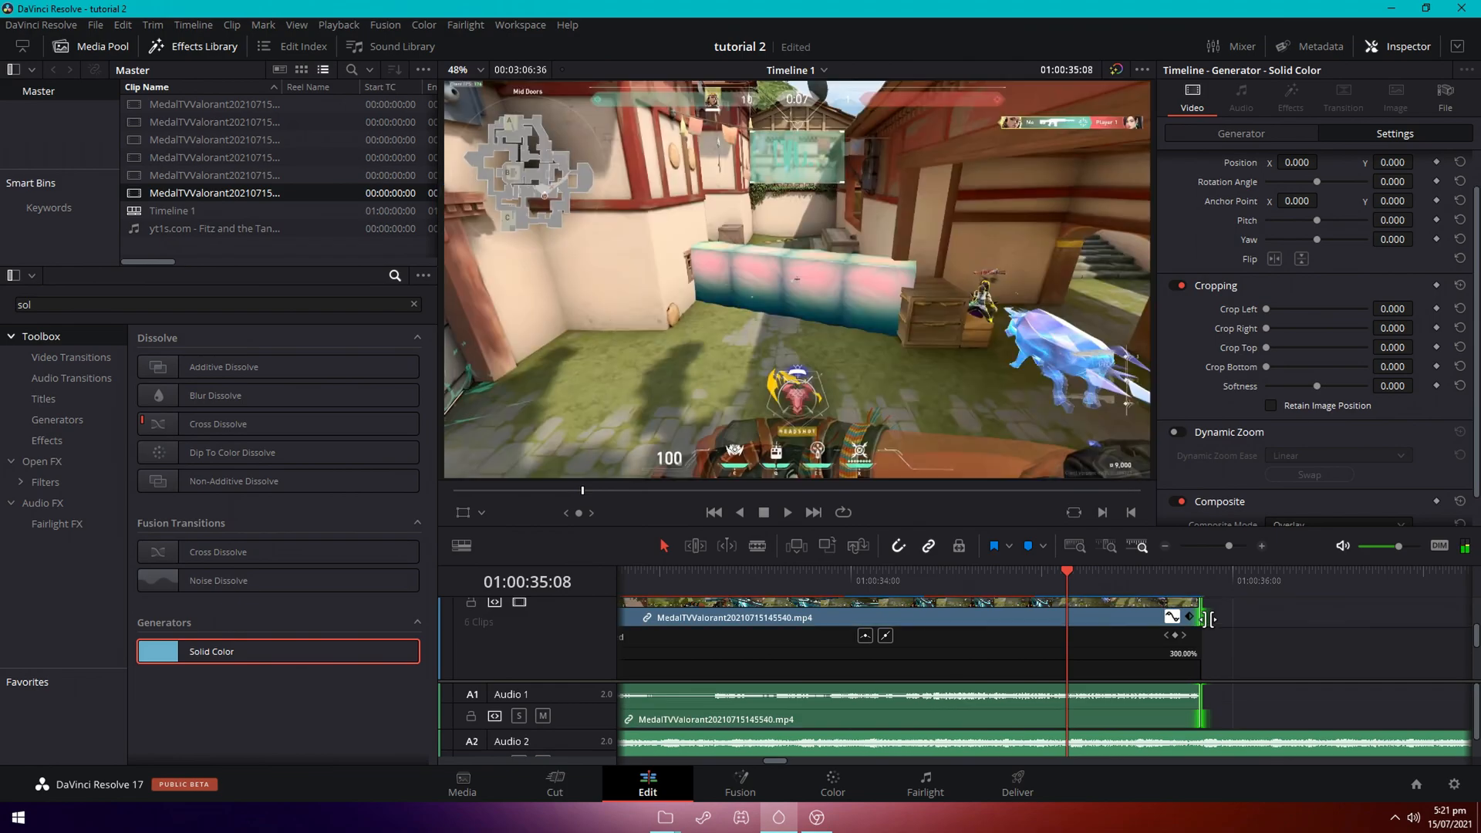
Fit the whole montage in view, play it through, then return to the start.
left_click(787, 512)
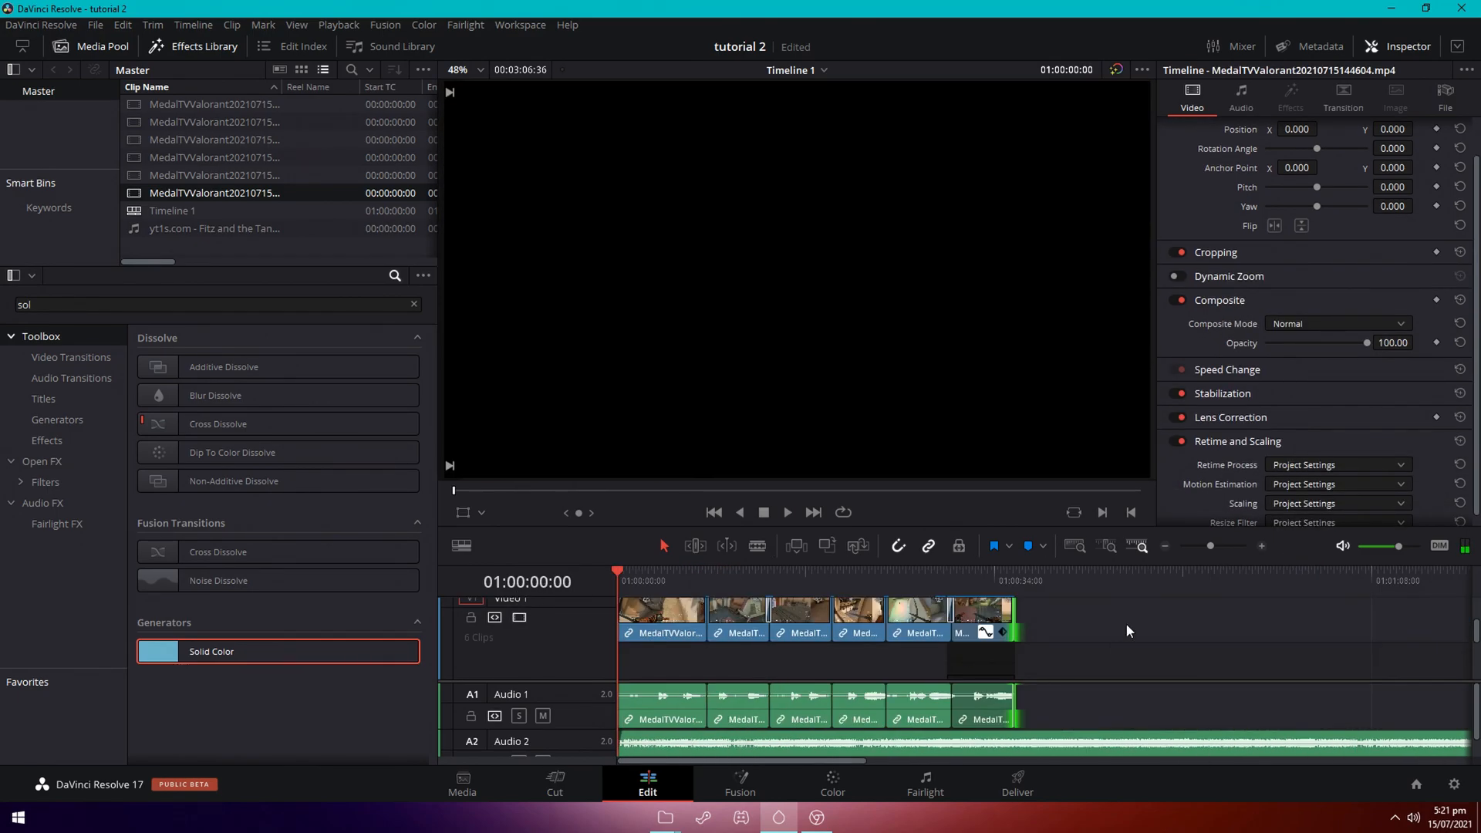
mouse_move(1032, 605)
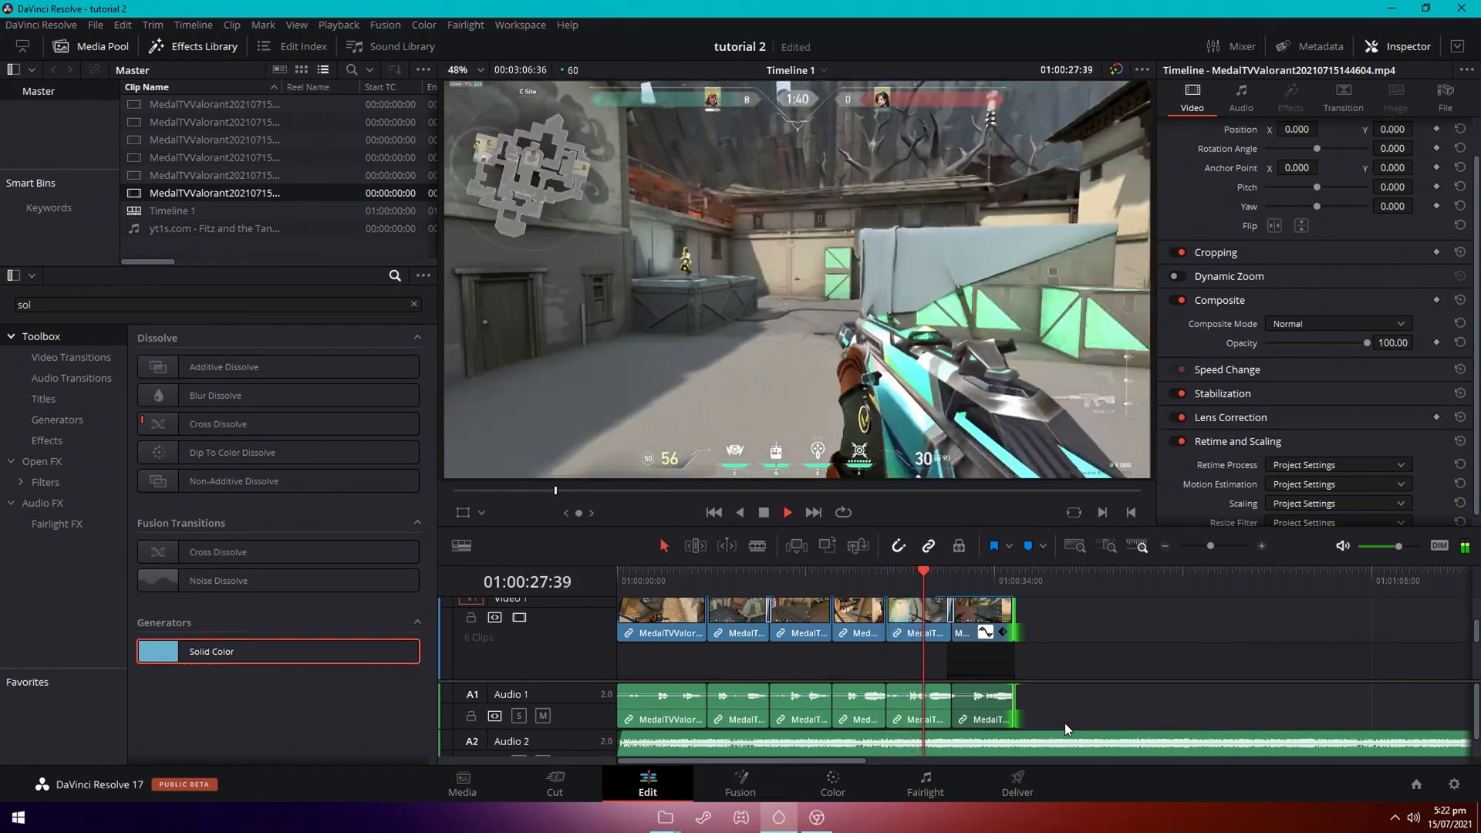
left_click(786, 512)
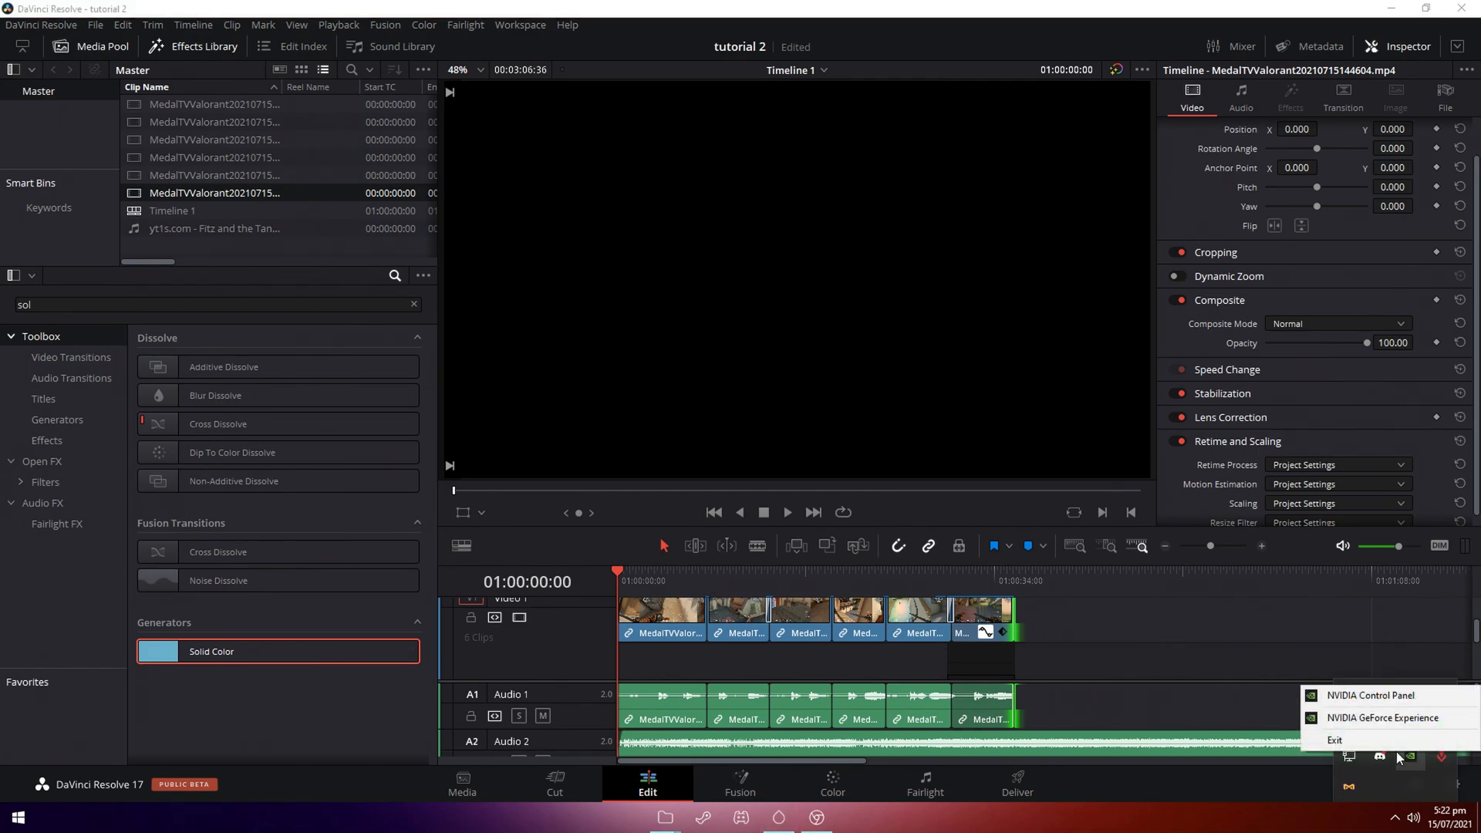
left_click(1407, 756)
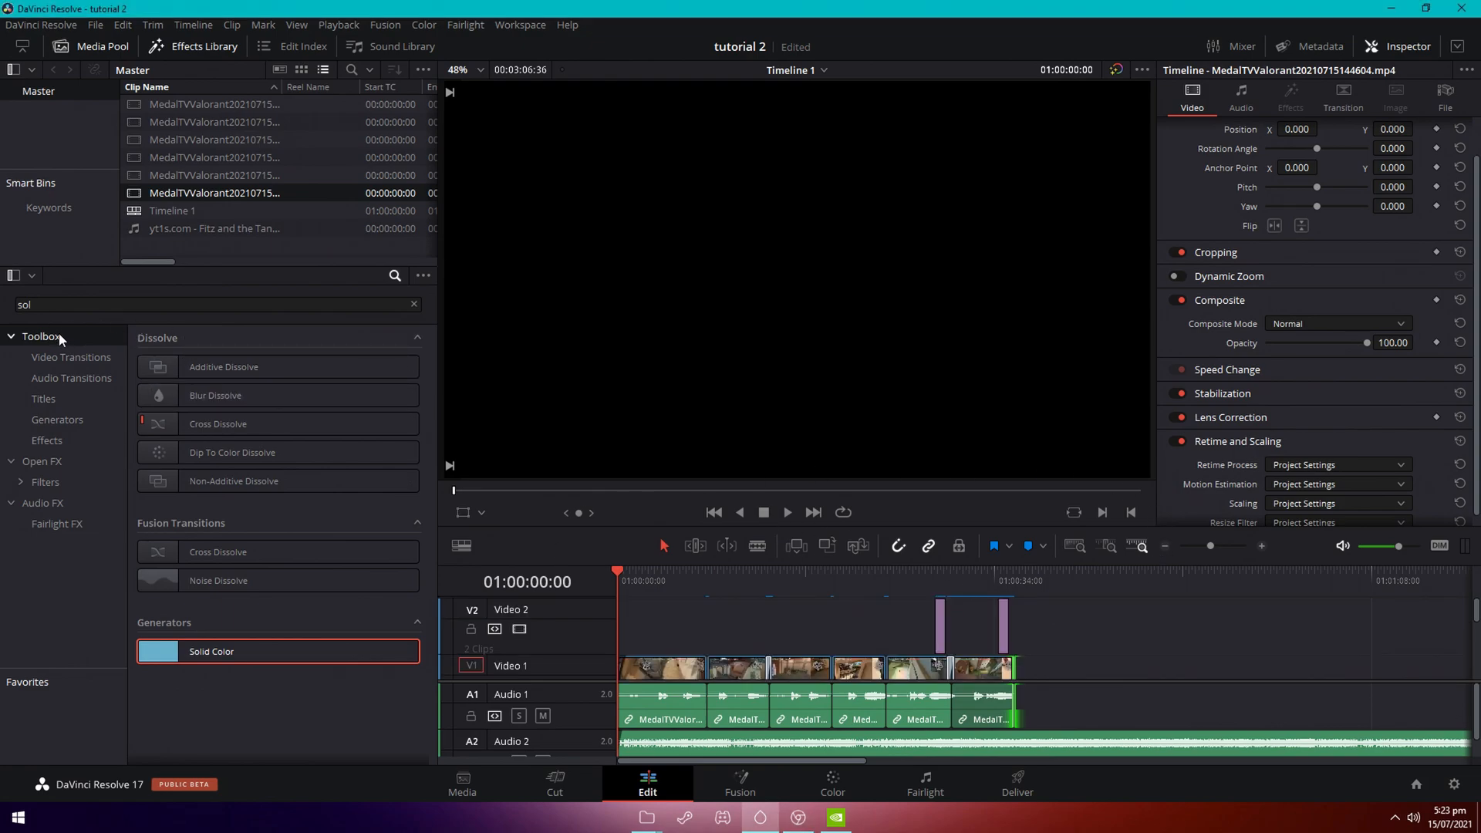
Lay an Adjustment Clip (searched as 'ad') over the montage and move to the Color page.
type("adju")
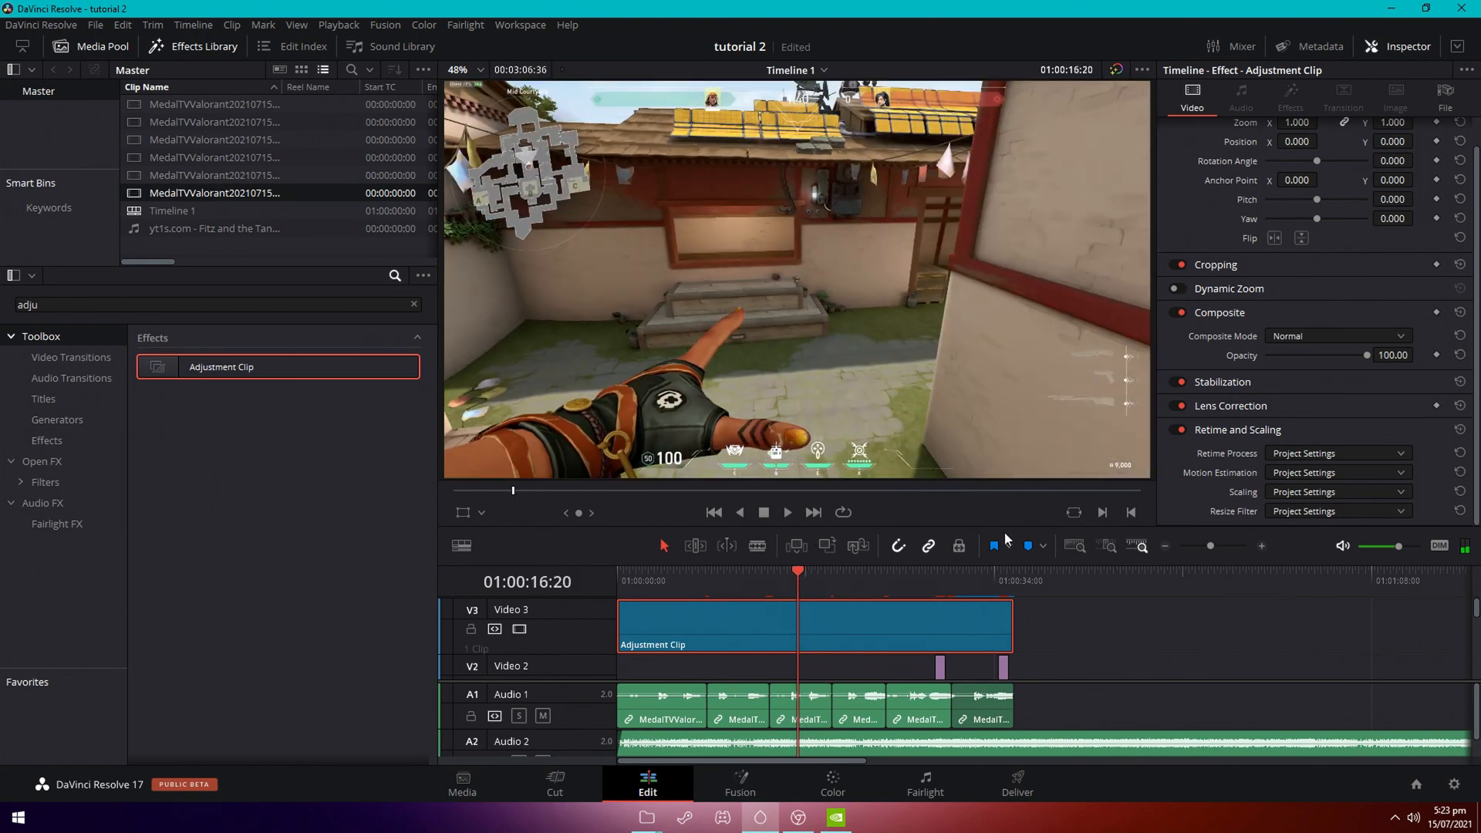
mouse_move(1039, 476)
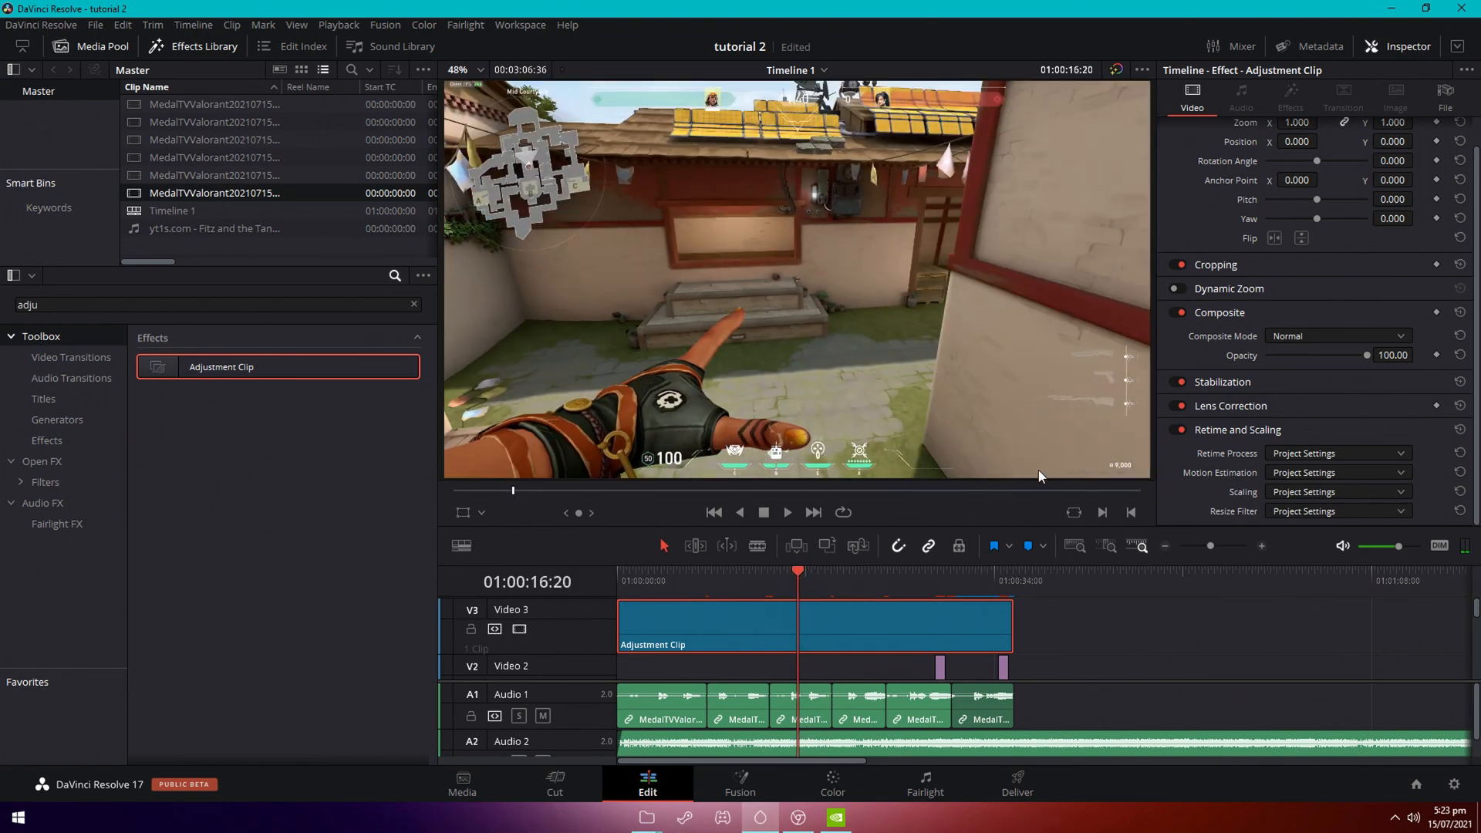
left_click(832, 782)
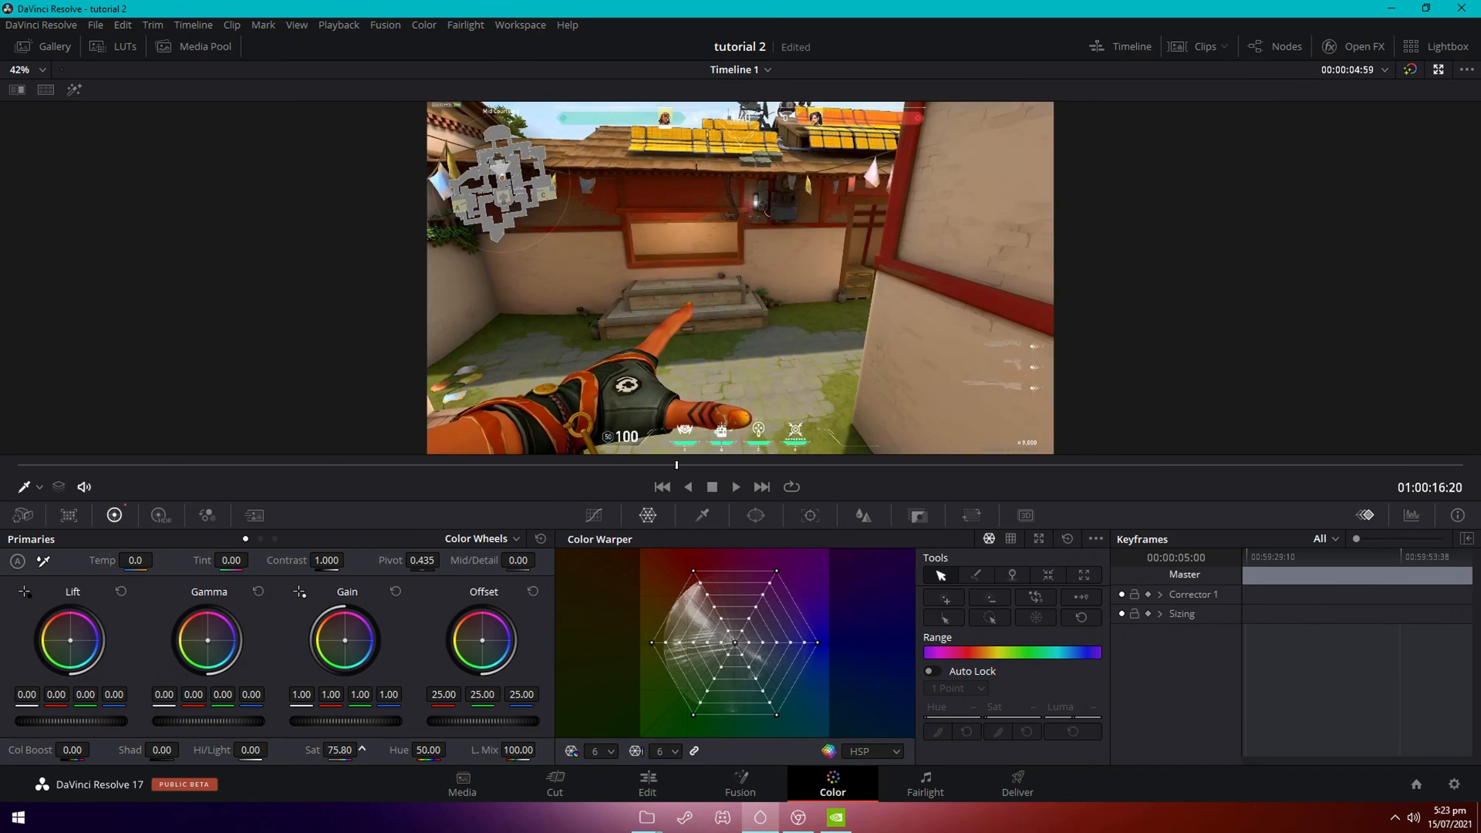
Grade with Color Boost 5, Shadows 23, Highlights 50.5, Temp −40, Tint −2, then back to Edit.
left_click(92, 745)
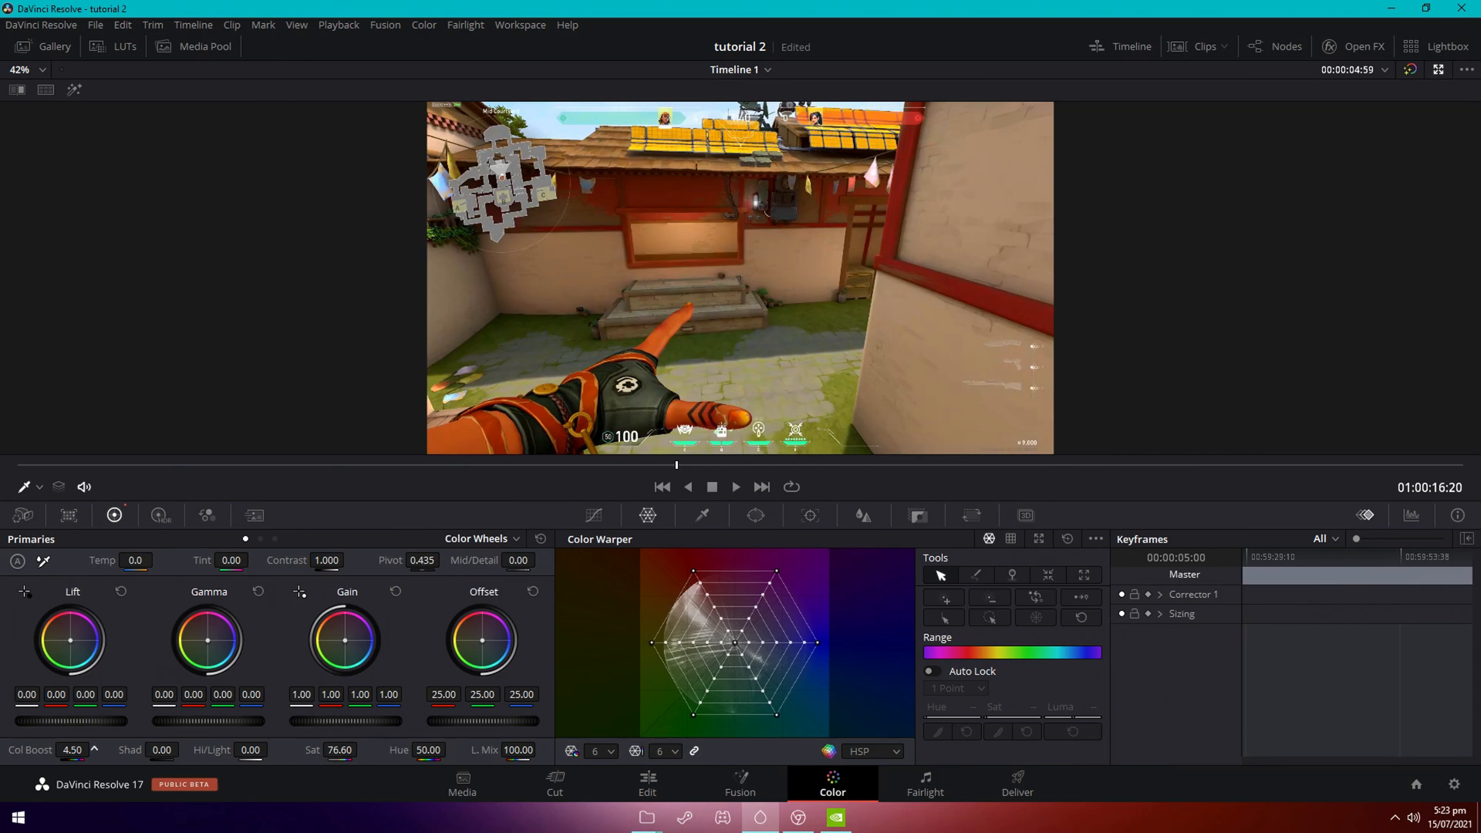
left_click(93, 745)
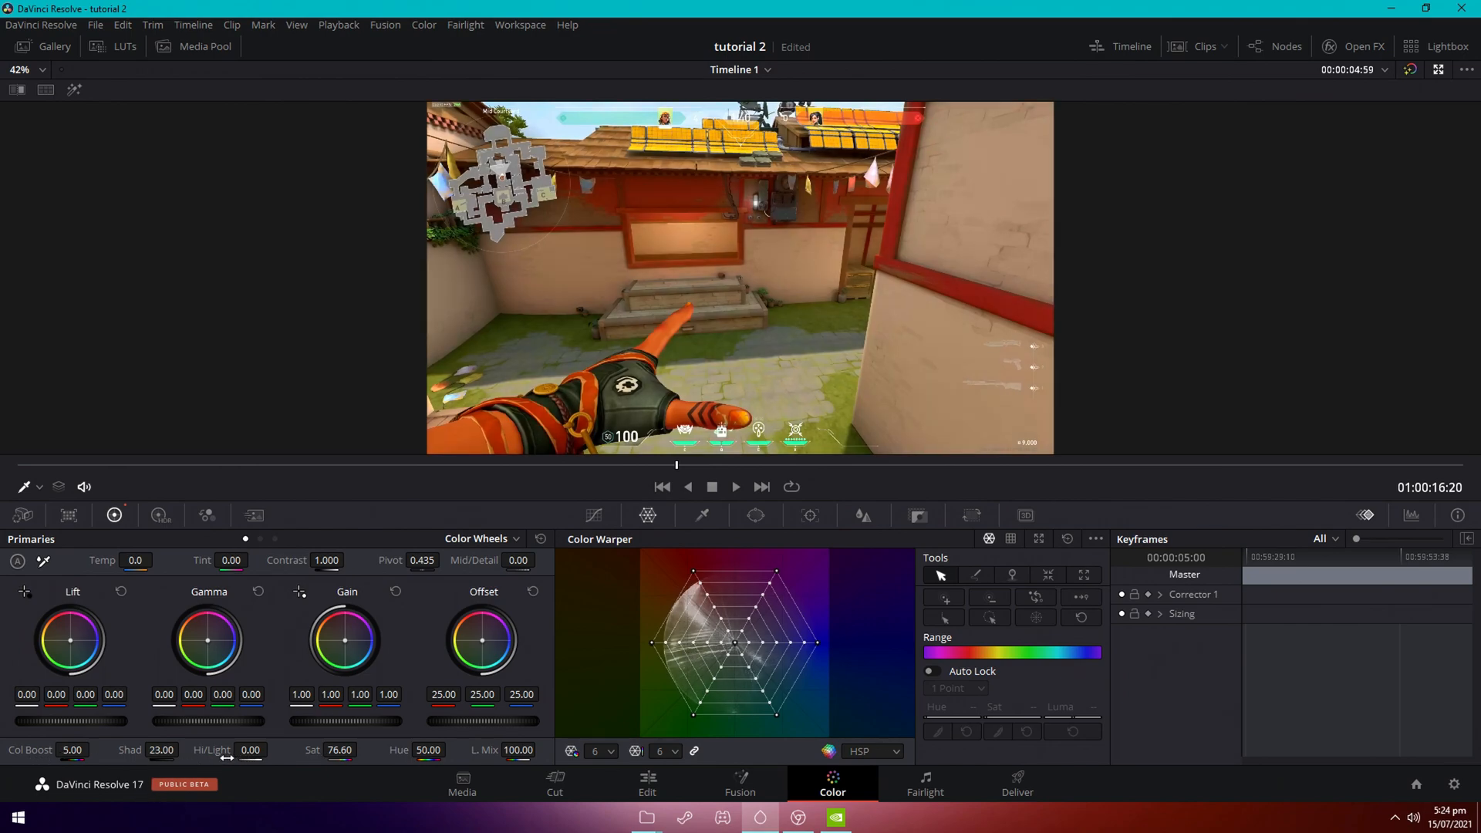
left_click_drag(249, 750, 227, 760)
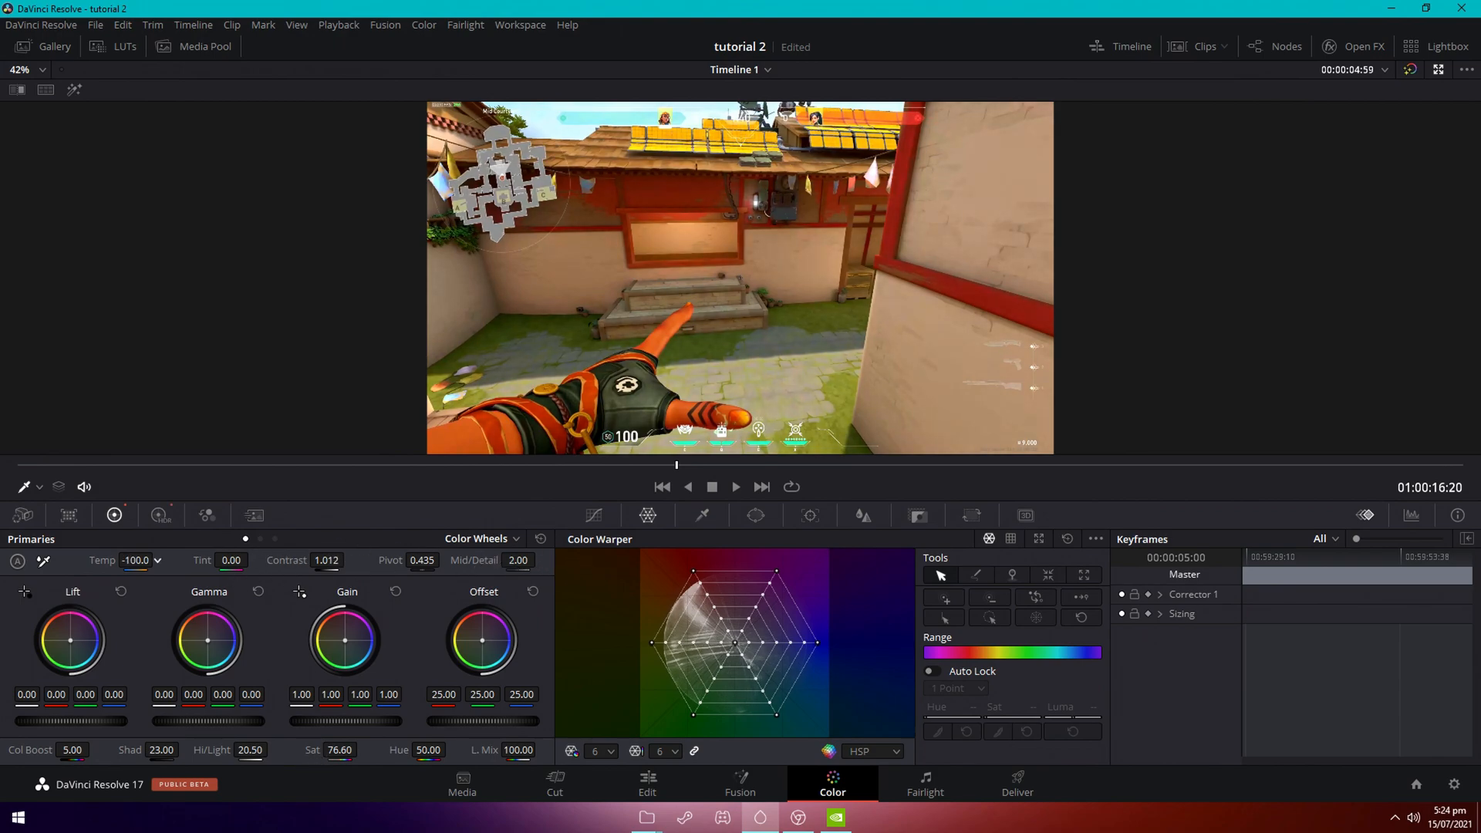
left_click_drag(135, 559, 94, 560)
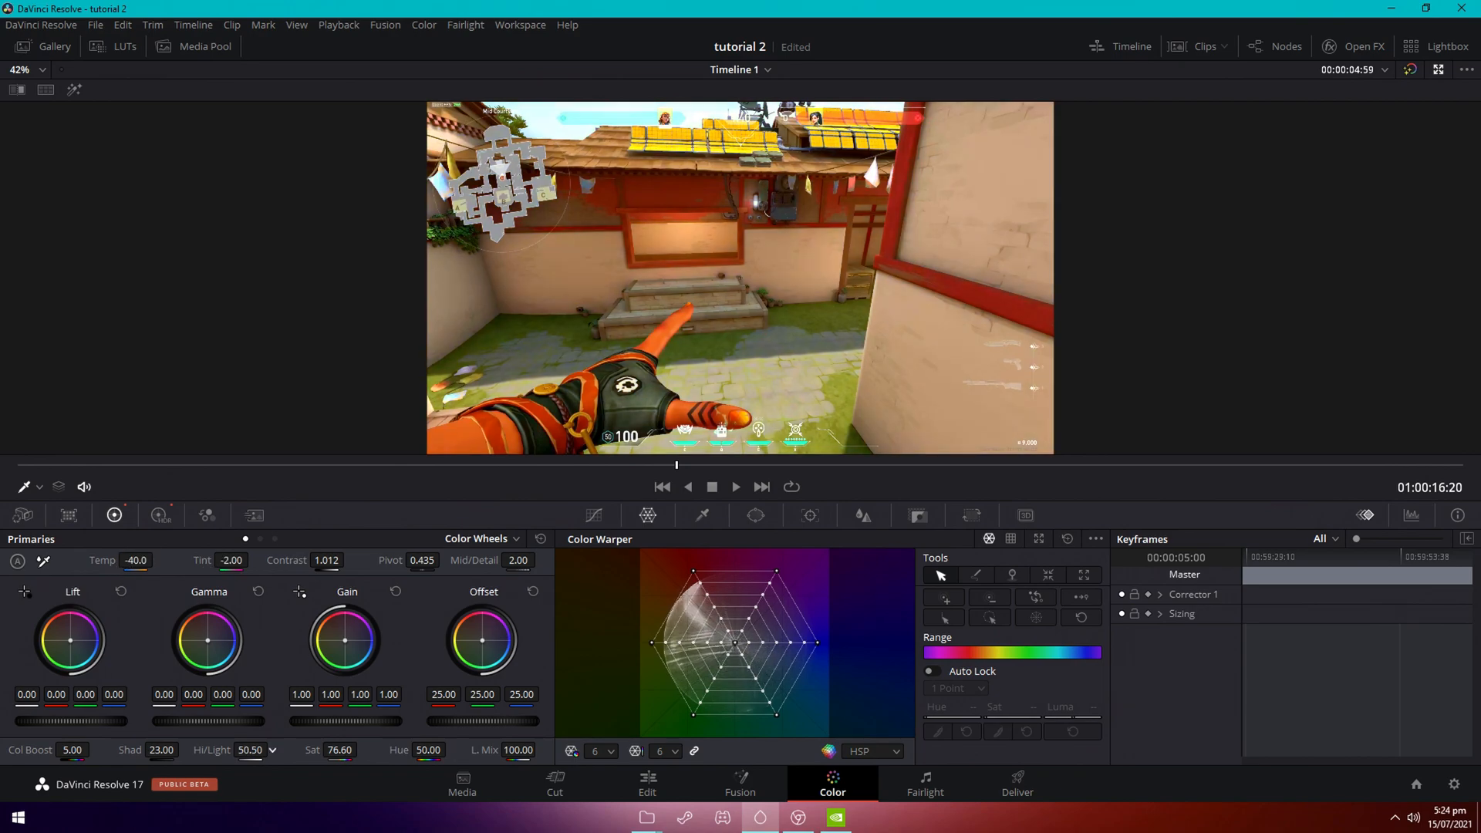
left_click(647, 782)
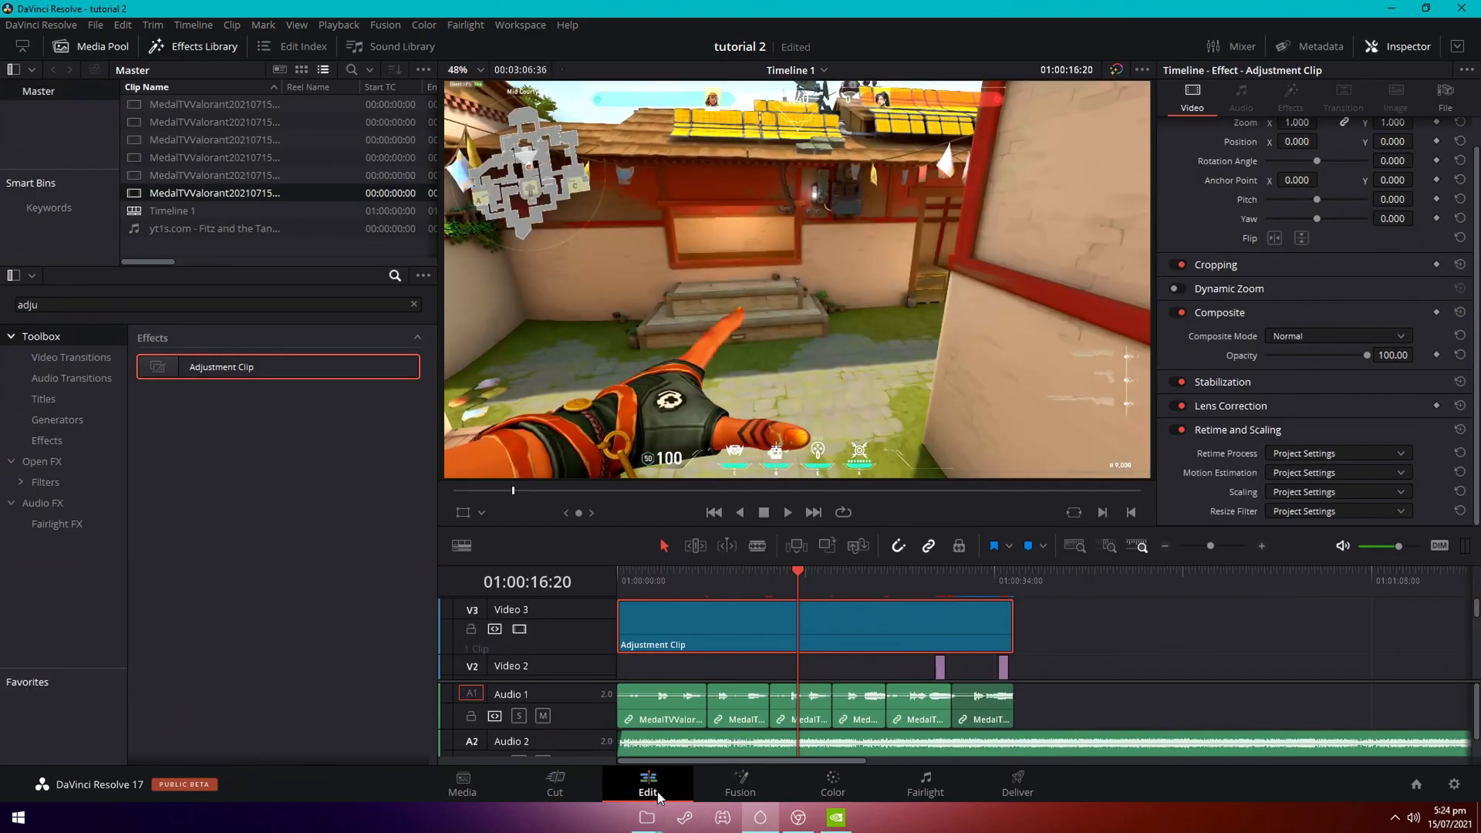
left_click(652, 581)
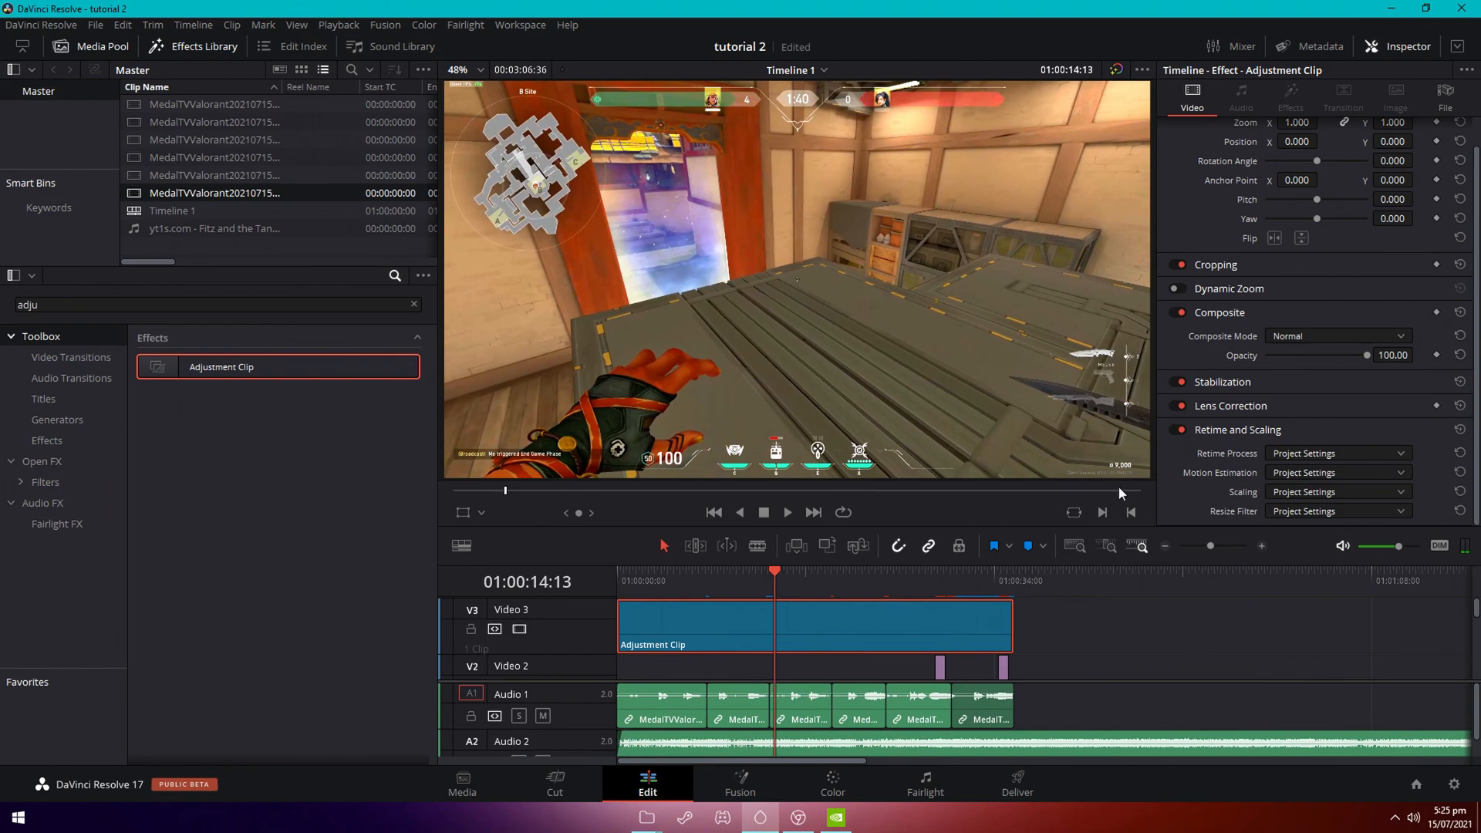
mouse_move(824, 643)
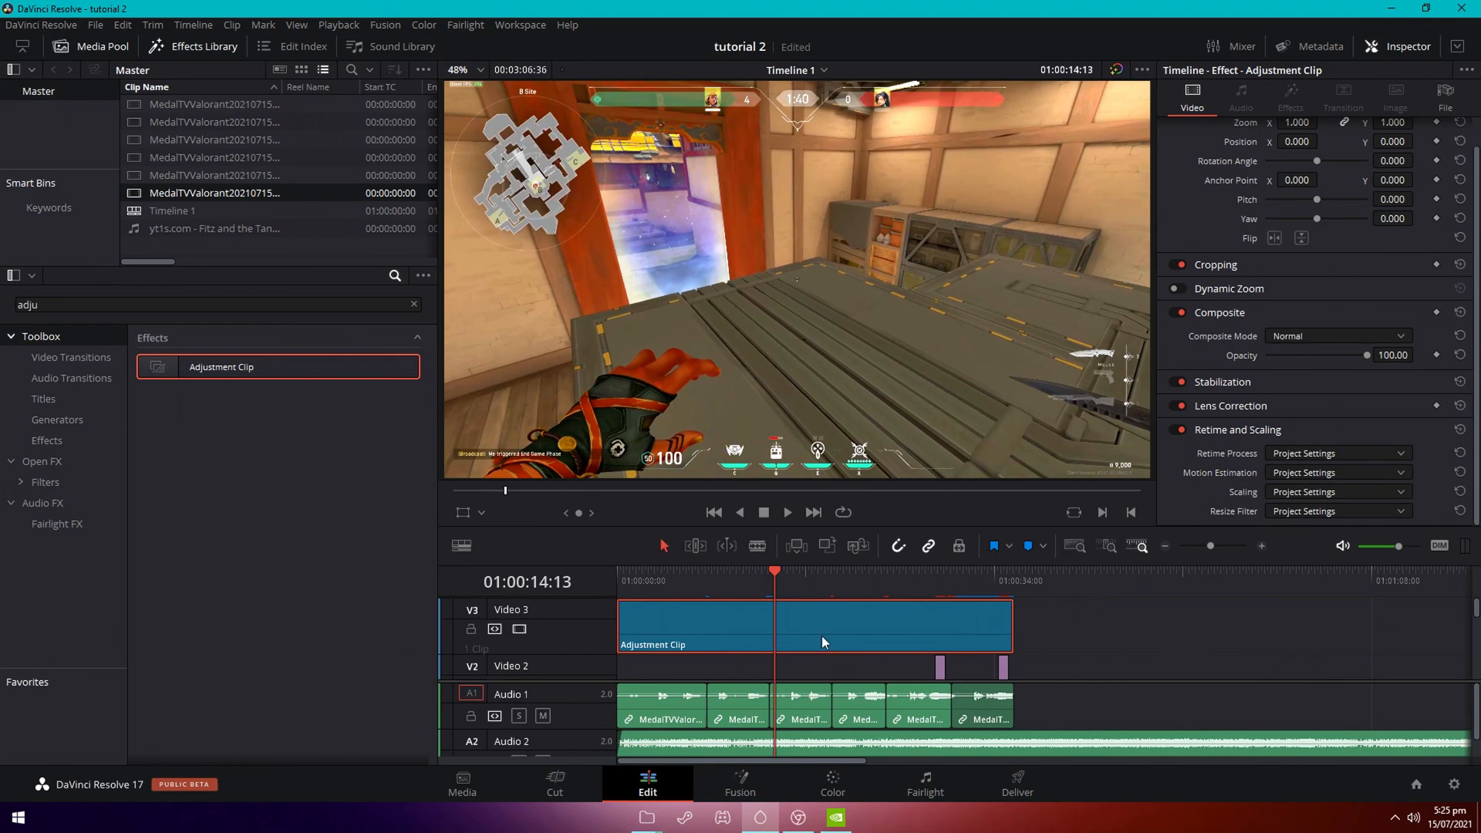
left_click(1005, 581)
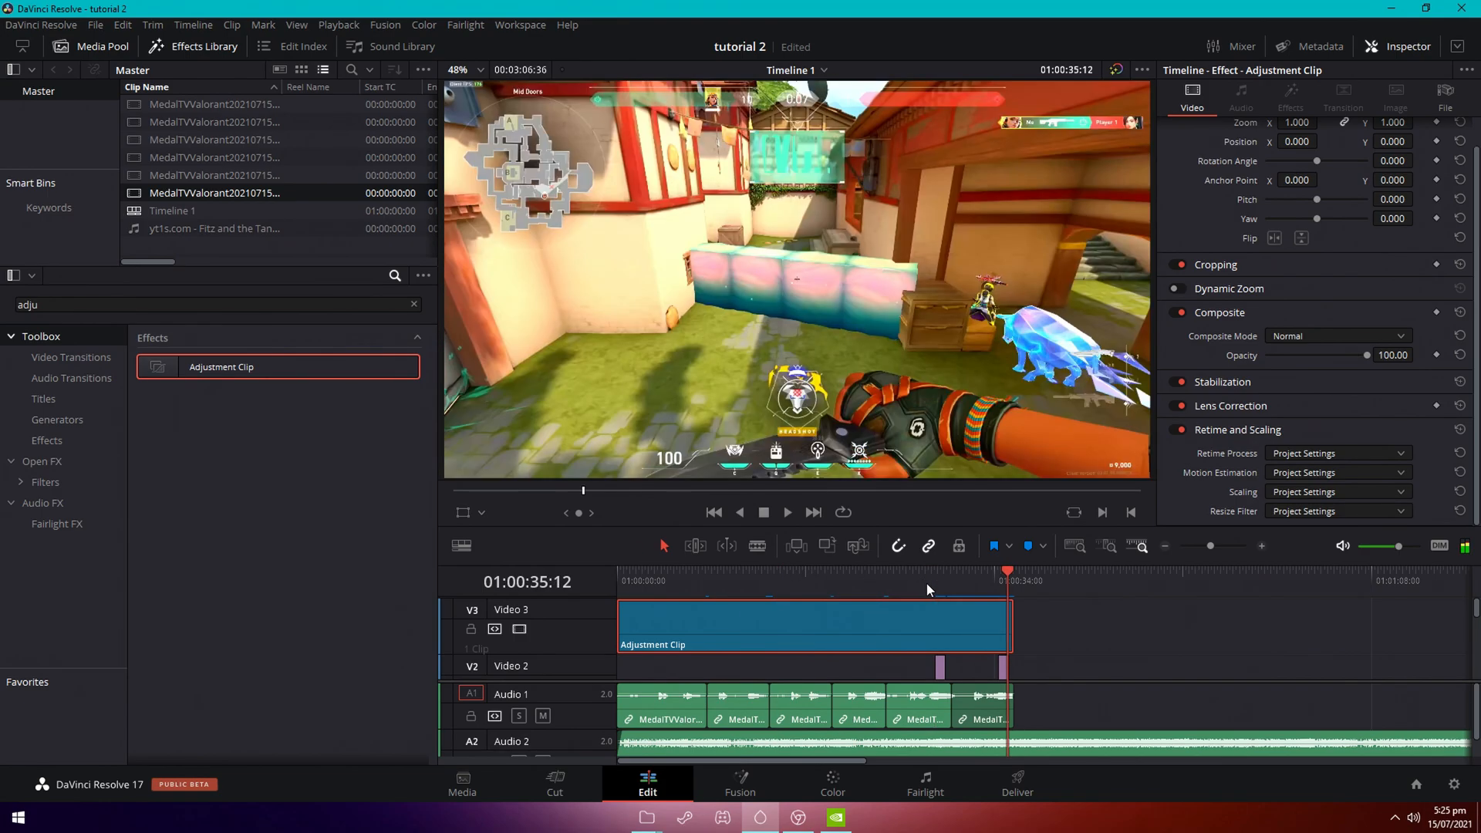
left_click(935, 571)
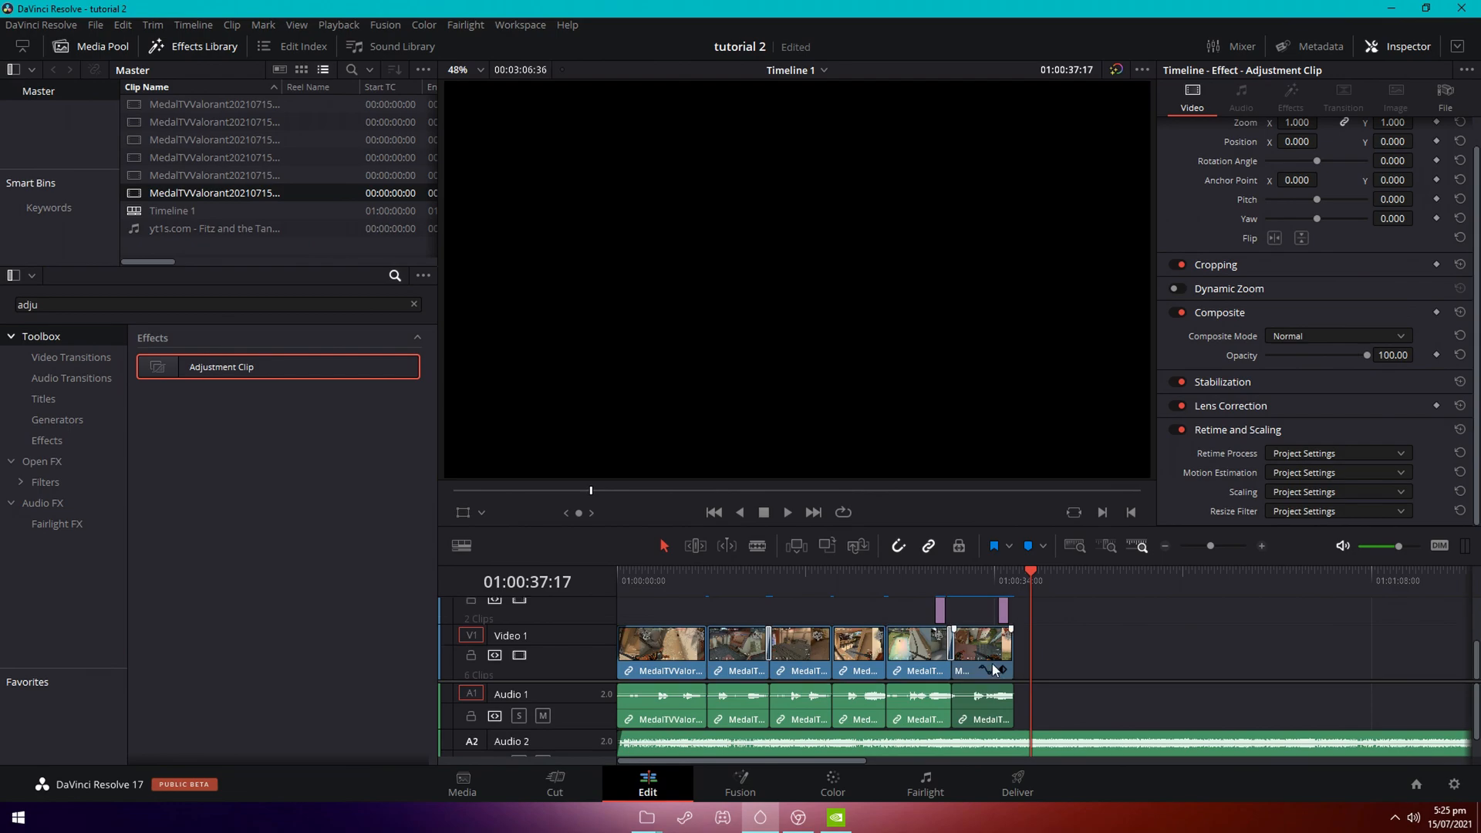
left_click(672, 580)
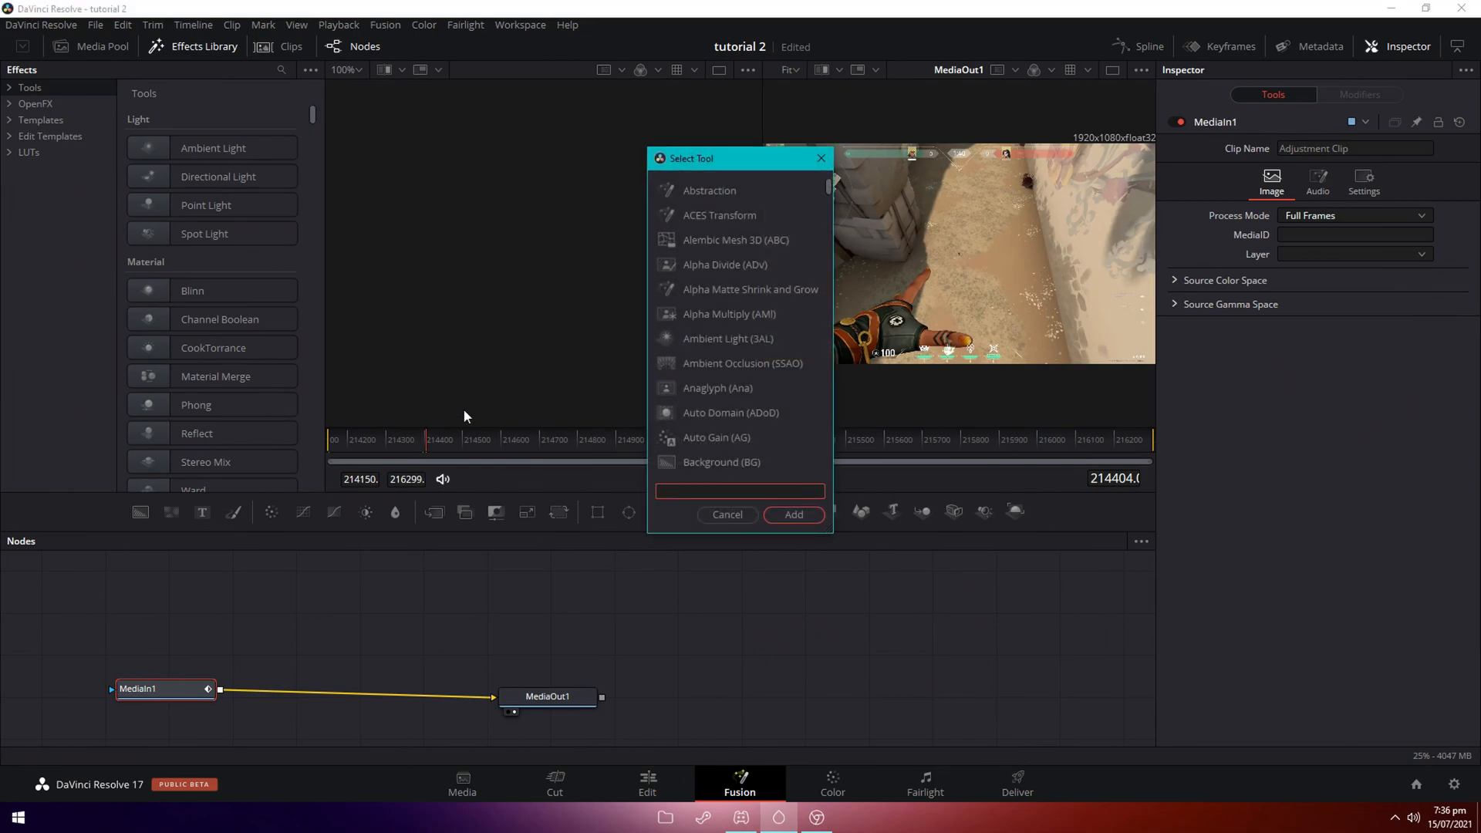
Chain Optical Flow and Vector Motion Blur nodes after the clip input in Fusion.
type("Optical Flow")
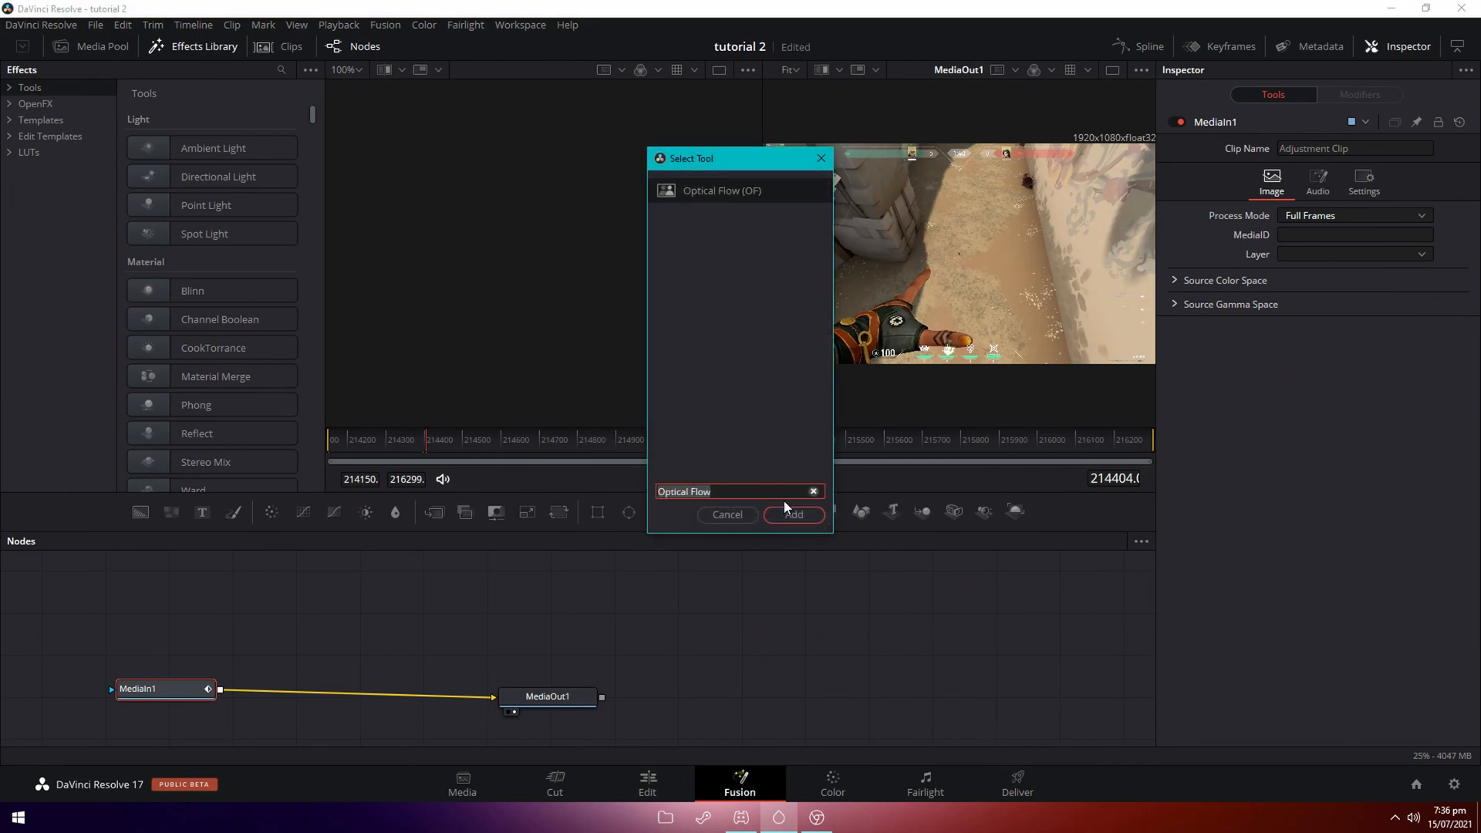
left_click(791, 515)
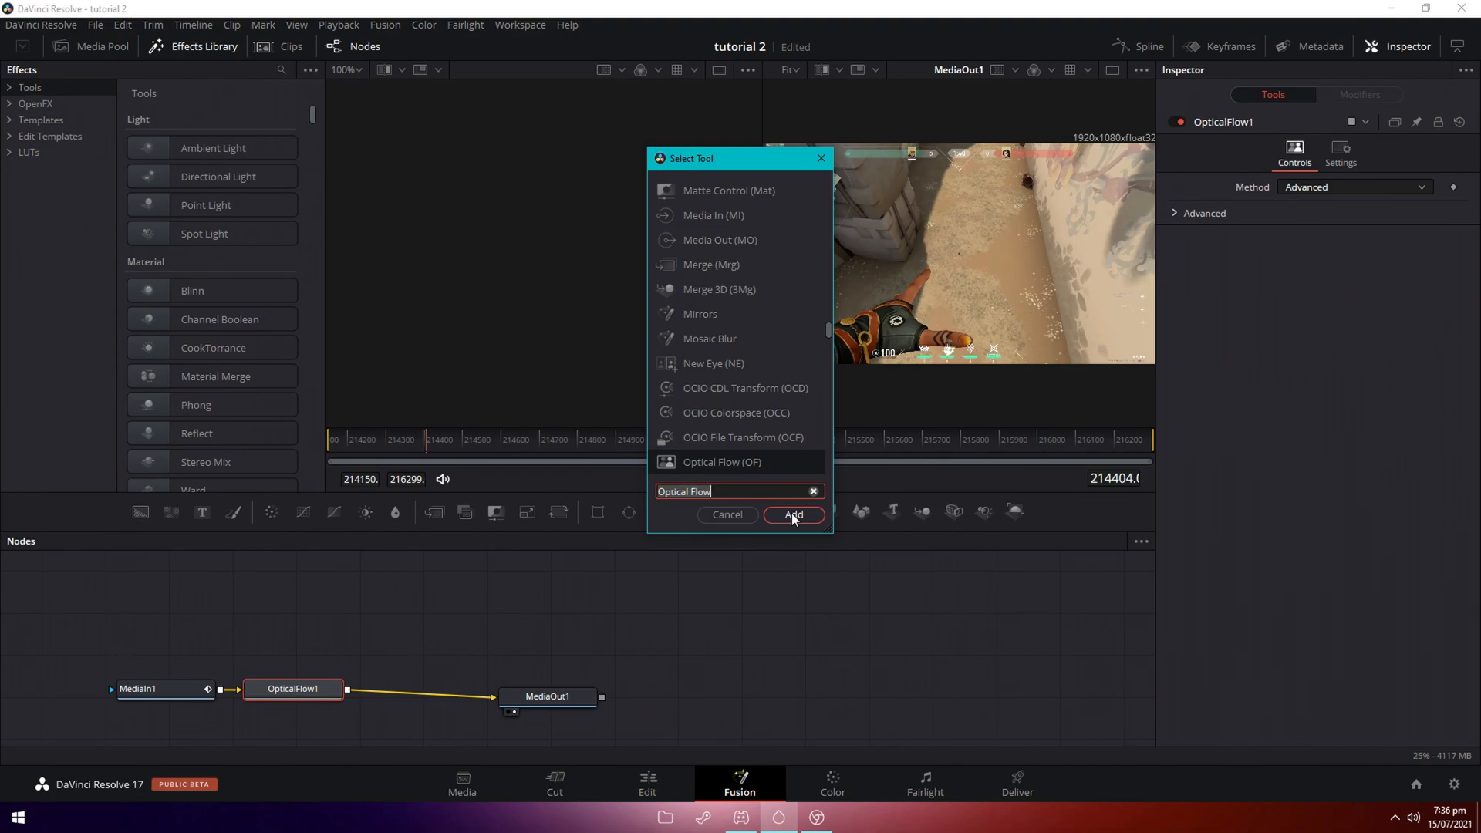
type("Vector Motion Blur")
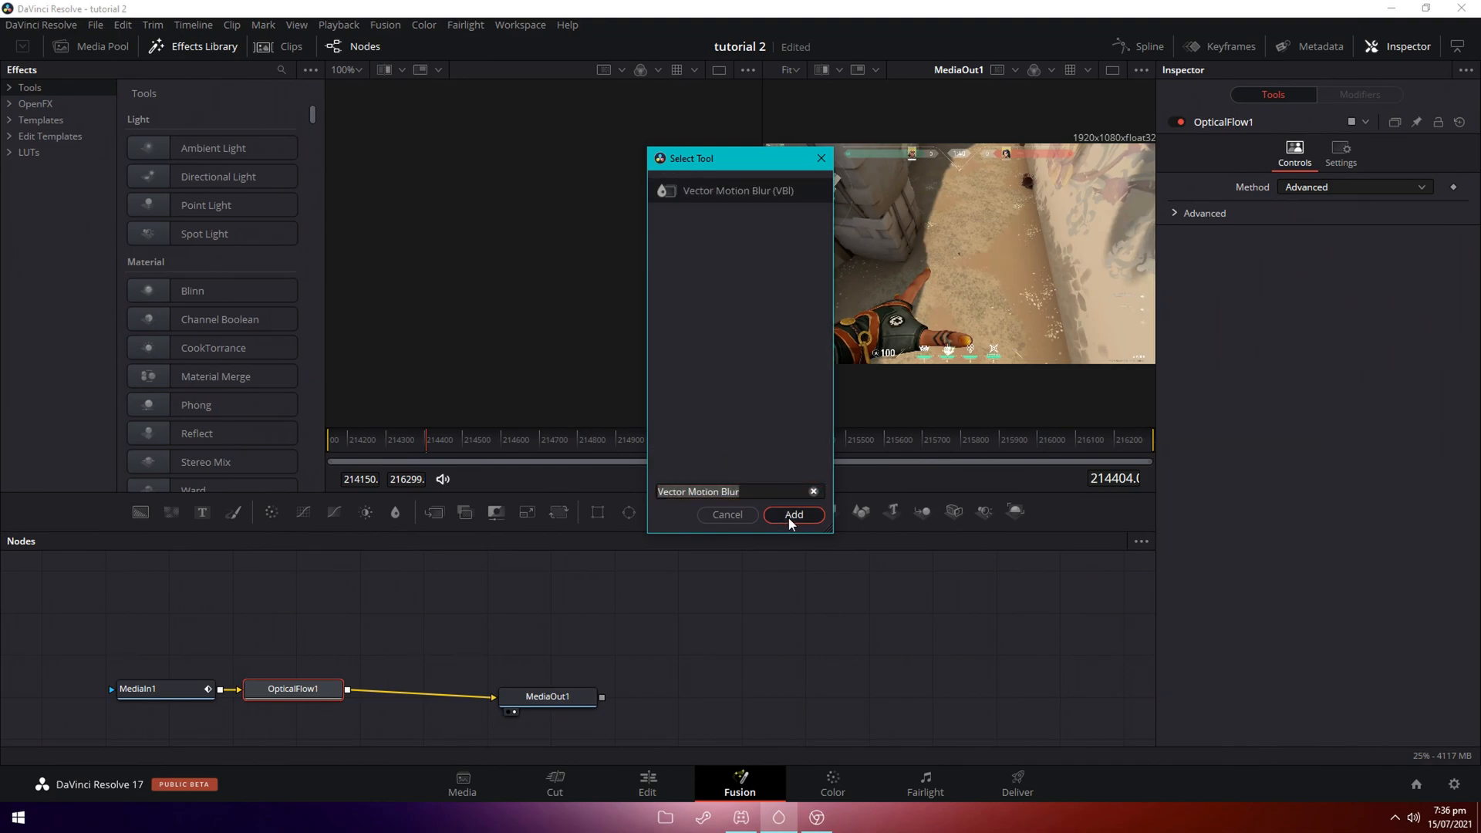
left_click(793, 516)
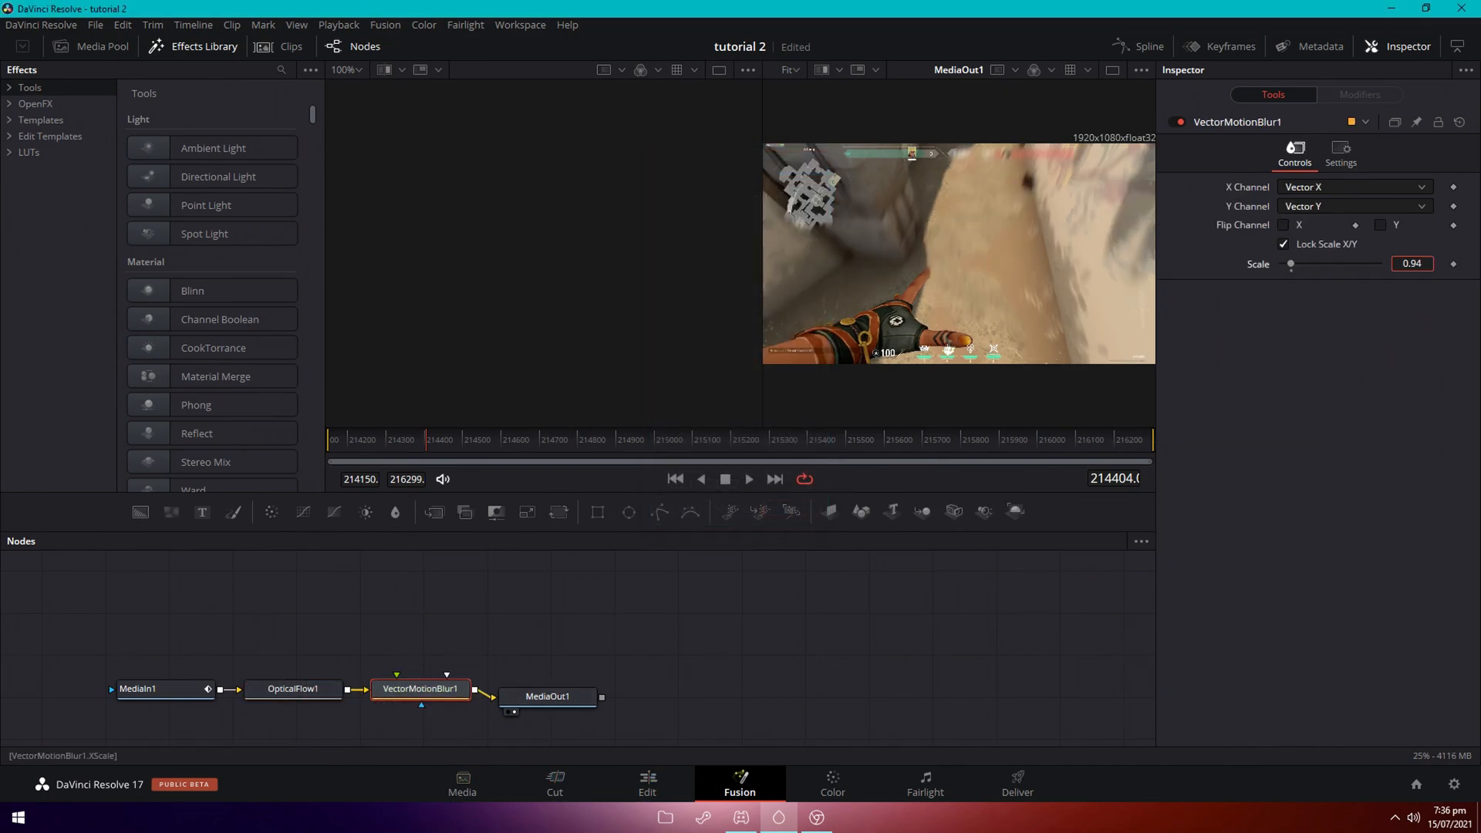
Lower the motion blur scale to 0.15 and return to the edit timeline.
left_click_drag(1317, 263, 1287, 263)
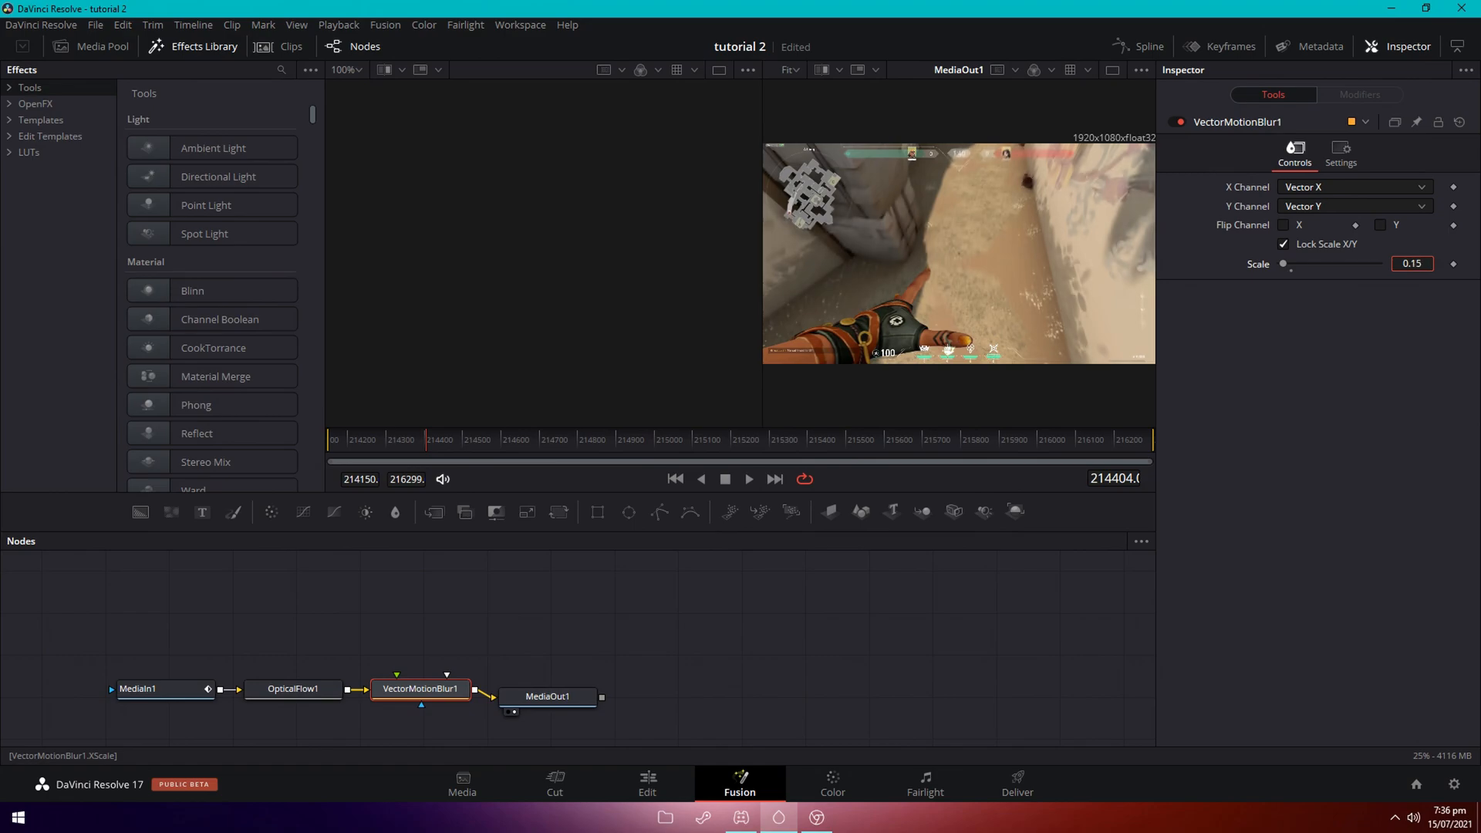
left_click(647, 782)
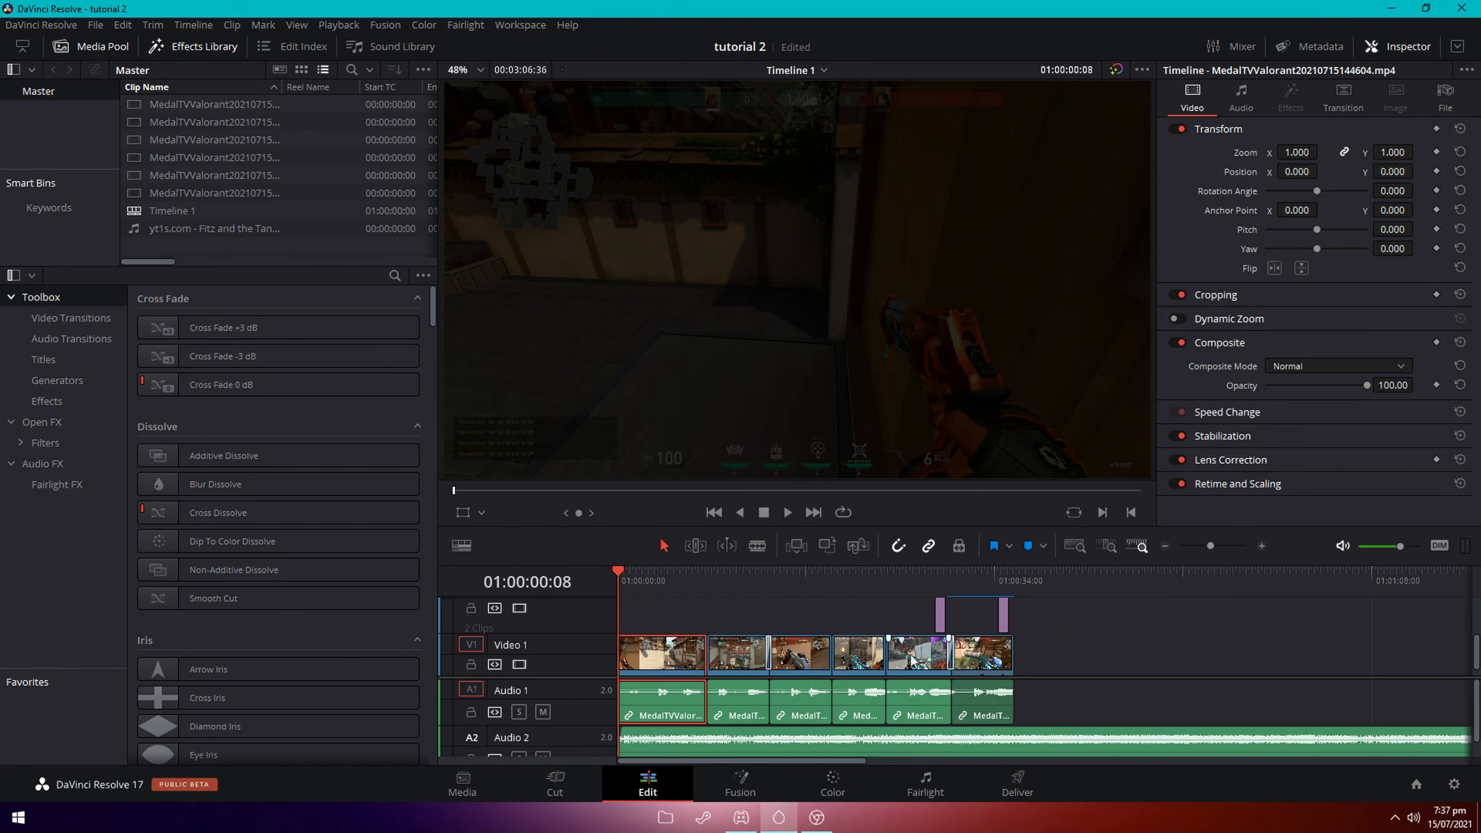
Go to the Deliver page to render a 2560×1440, 60 fps H.264 MP4 named Tut Edit 2.
left_click(1017, 782)
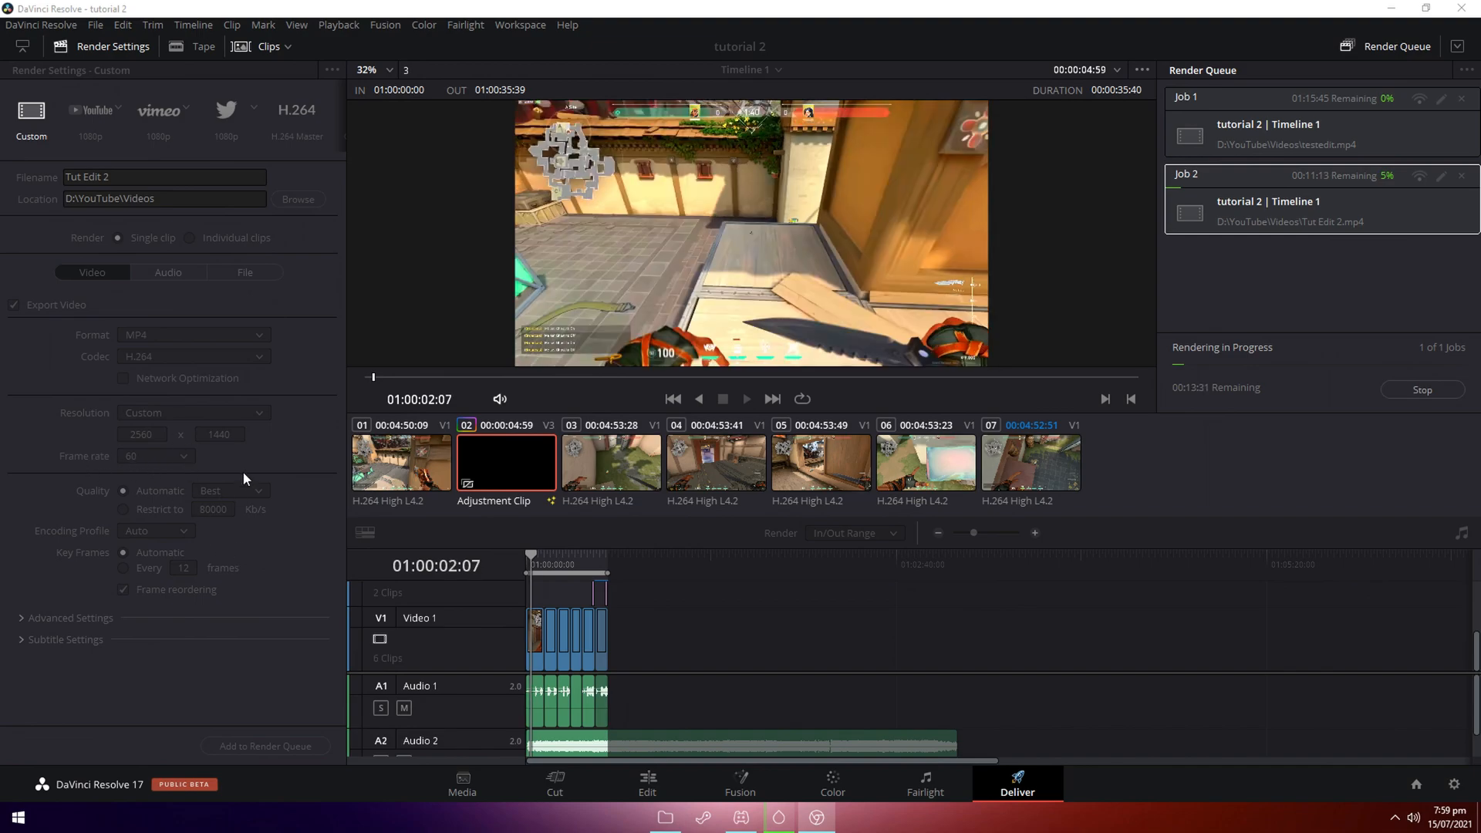
mouse_move(16, 647)
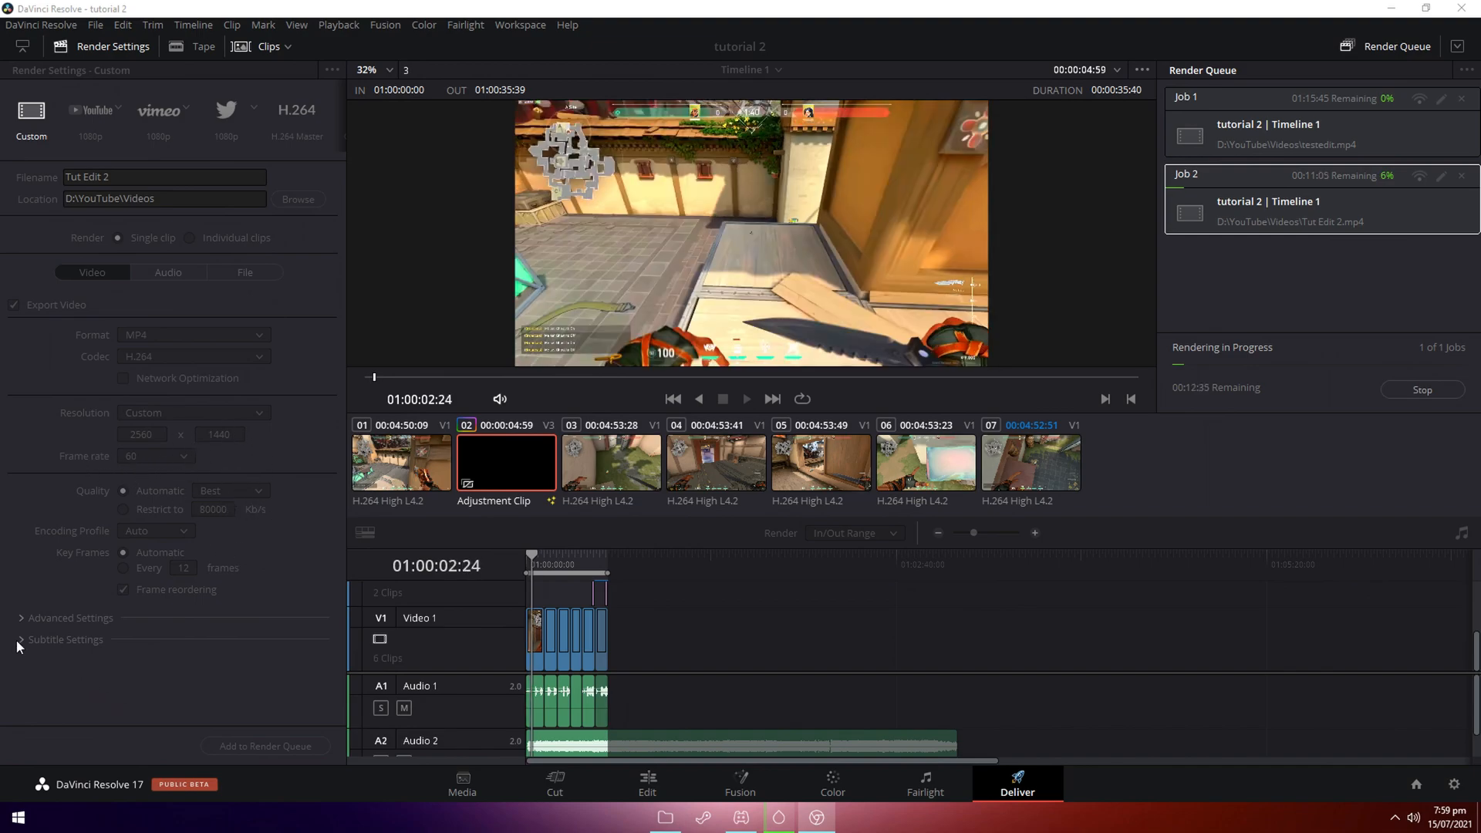